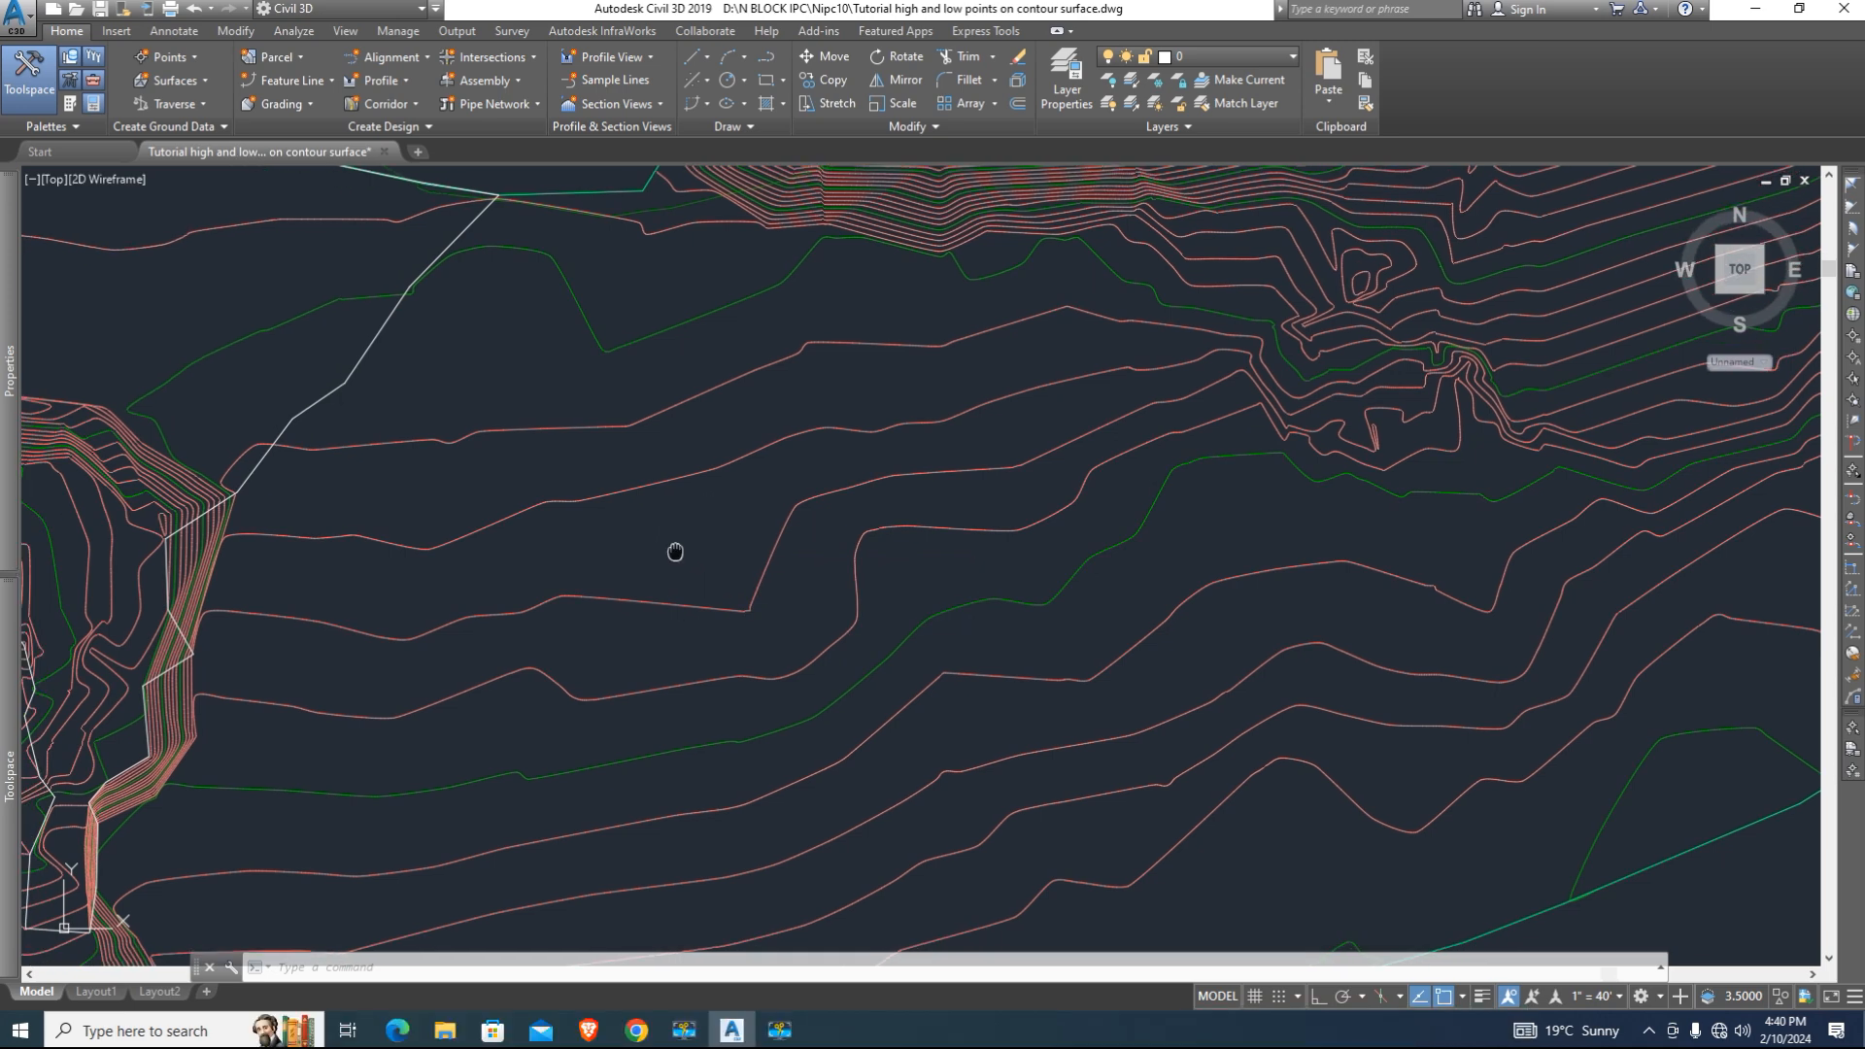
- Zoom to the central contour bend and start a rectangle with its first corner above it
drag(674, 550, 667, 539)
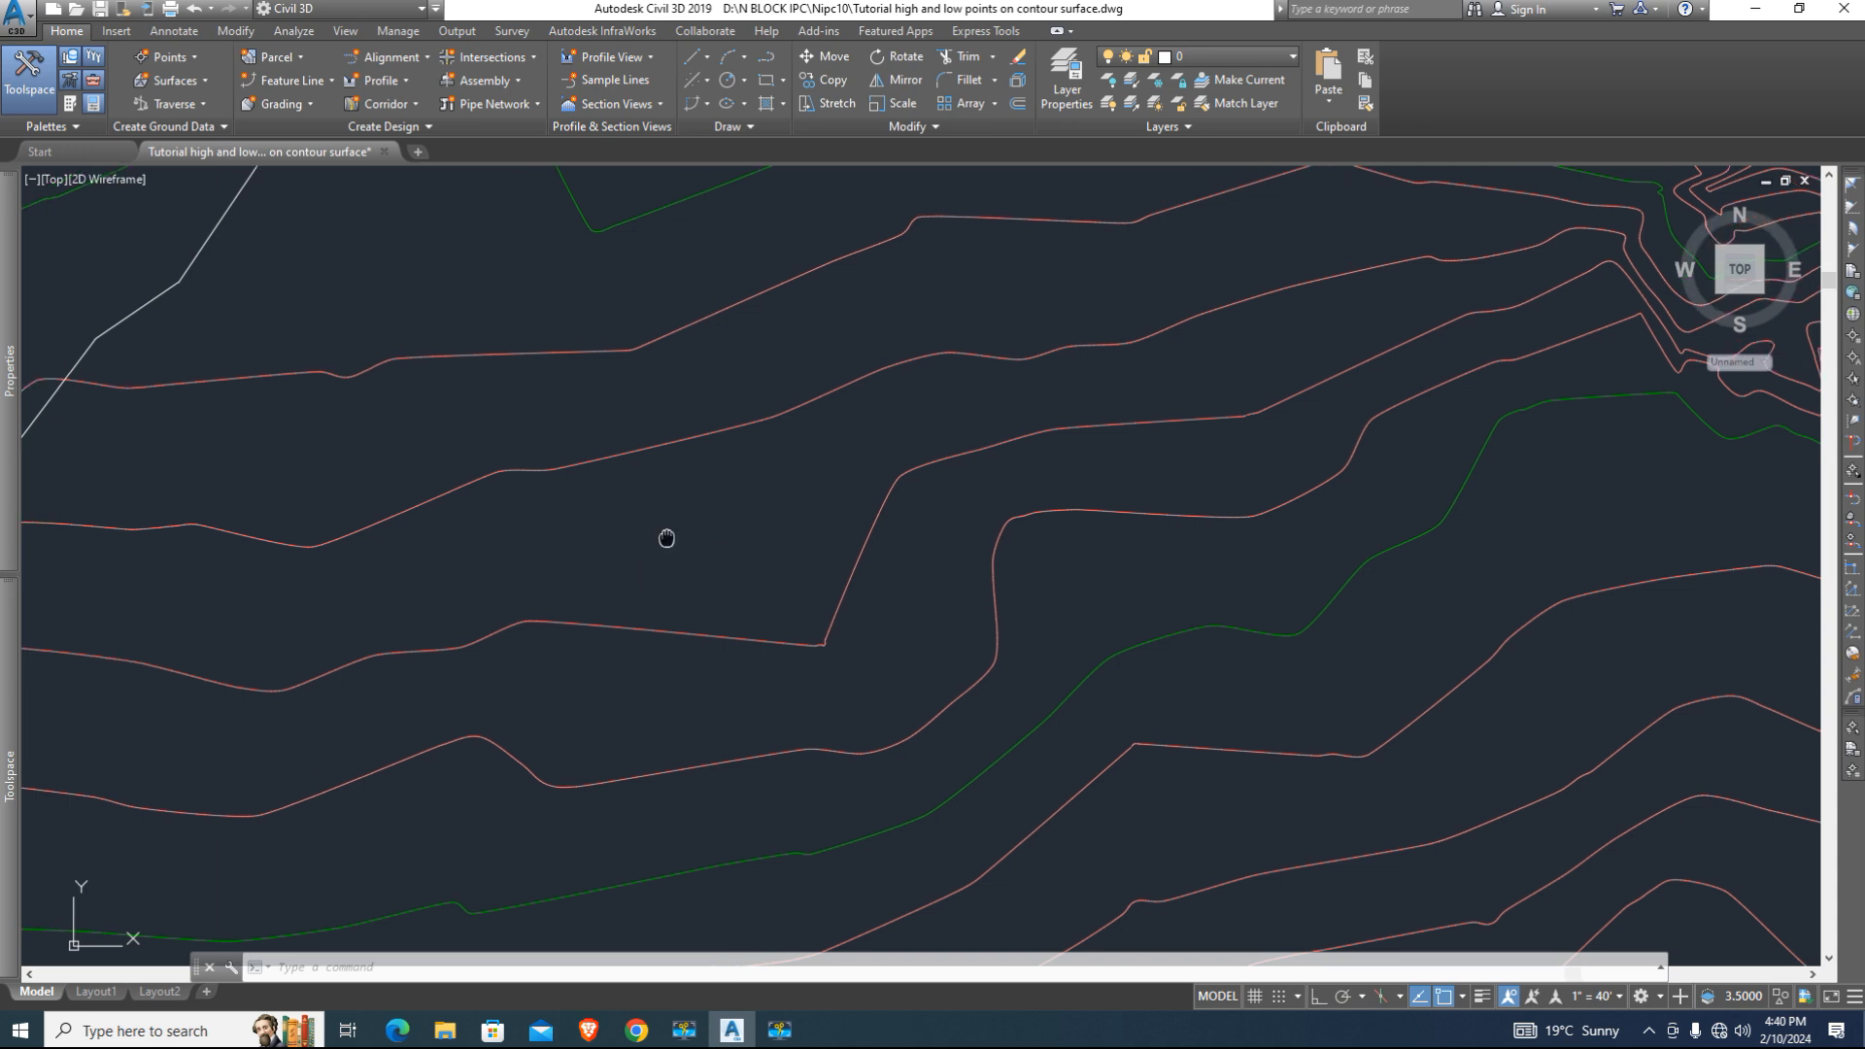
mouse_move(666, 536)
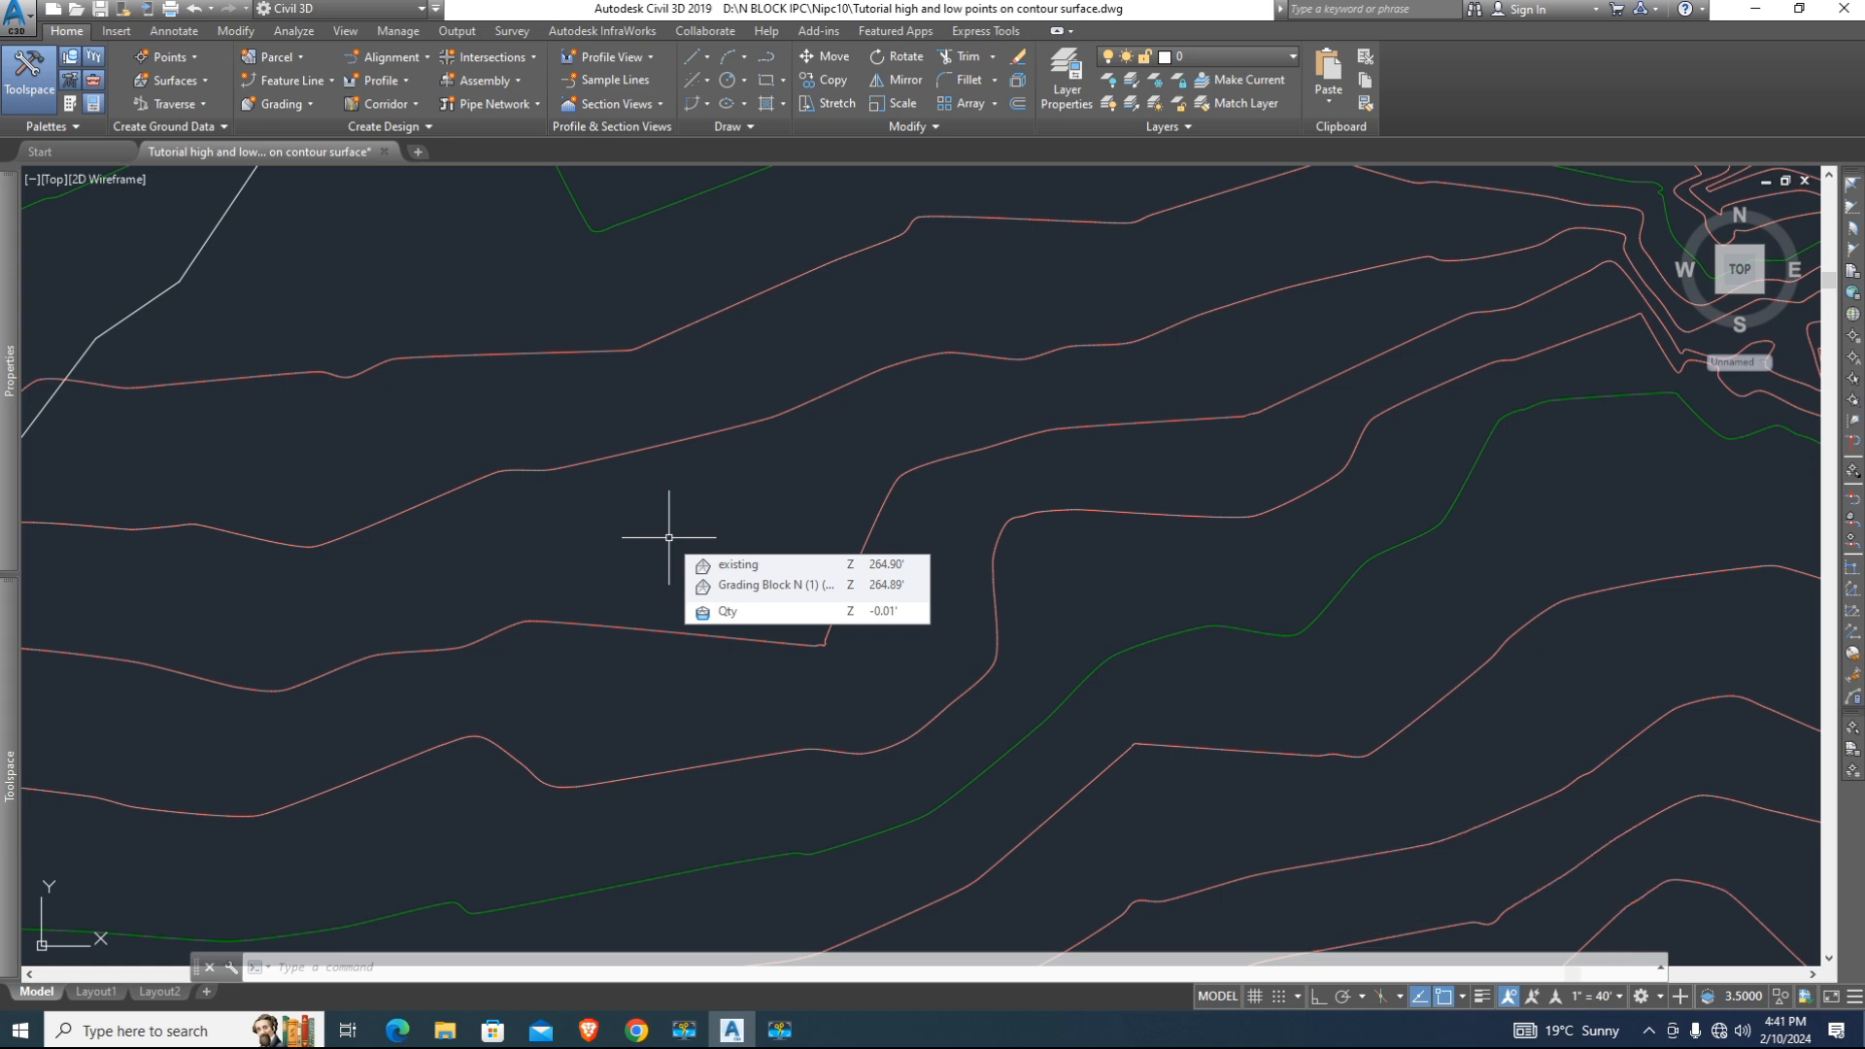
mouse_move(1019, 583)
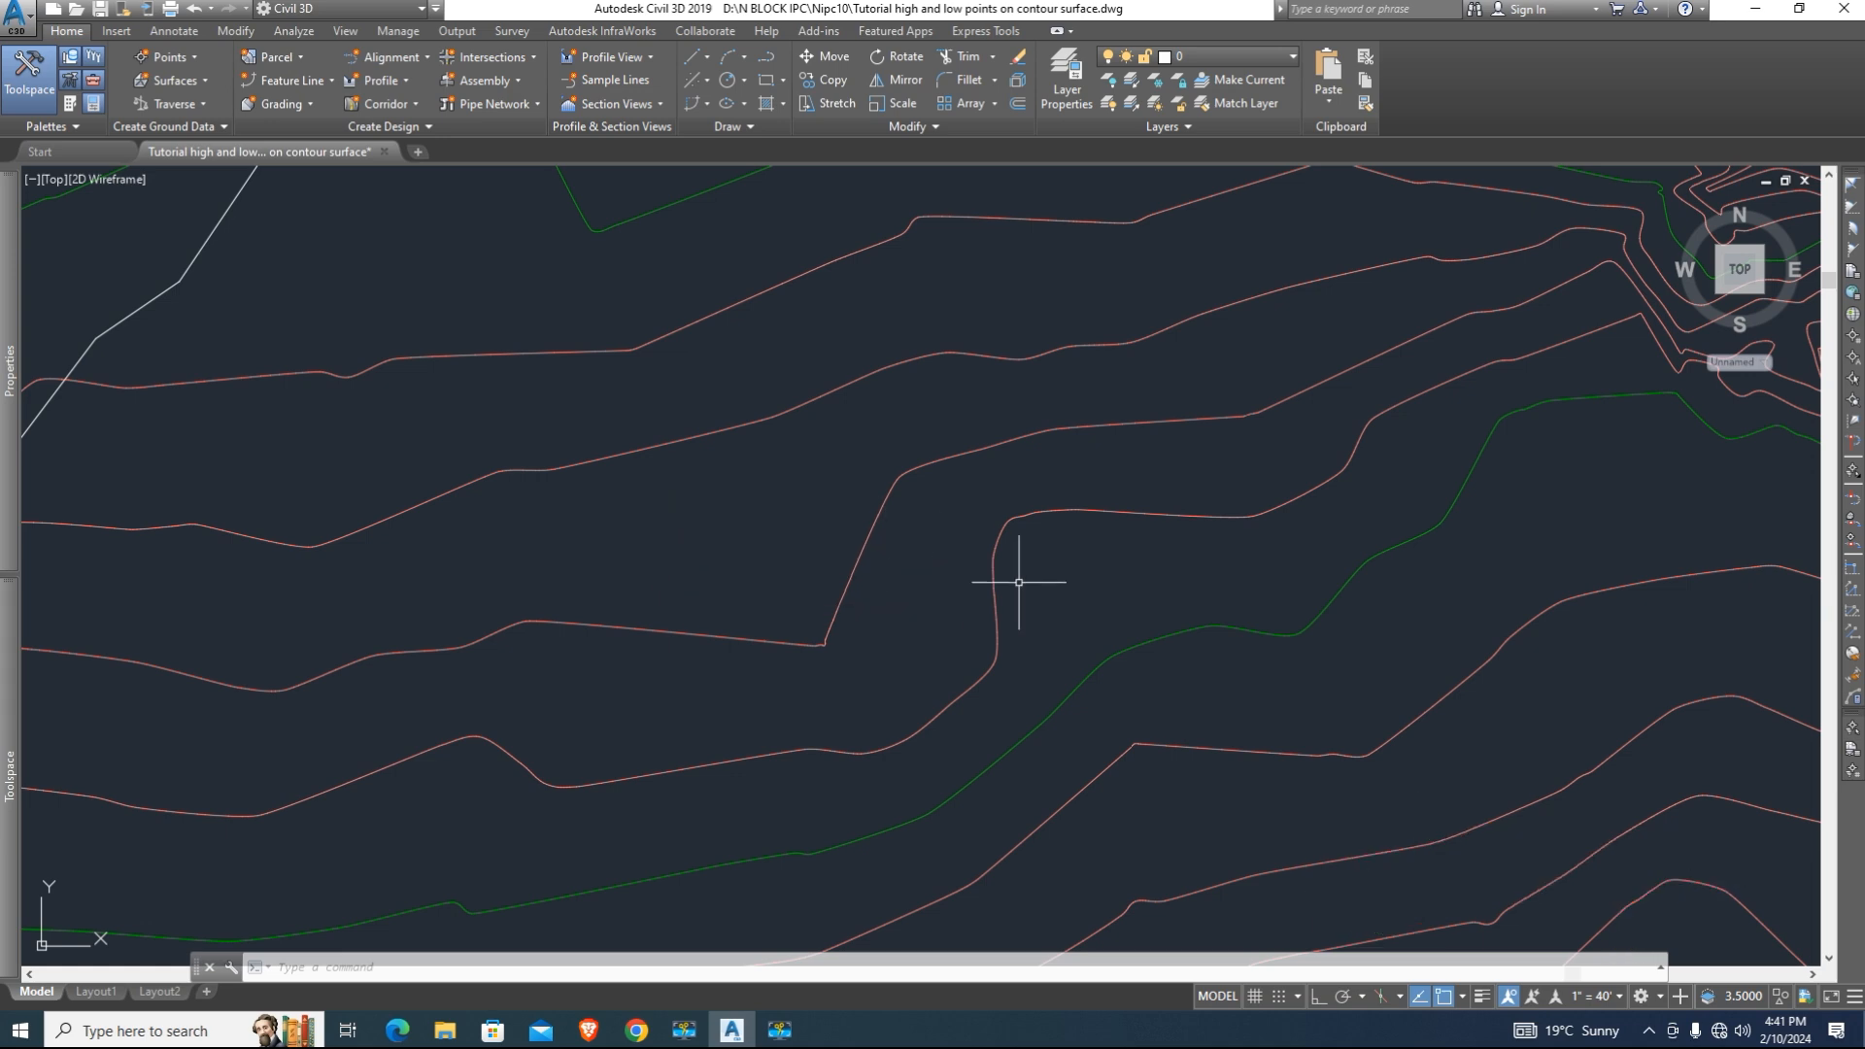
mouse_move(750, 536)
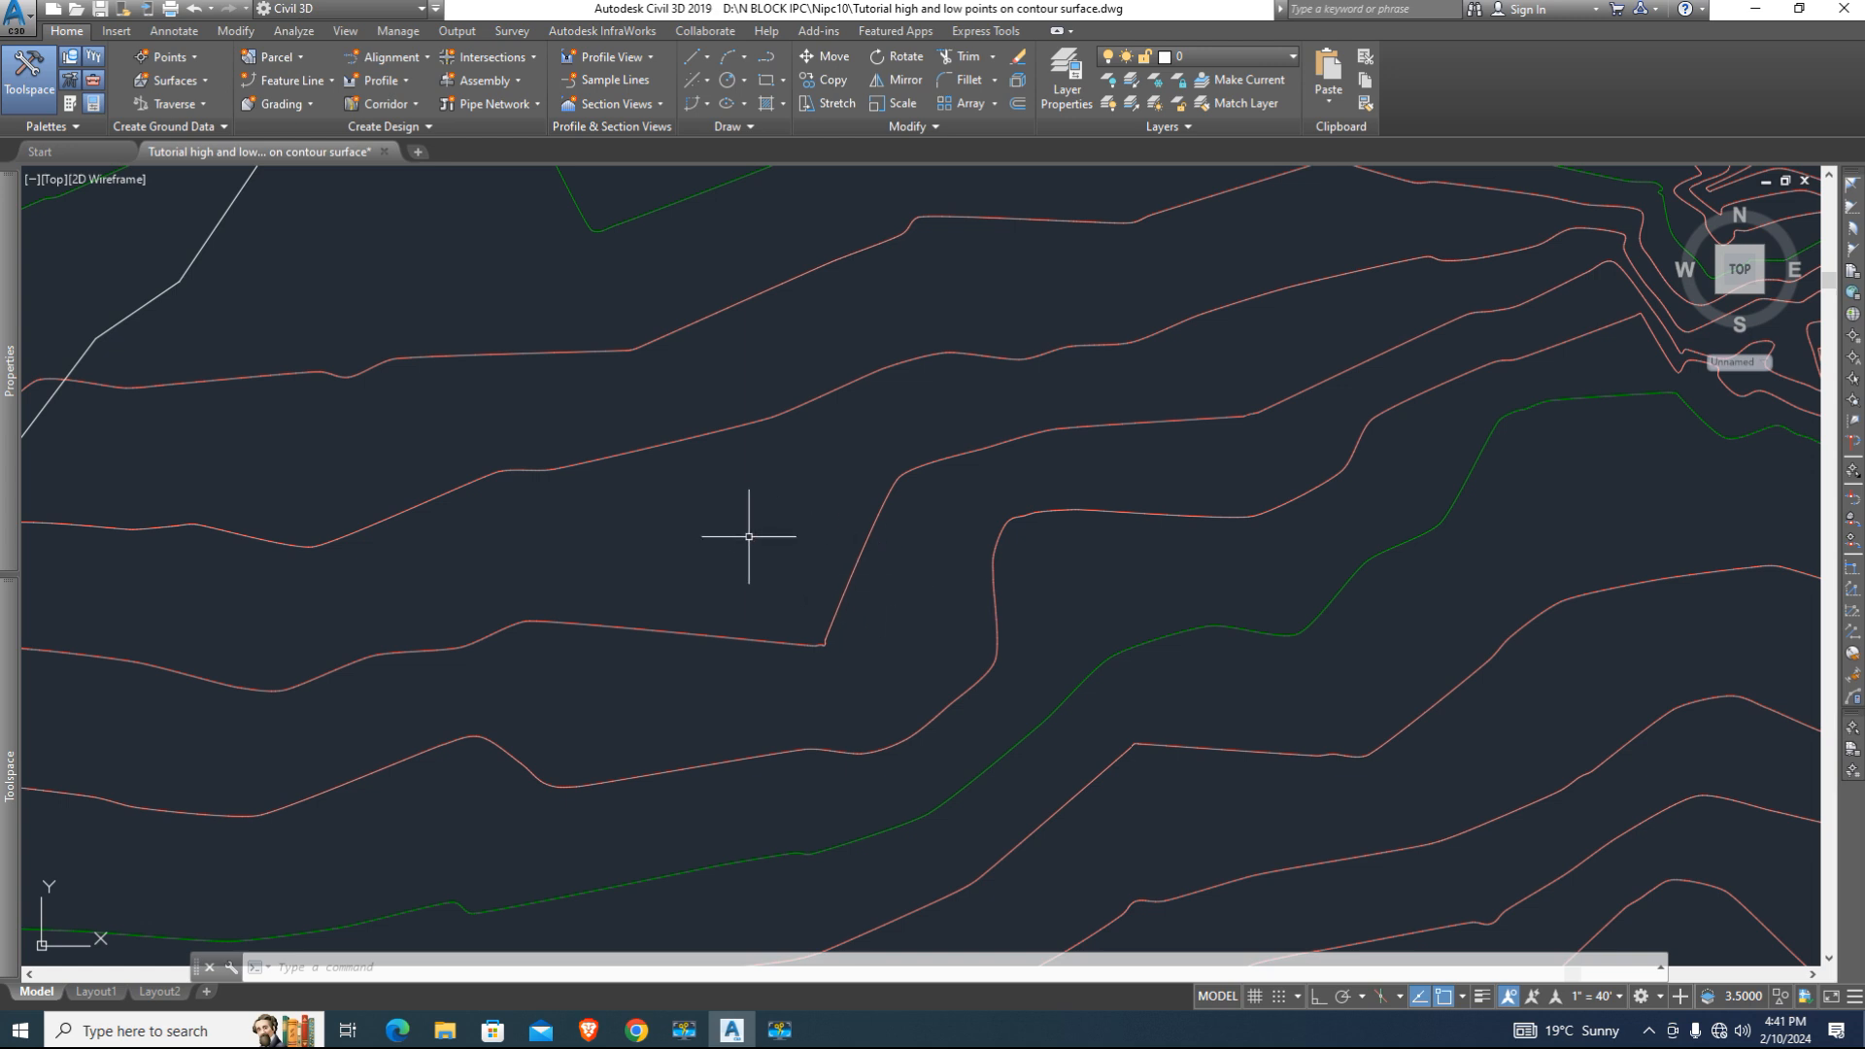
mouse_move(1222, 620)
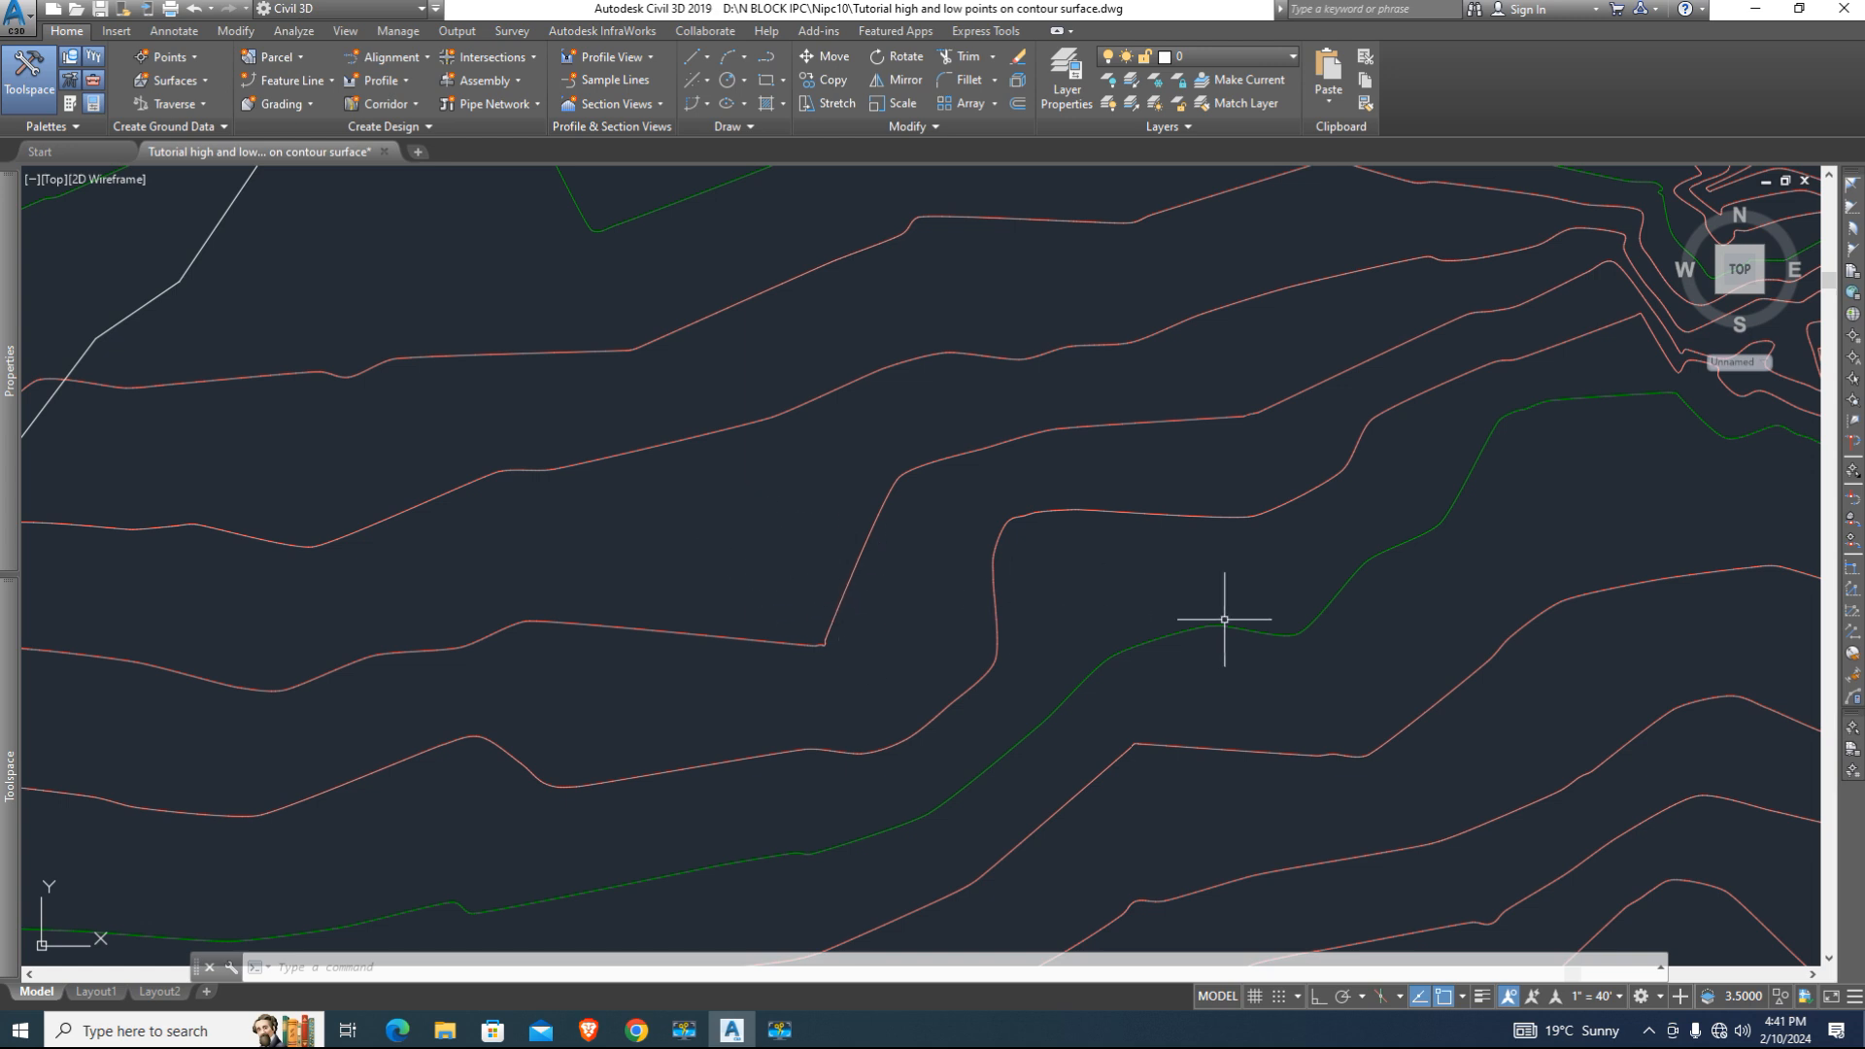
mouse_move(799, 548)
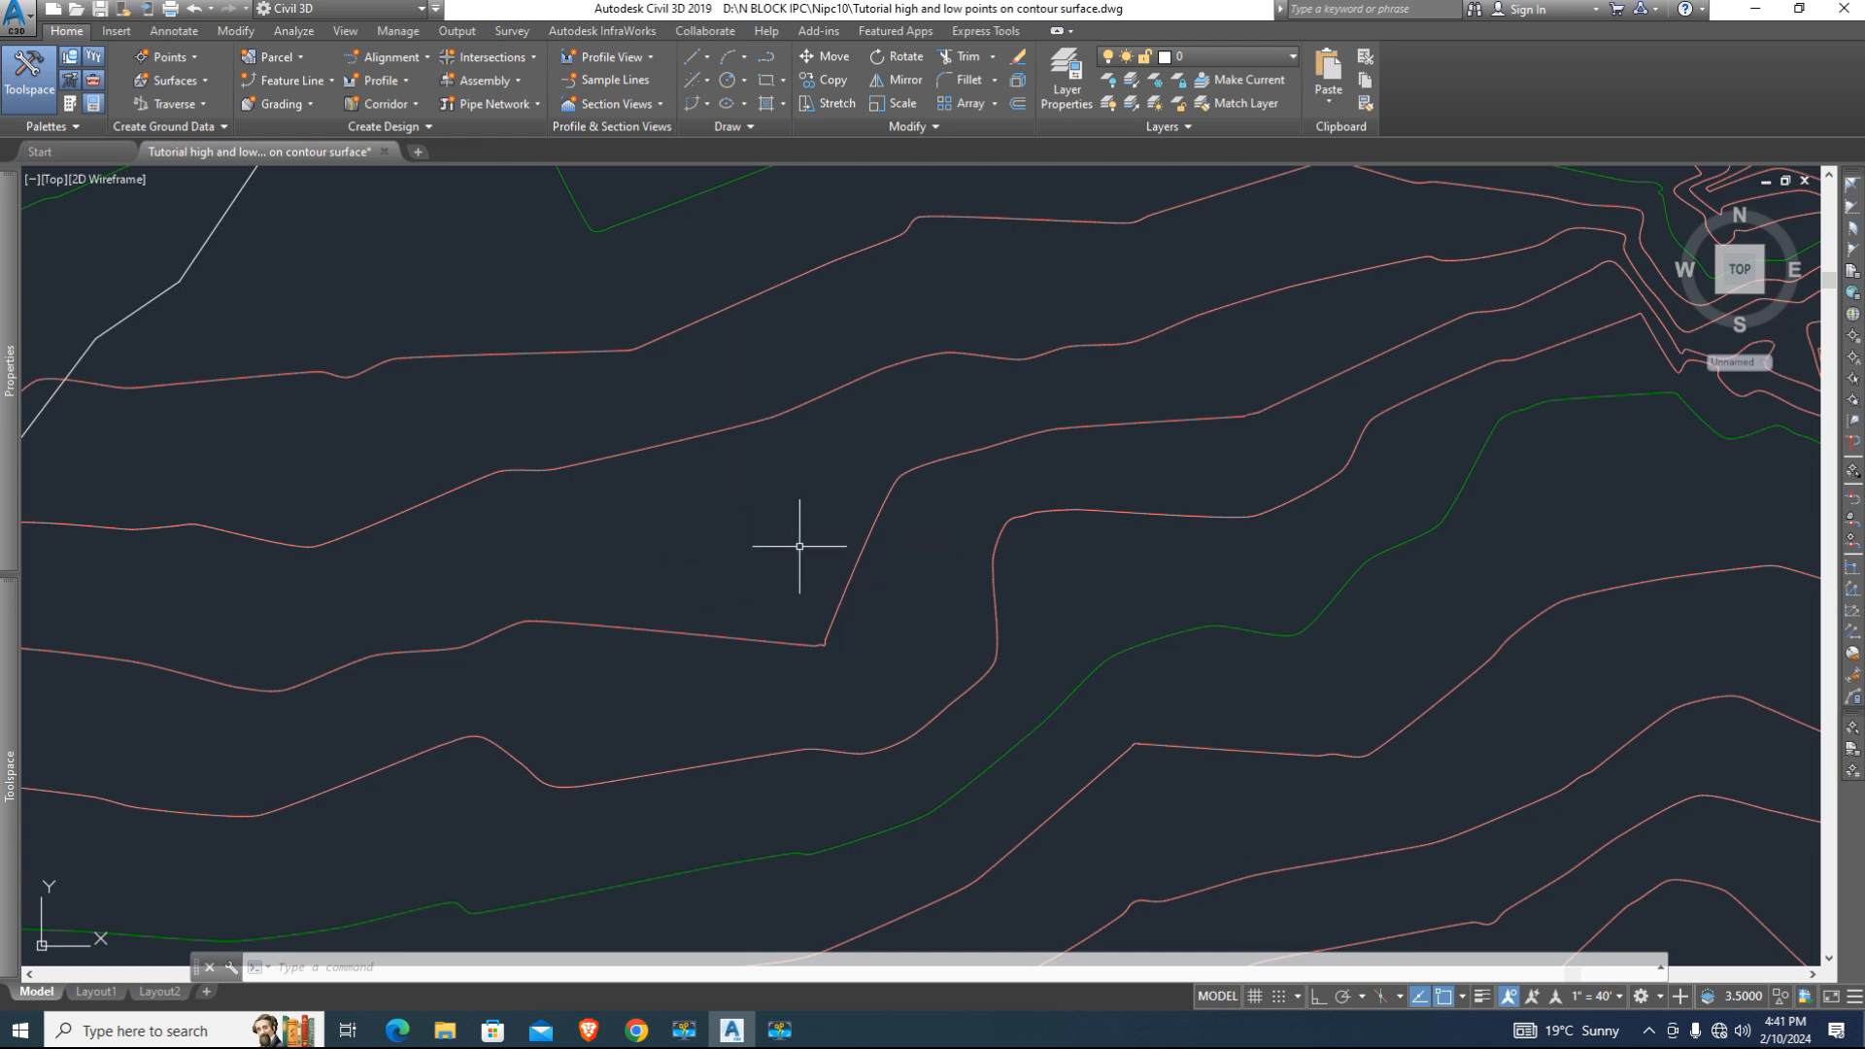
click(799, 548)
text(RECTANG)
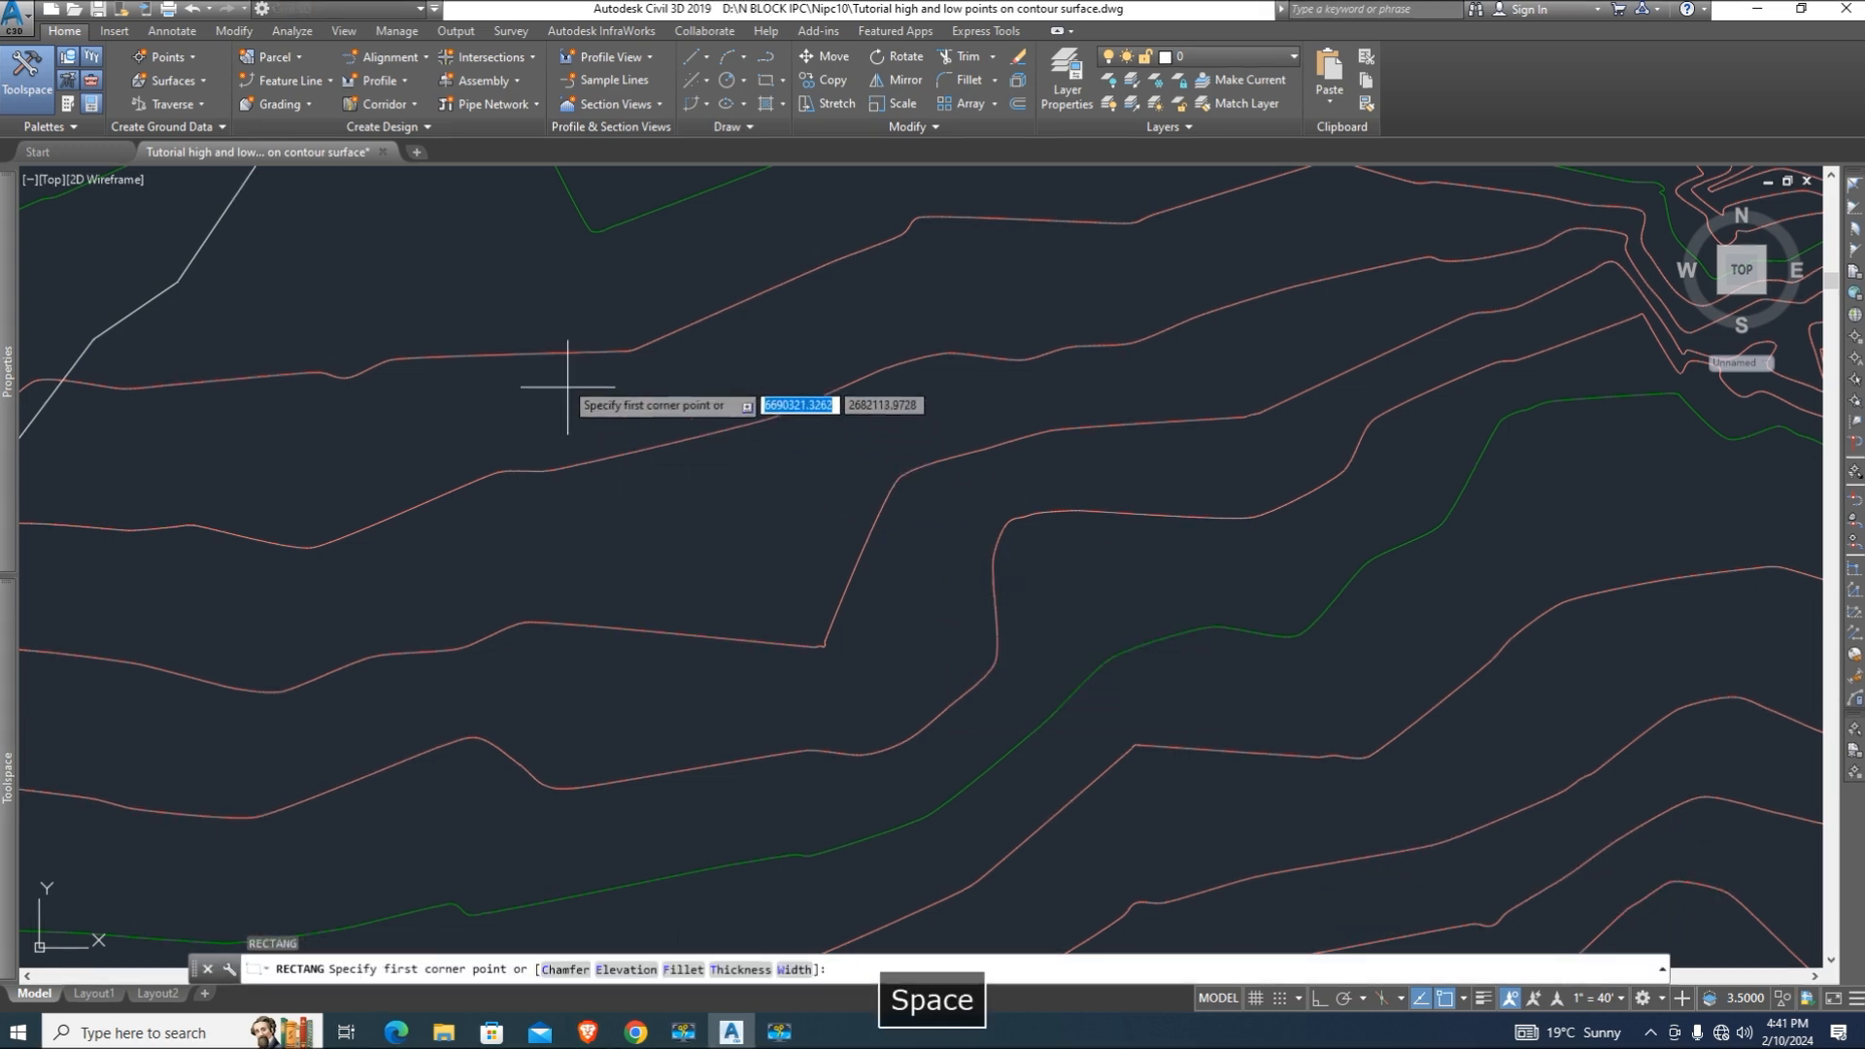
click(568, 387)
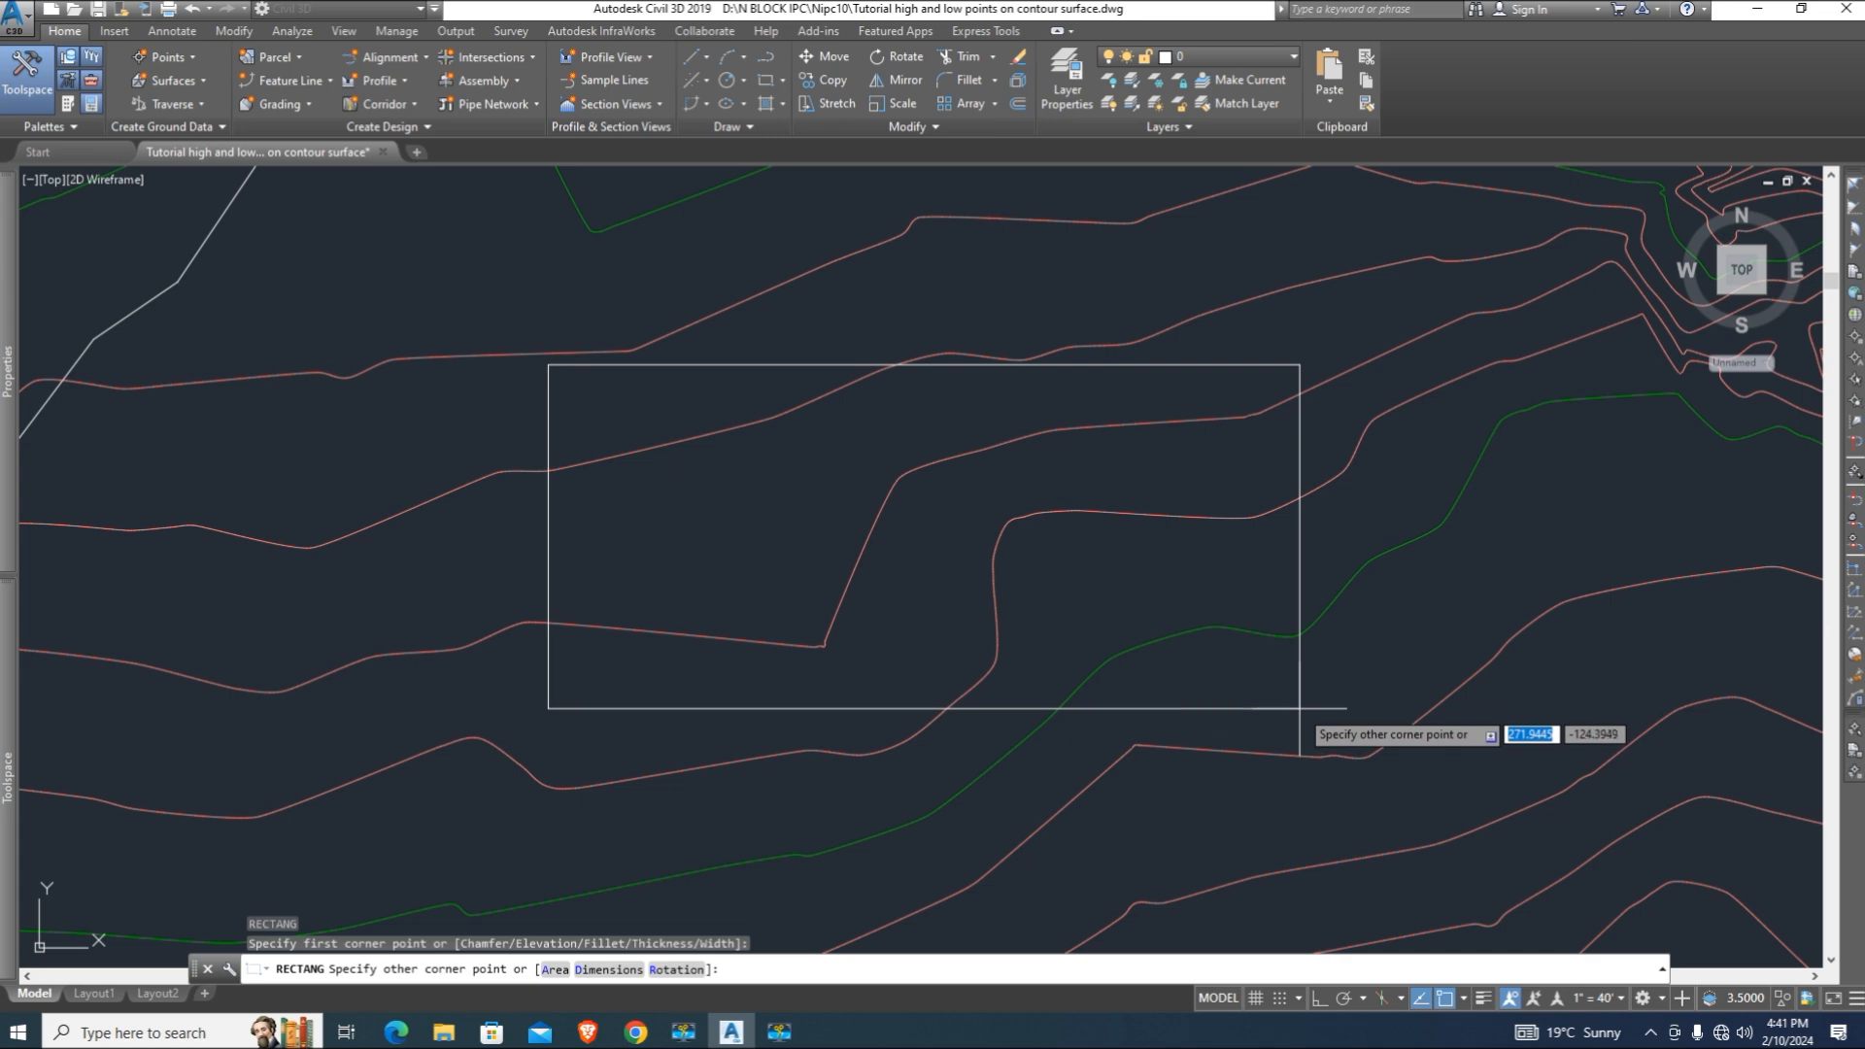
mouse_move(1300, 735)
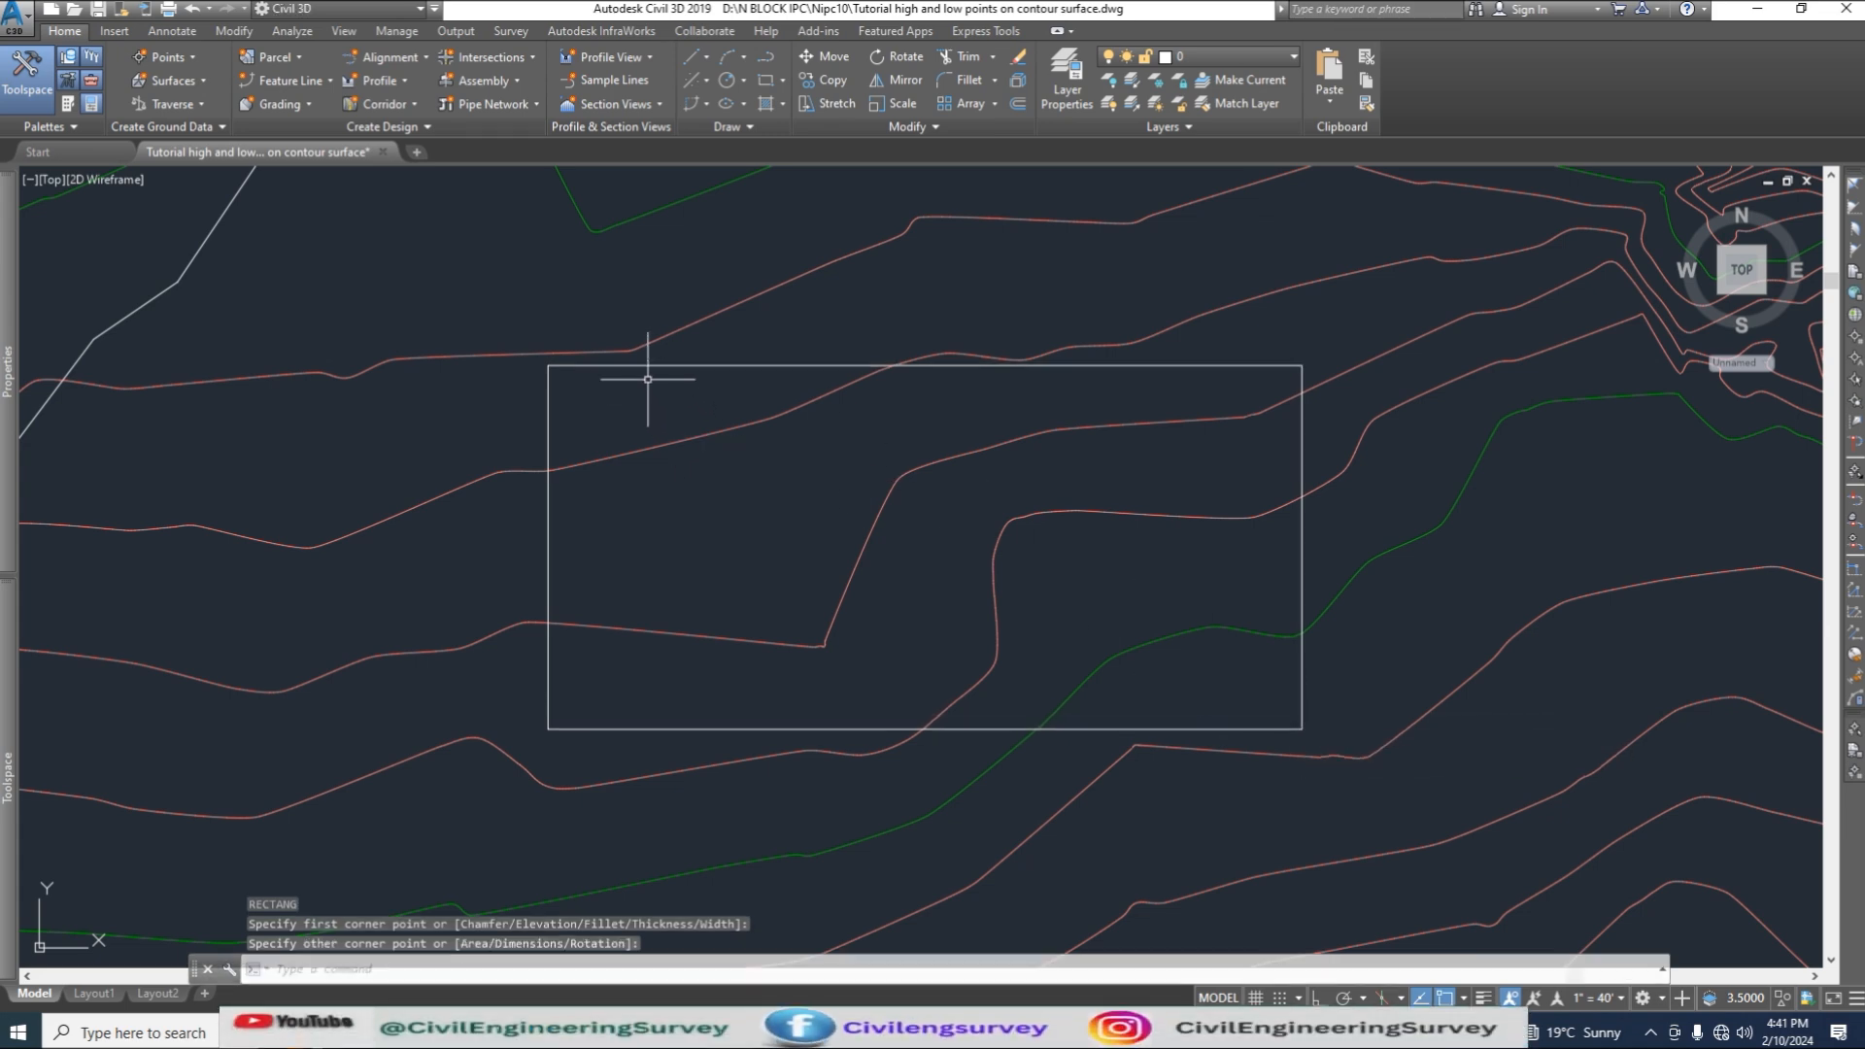
- Fillet the rectangle's four corners with radius 45 using the R option
key(Escape)
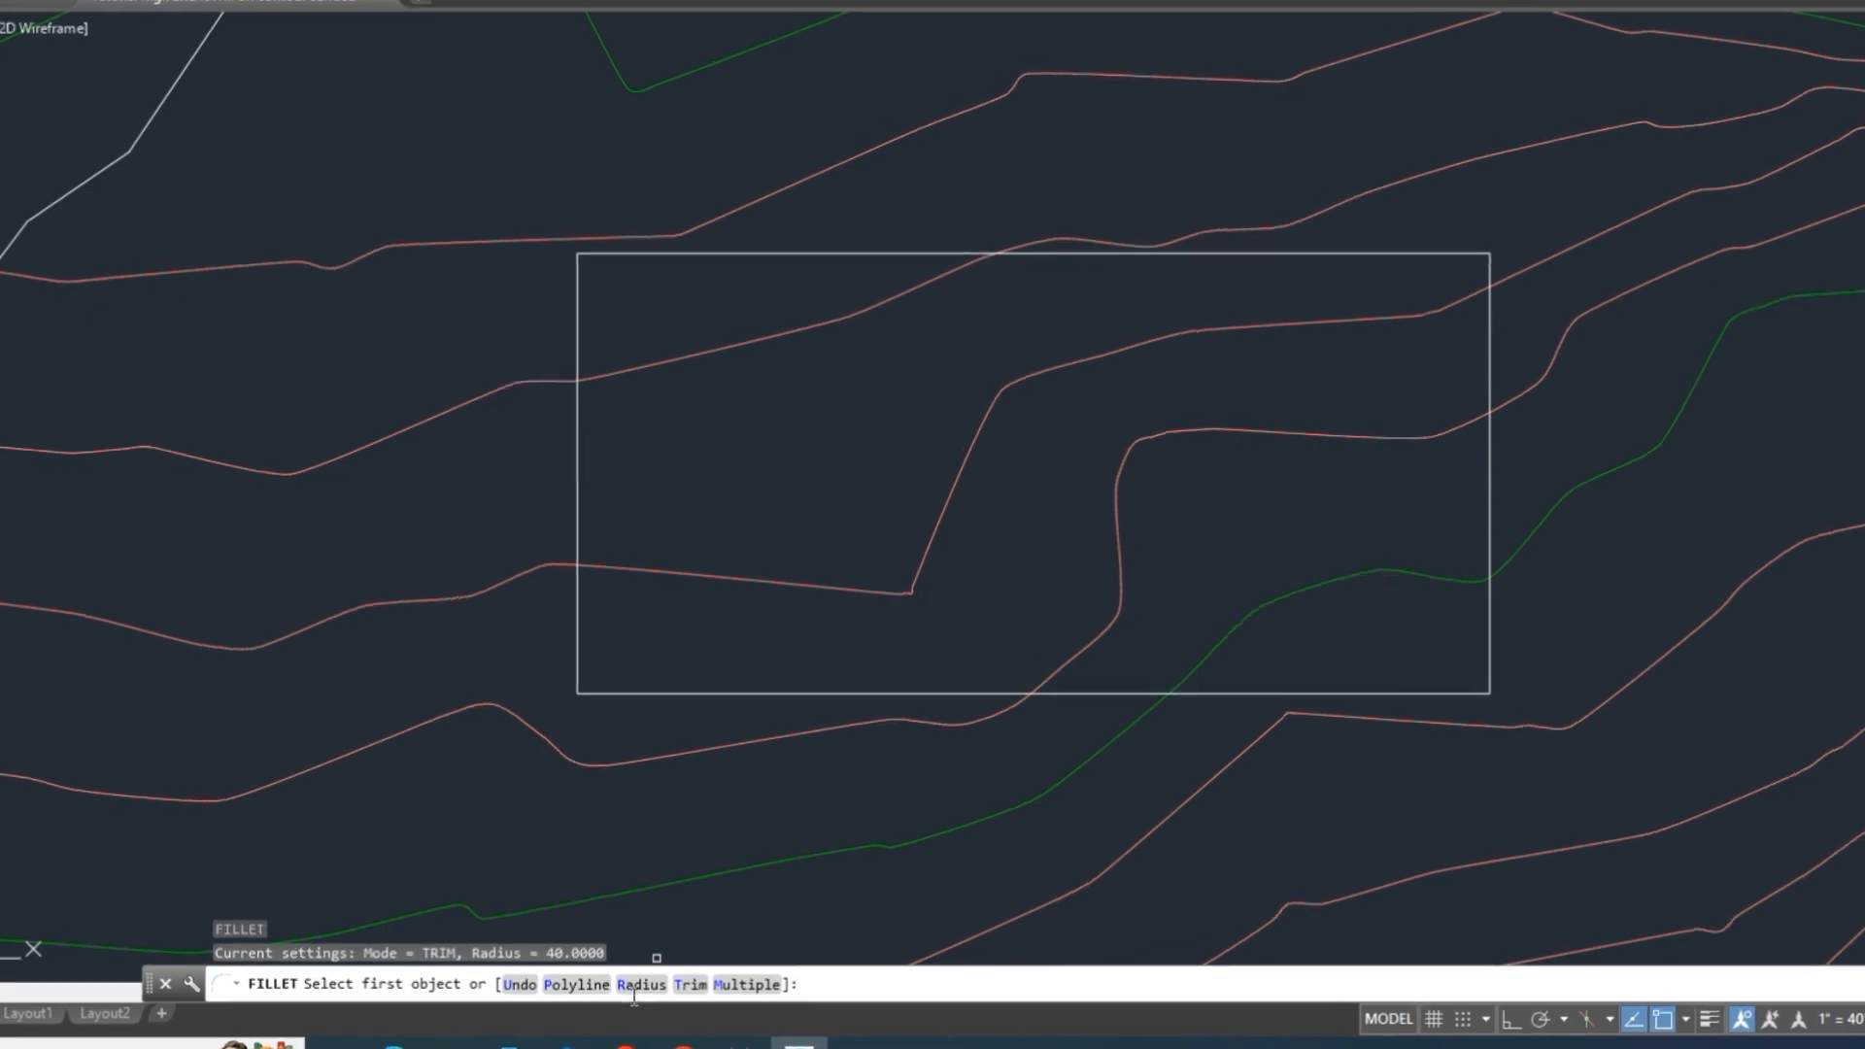
text(R)
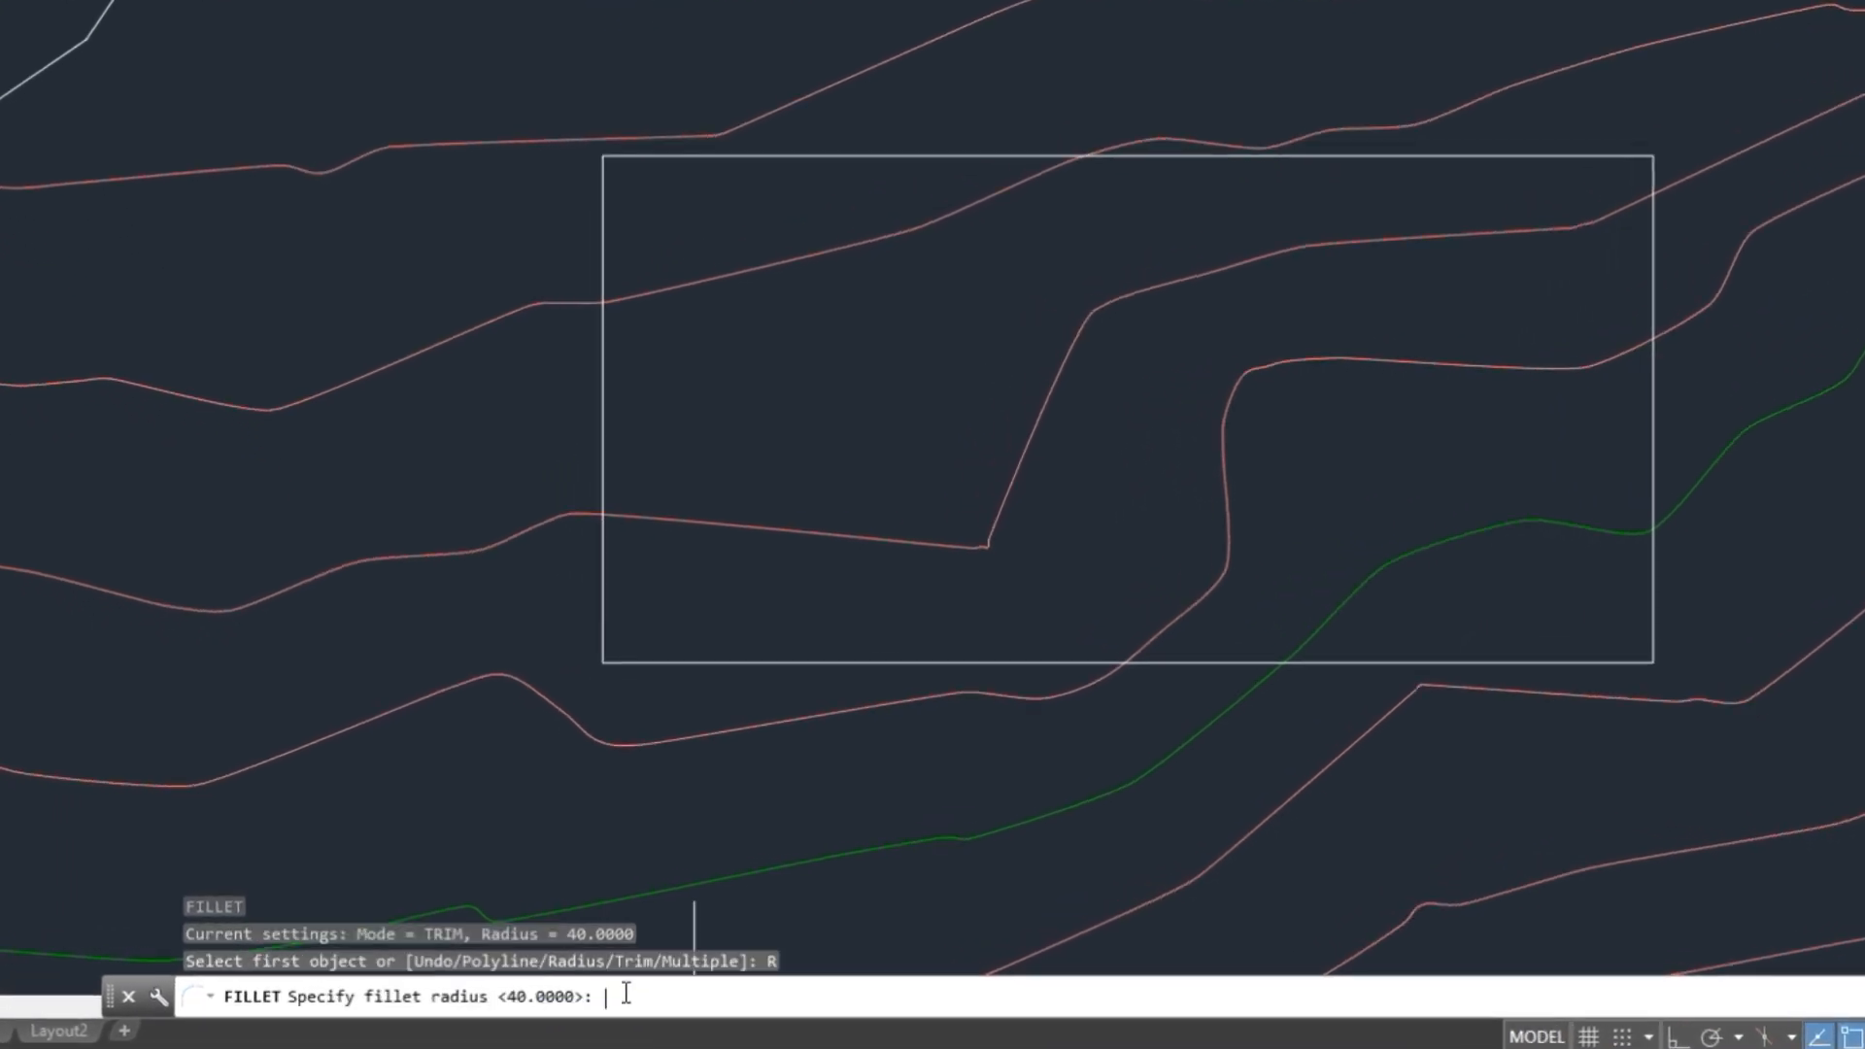
text(4)
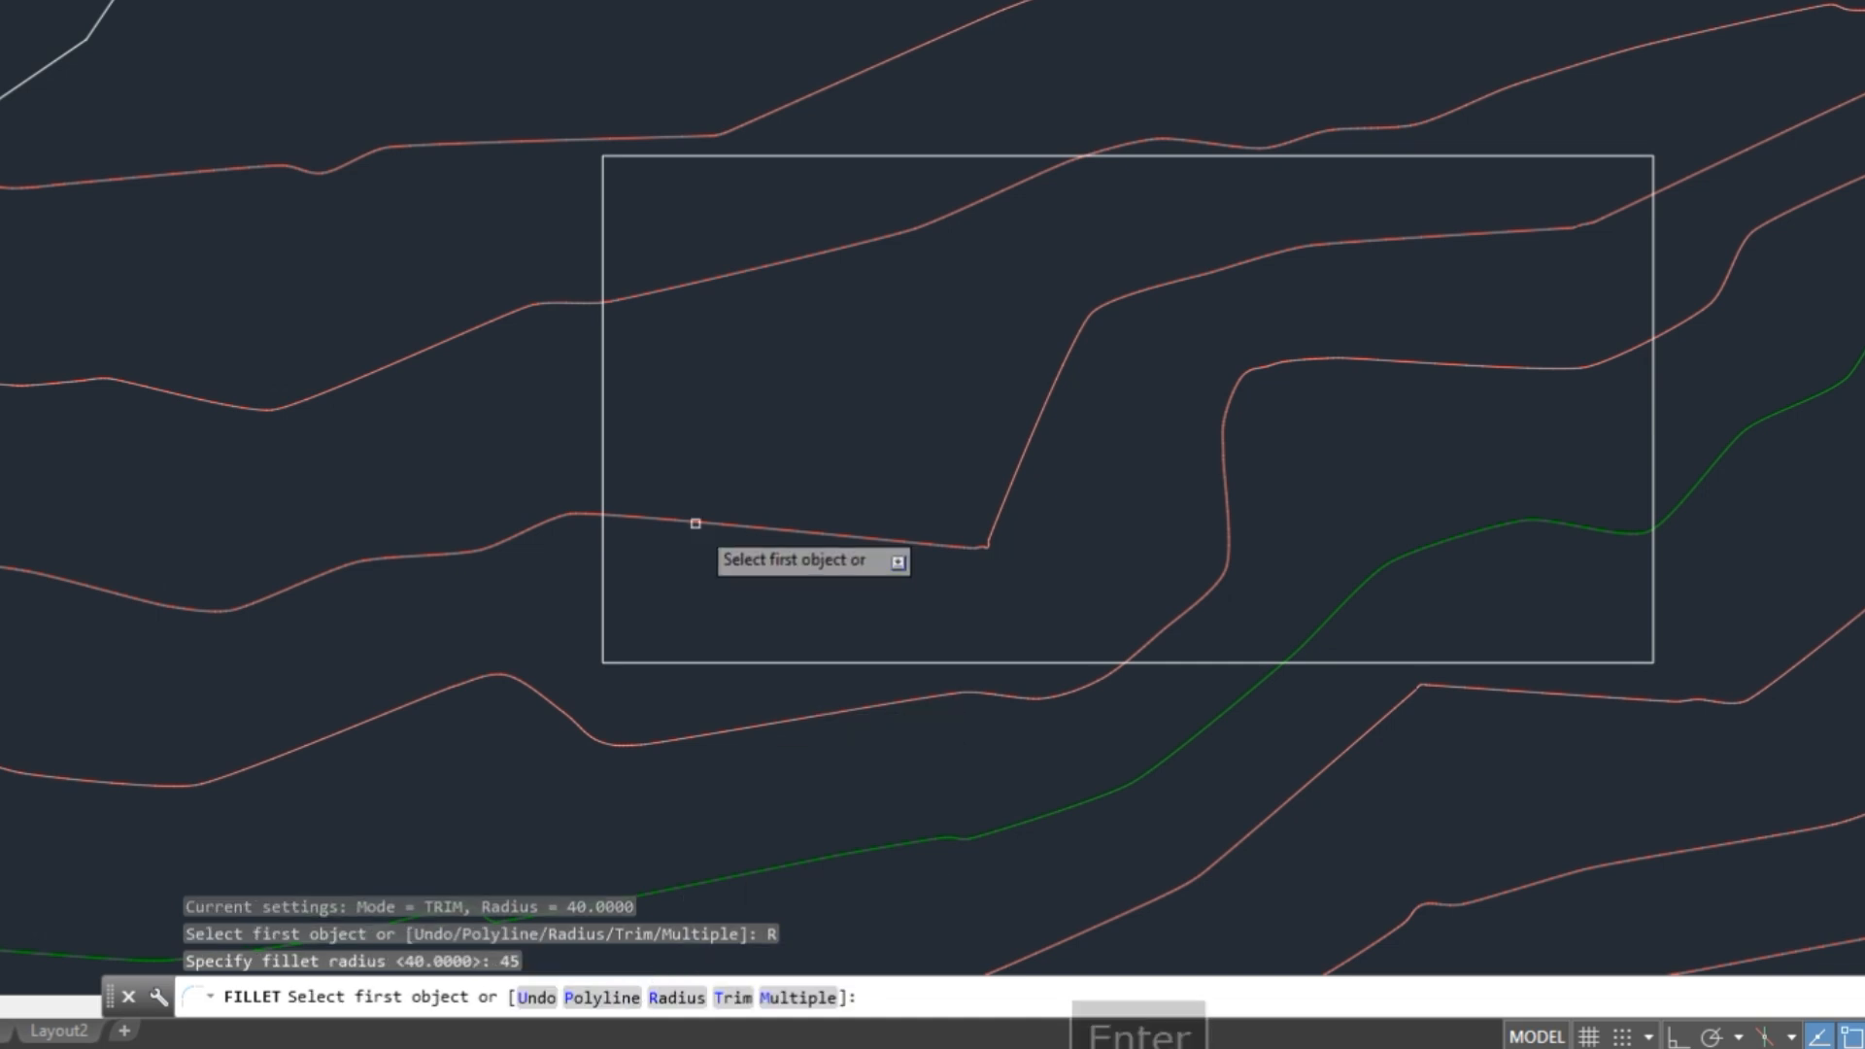
click(603, 357)
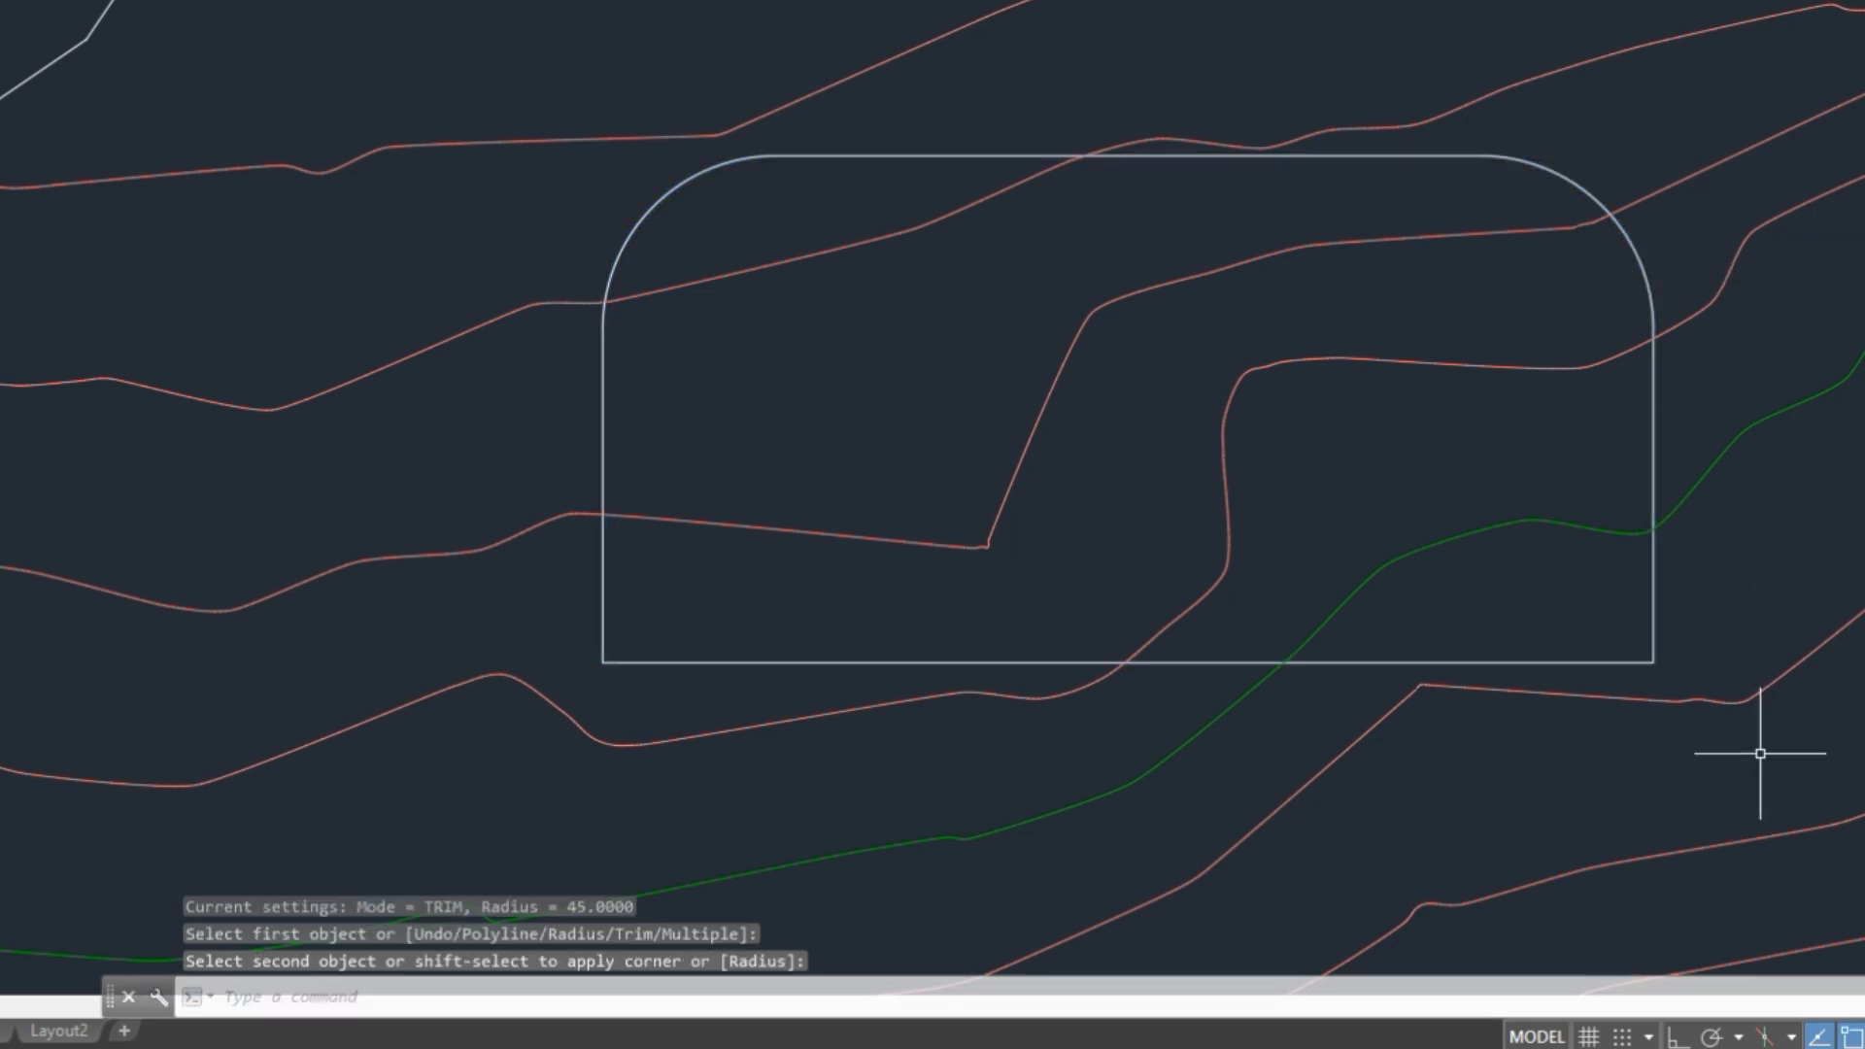
click(1569, 659)
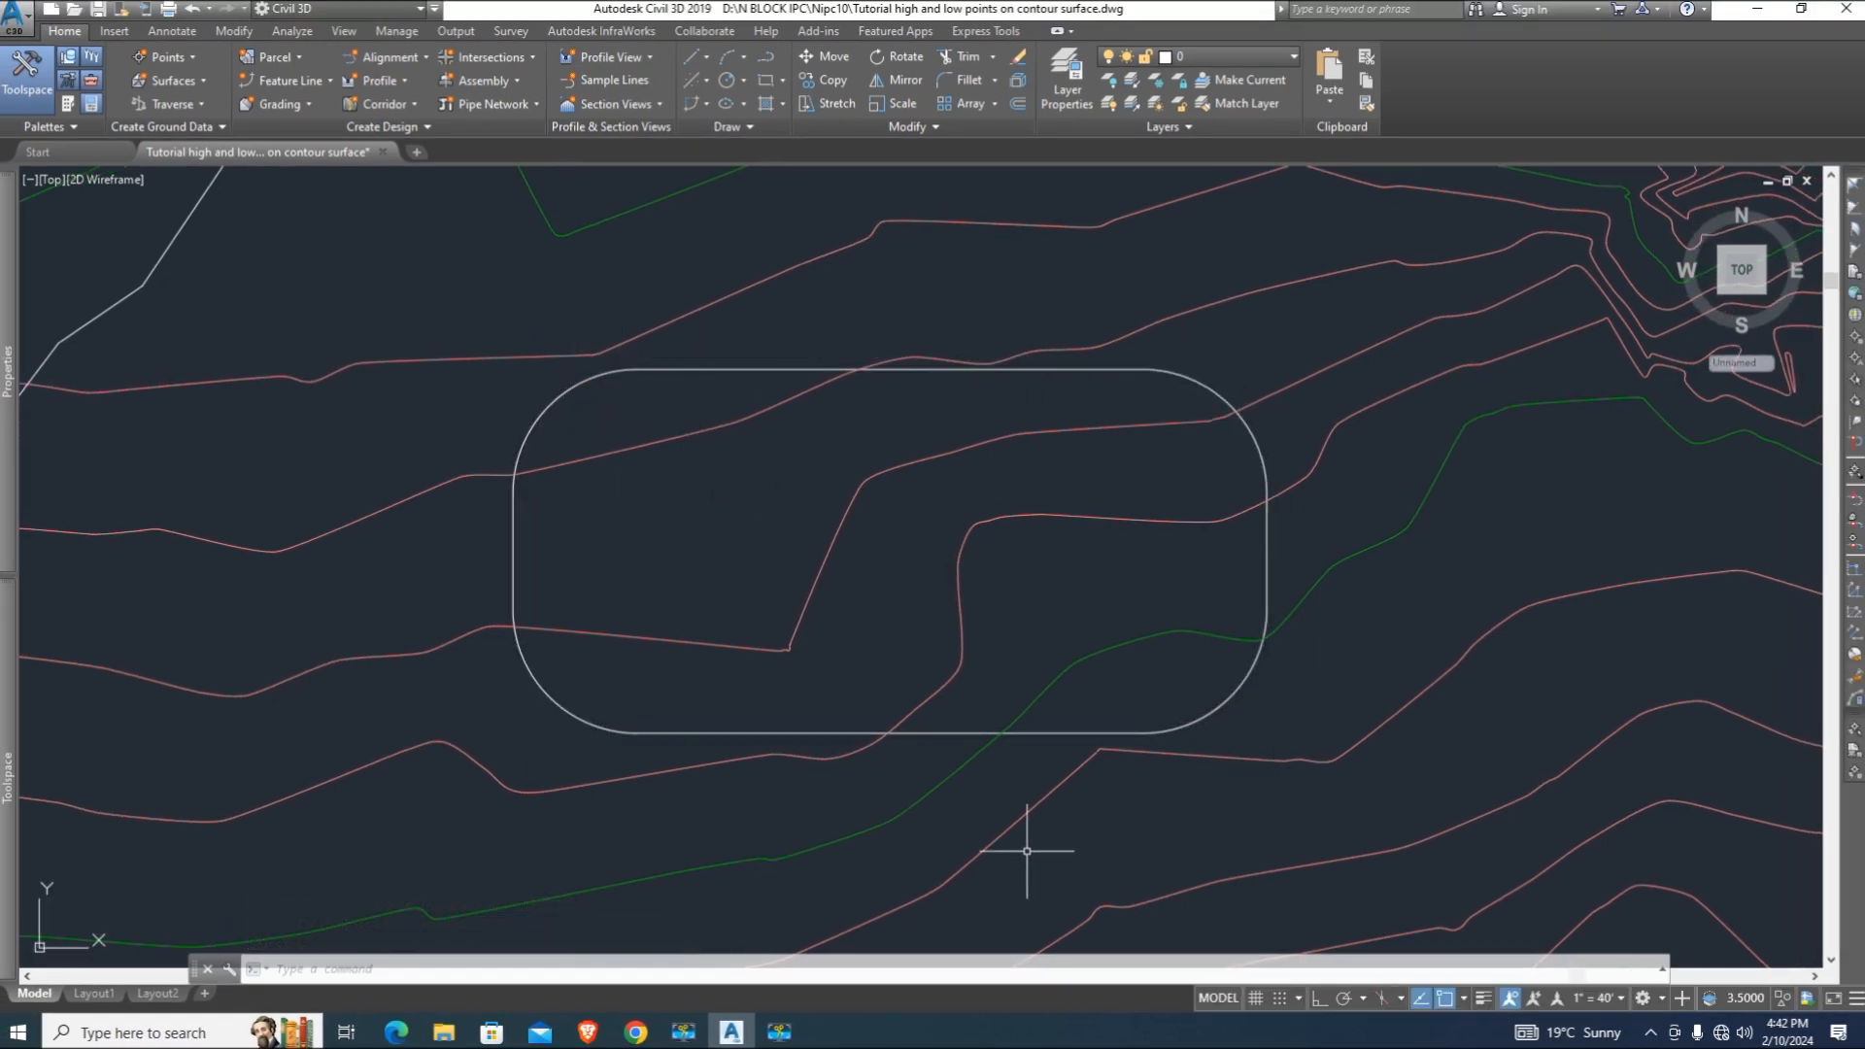
mouse_move(568, 738)
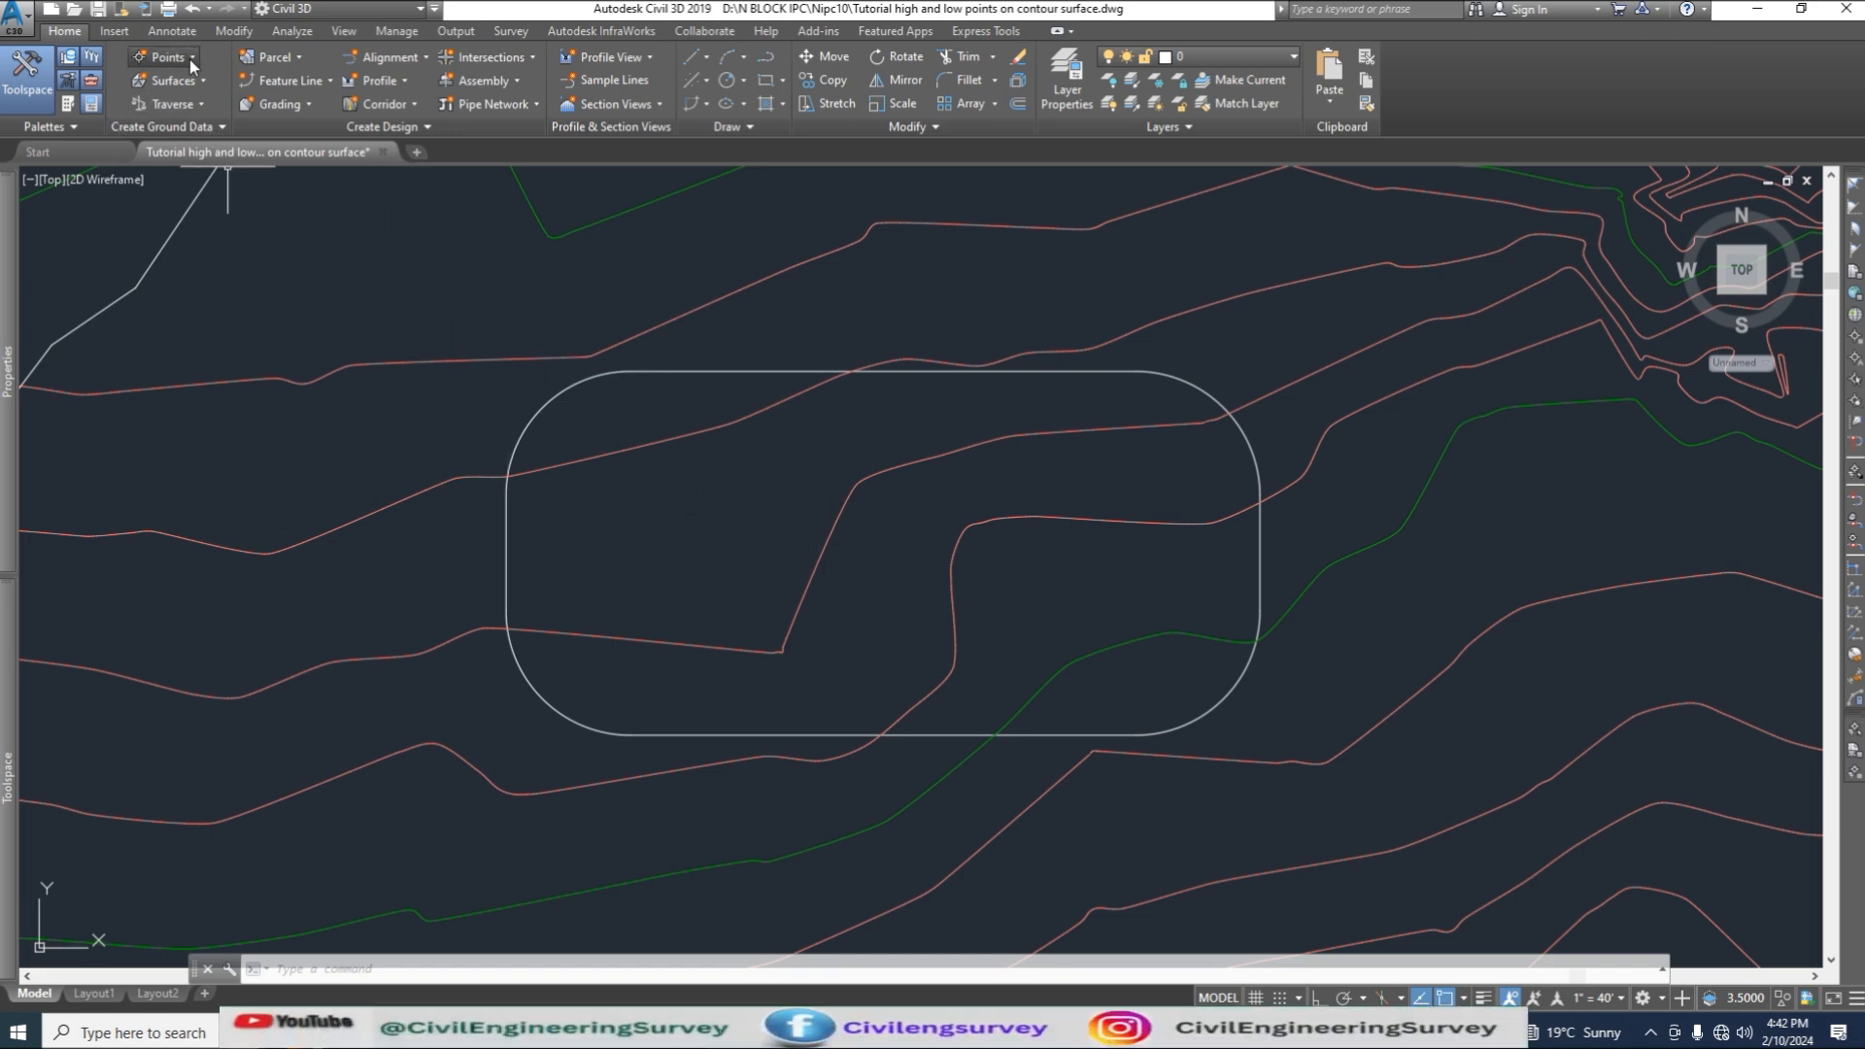
- Launch Create Points Along Polyline/Contour from the Point Creation Tools
click(167, 56)
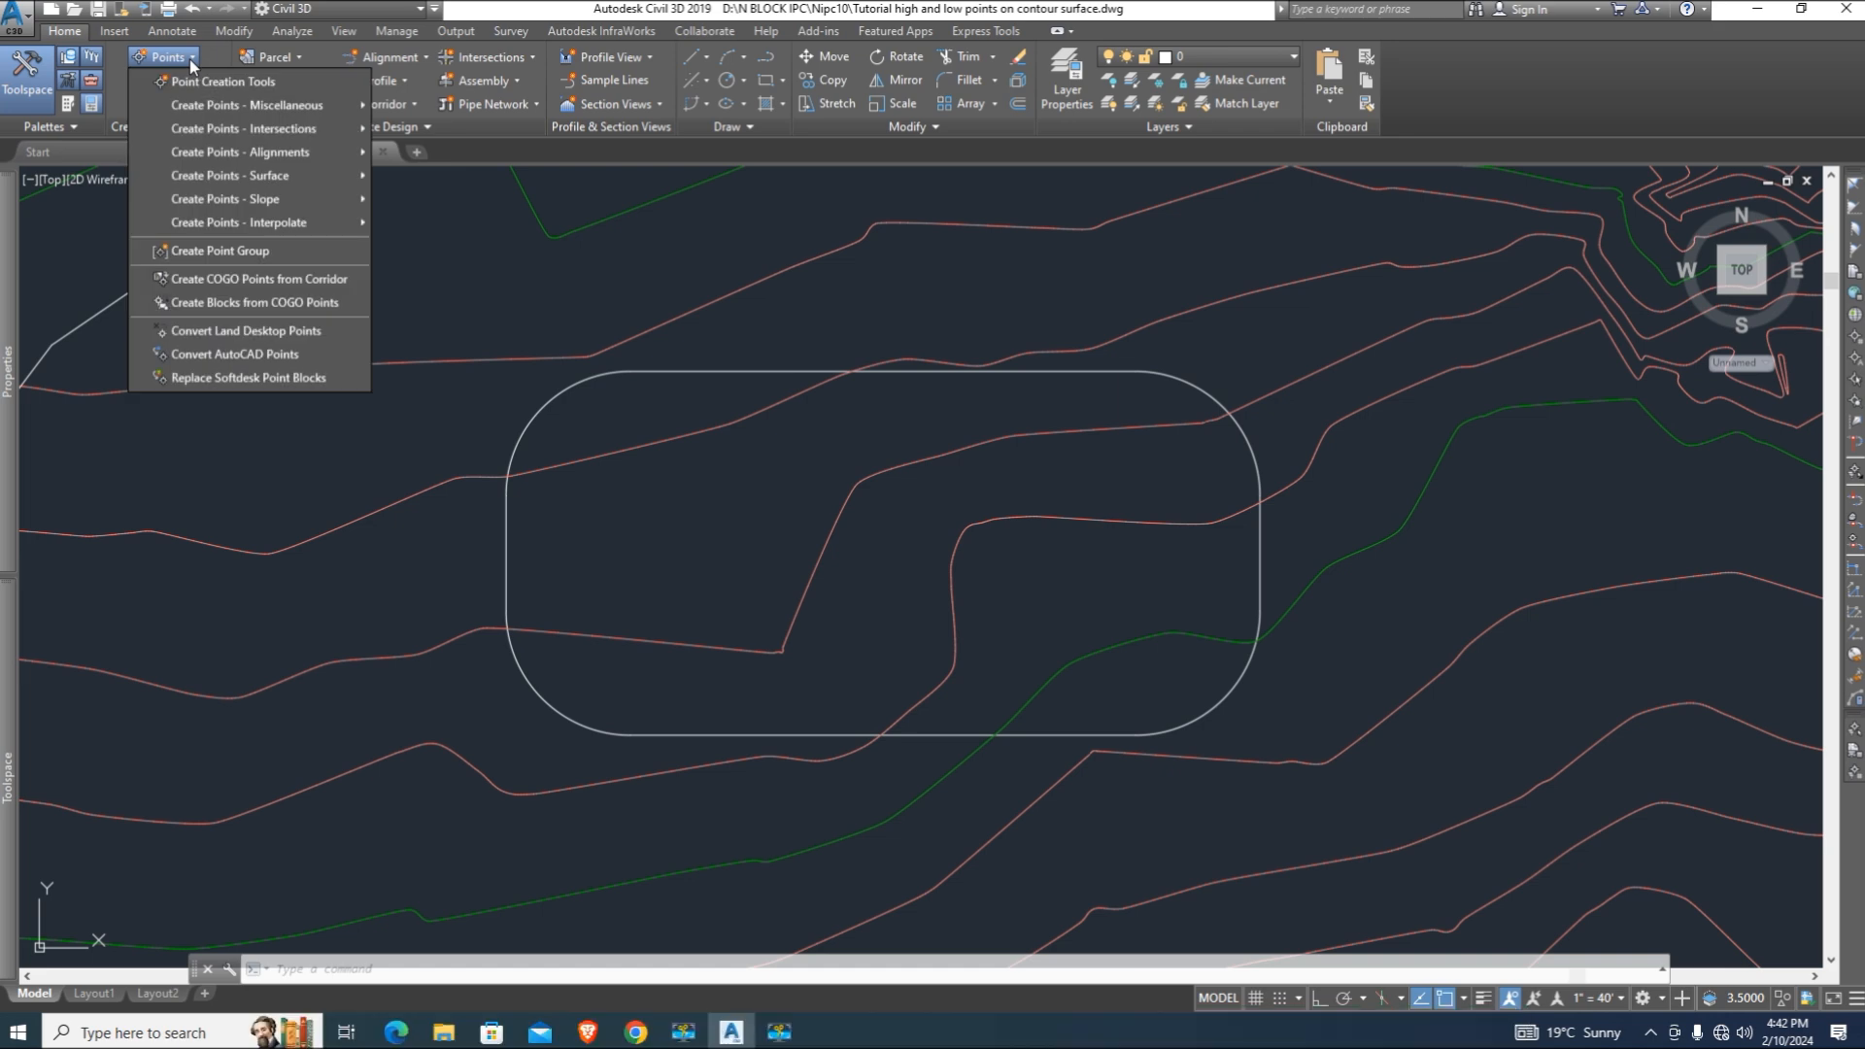
mouse_move(230, 174)
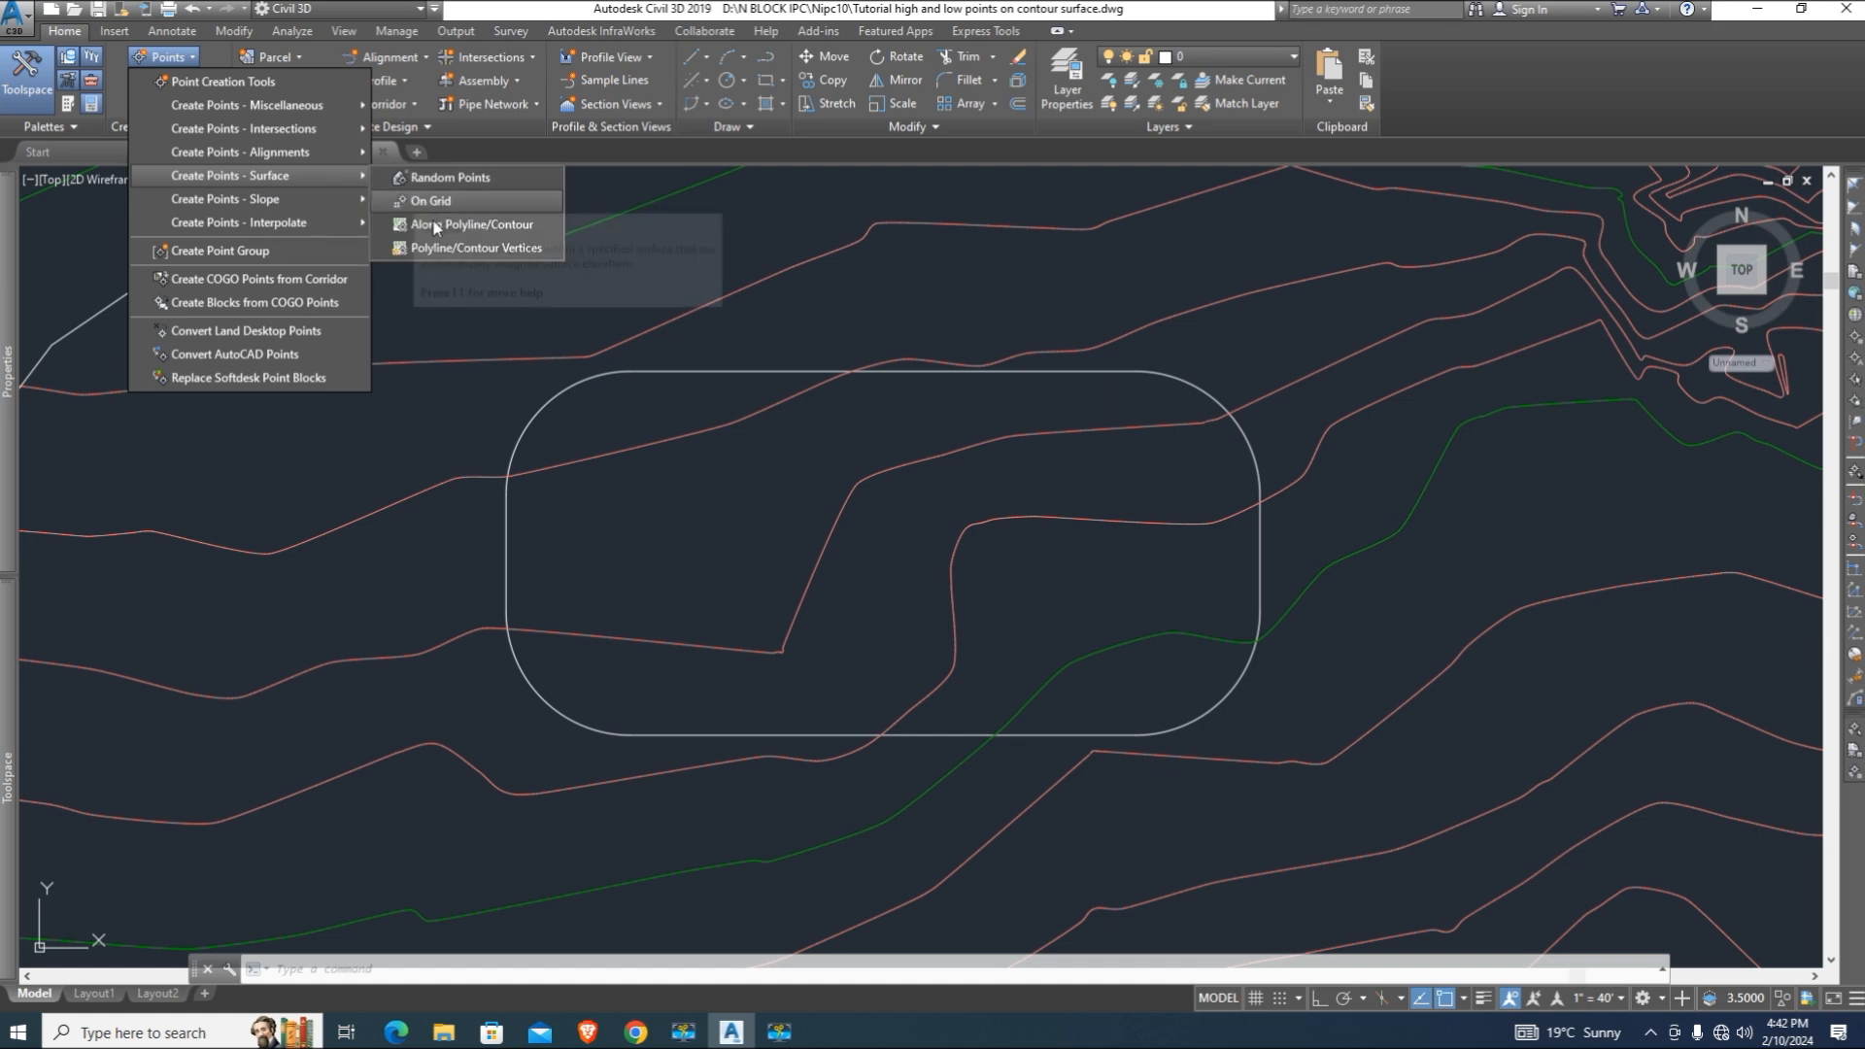
mouse_move(472, 225)
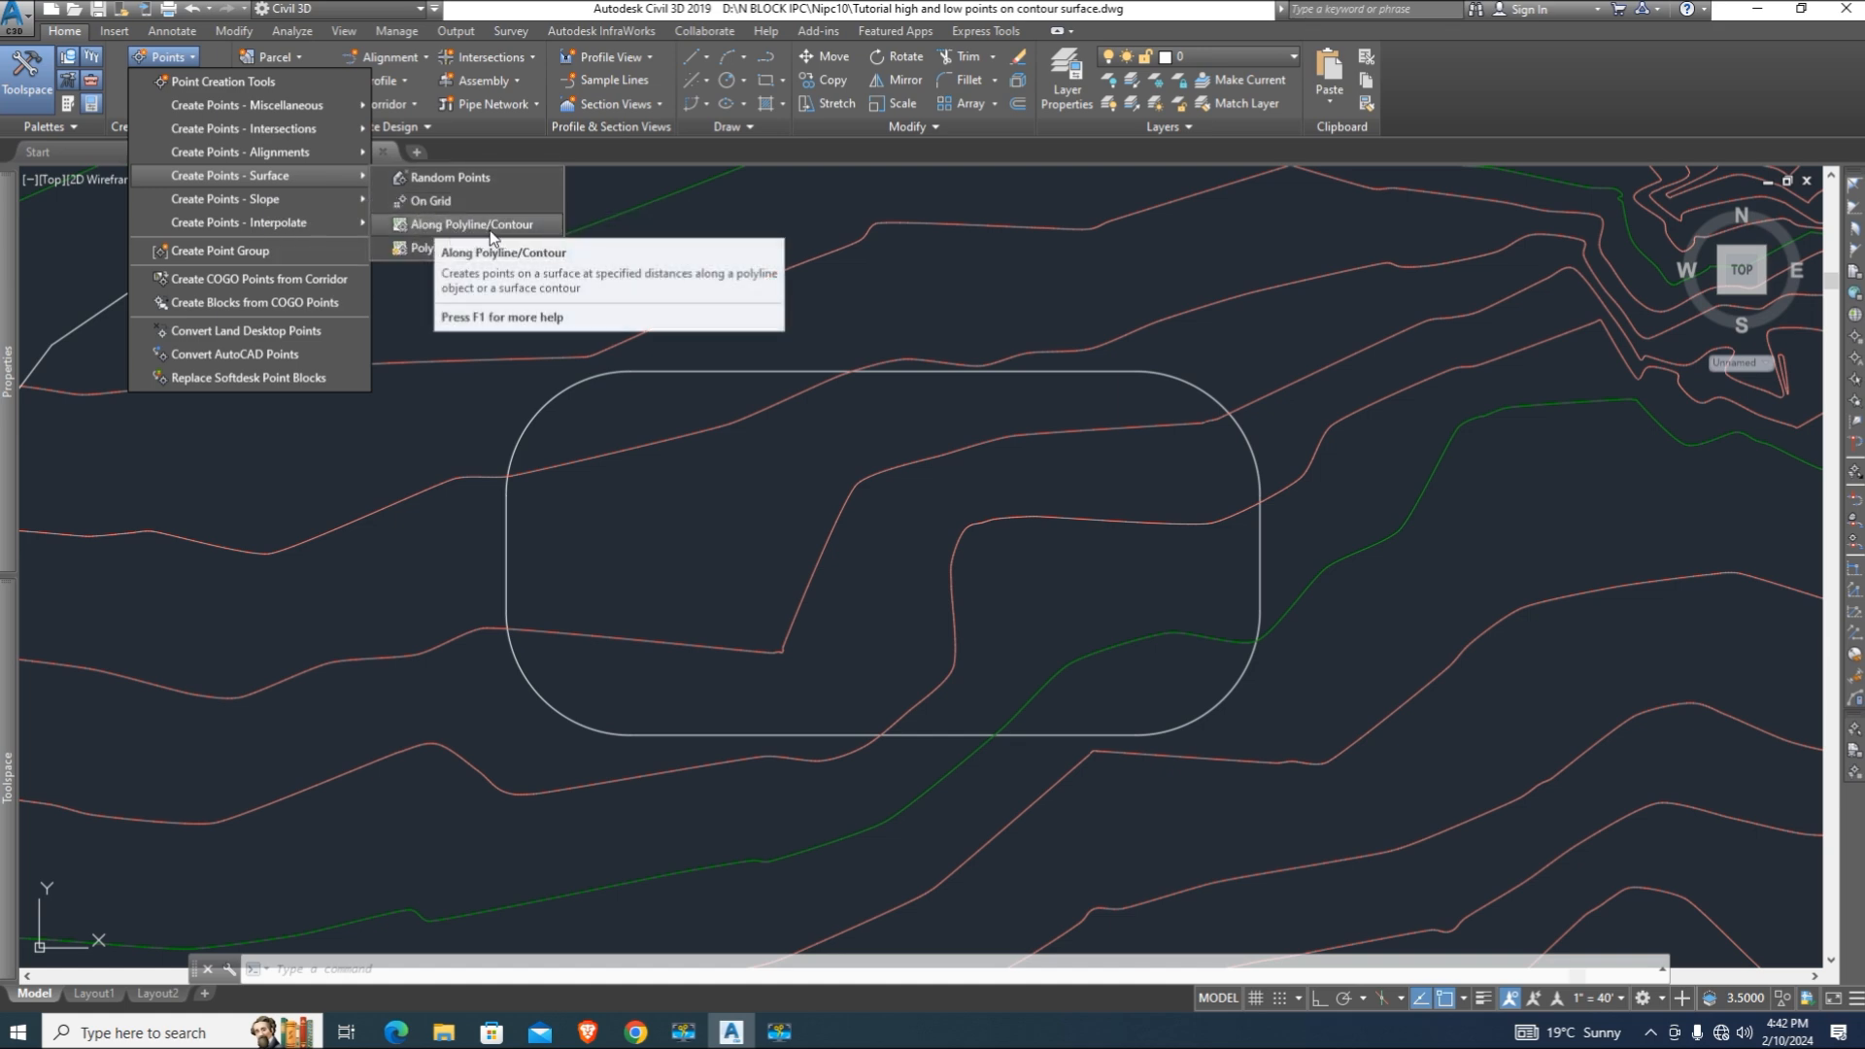
click(469, 225)
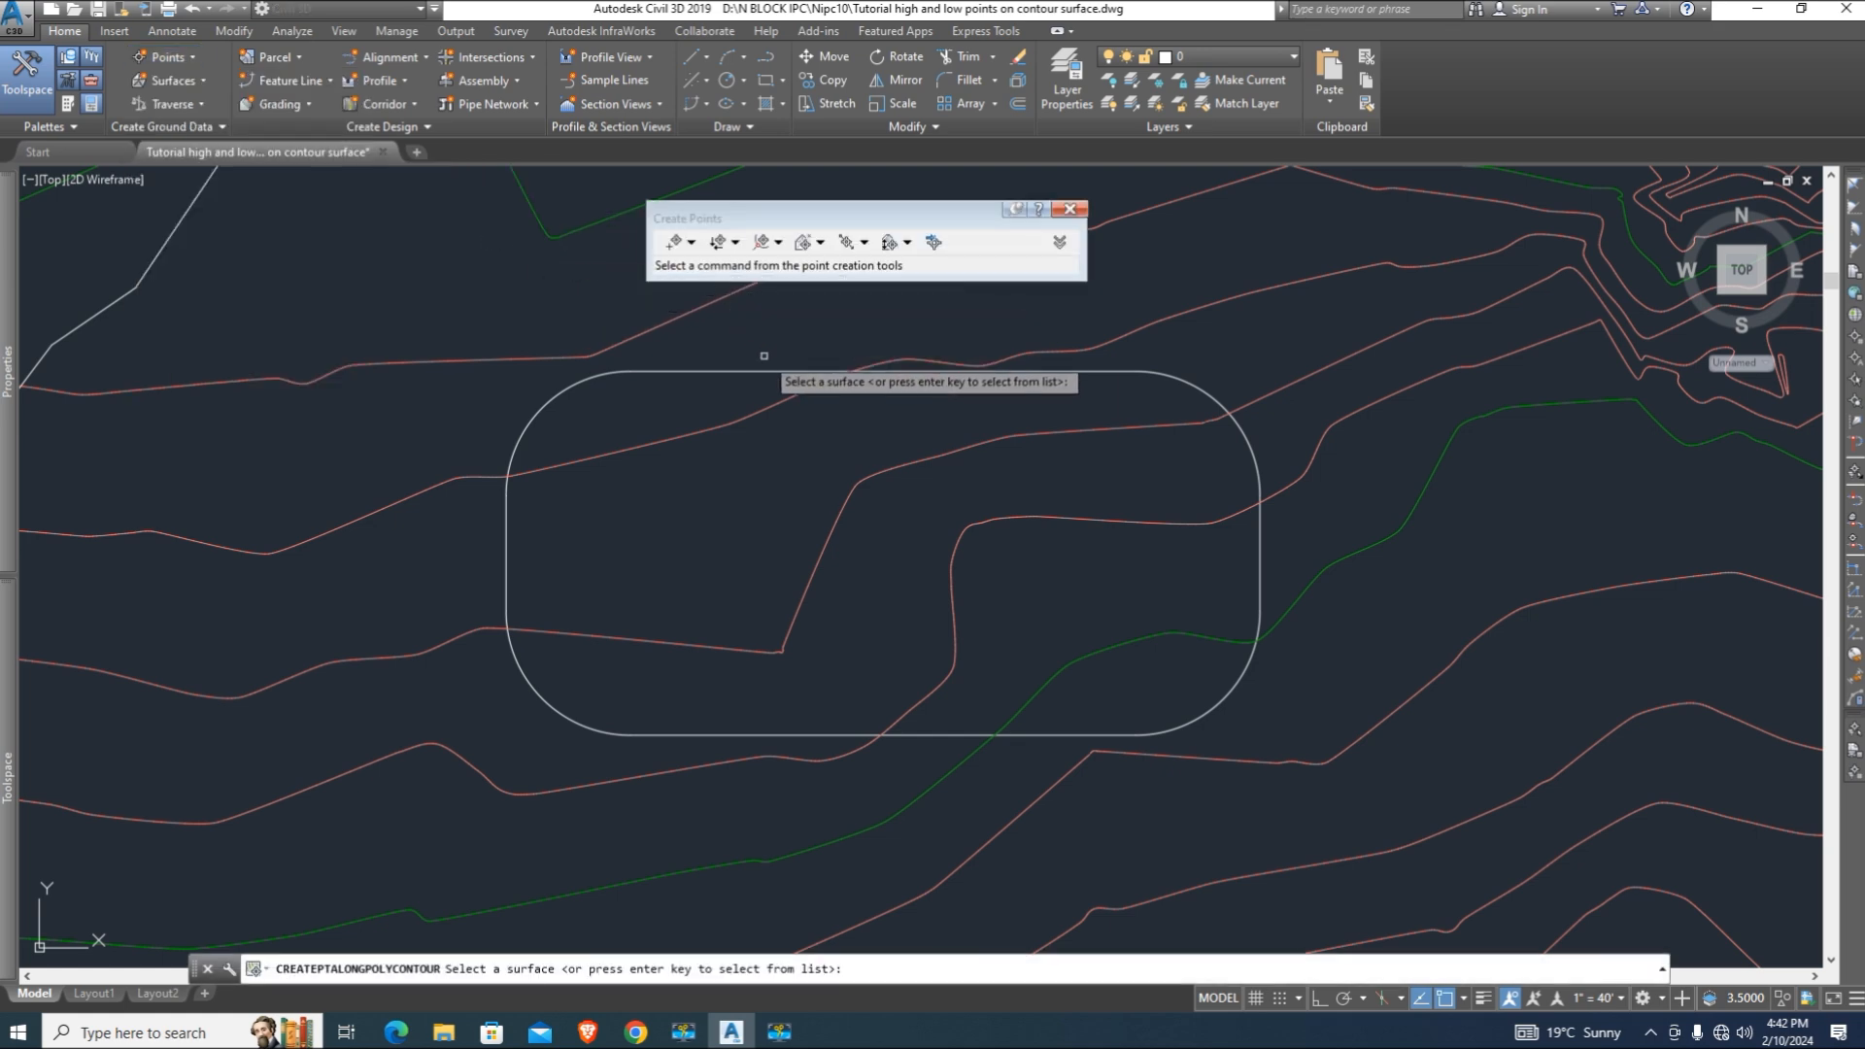
- Choose surface "existing" for elevations and enter 35 as the spacing between points
click(805, 241)
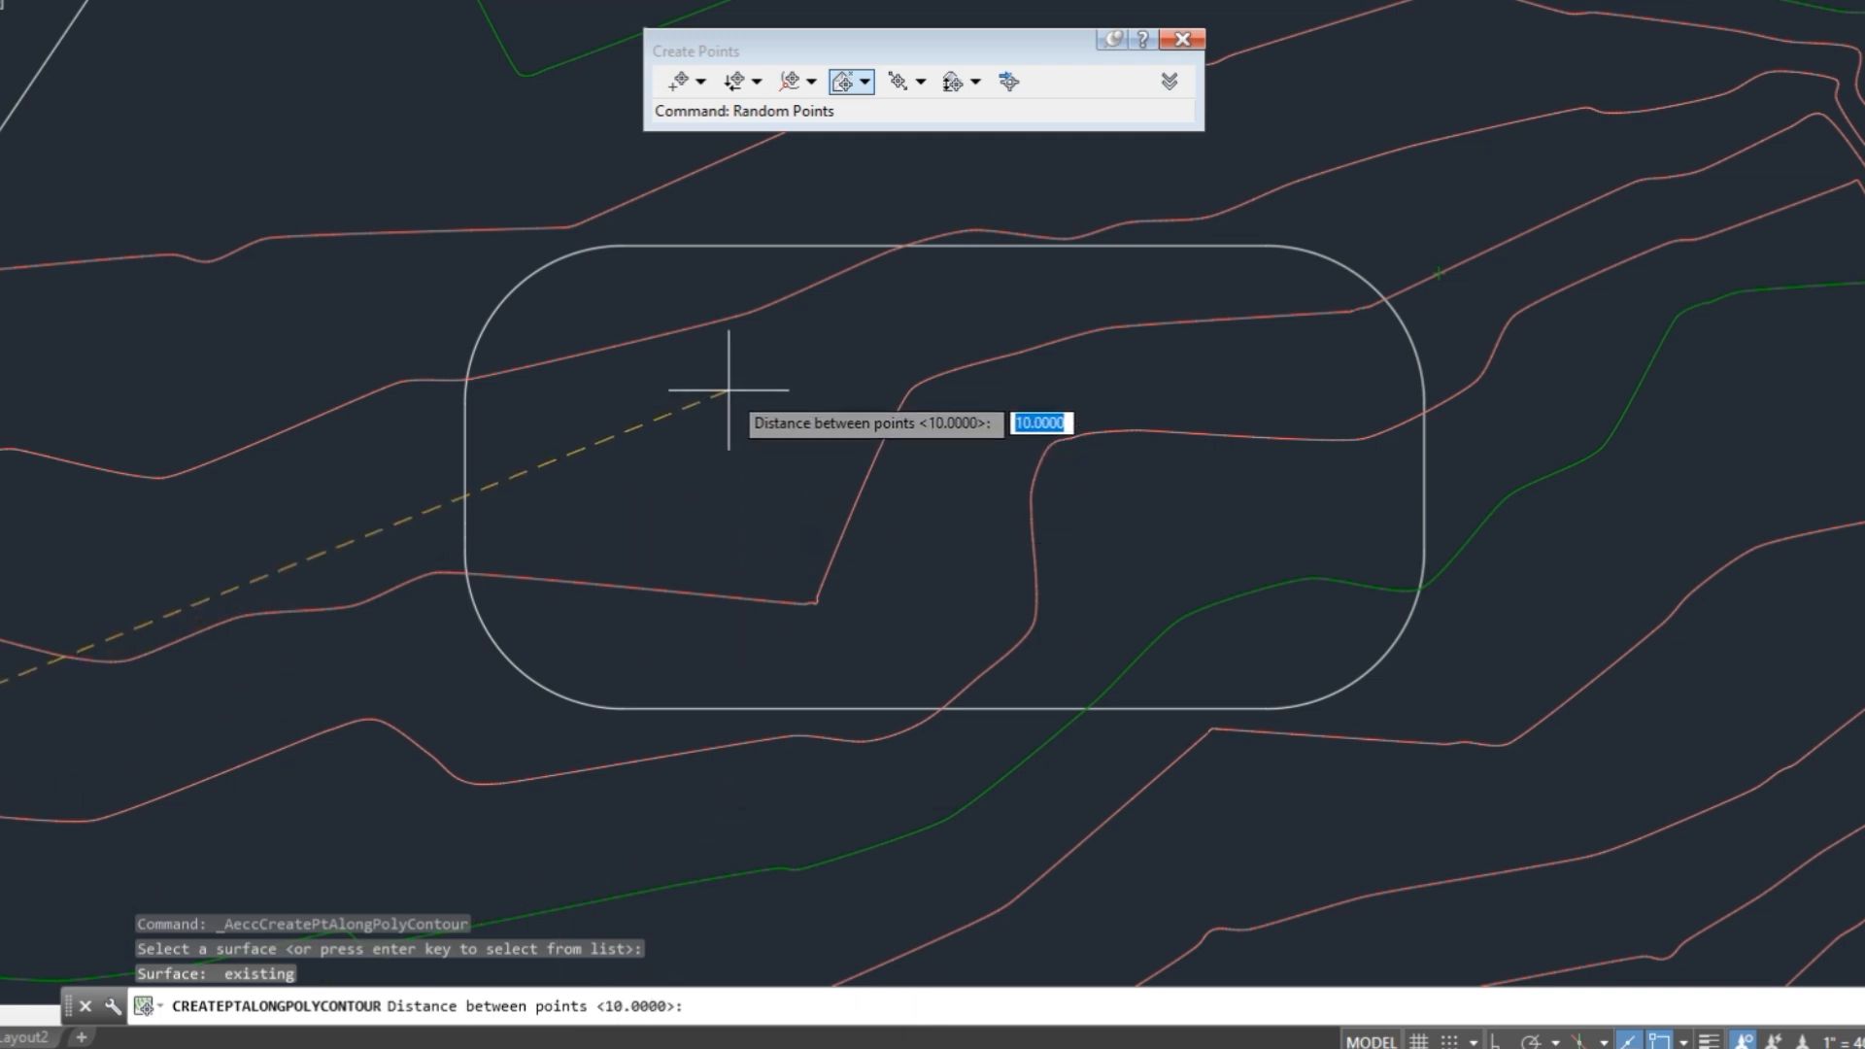
text(35)
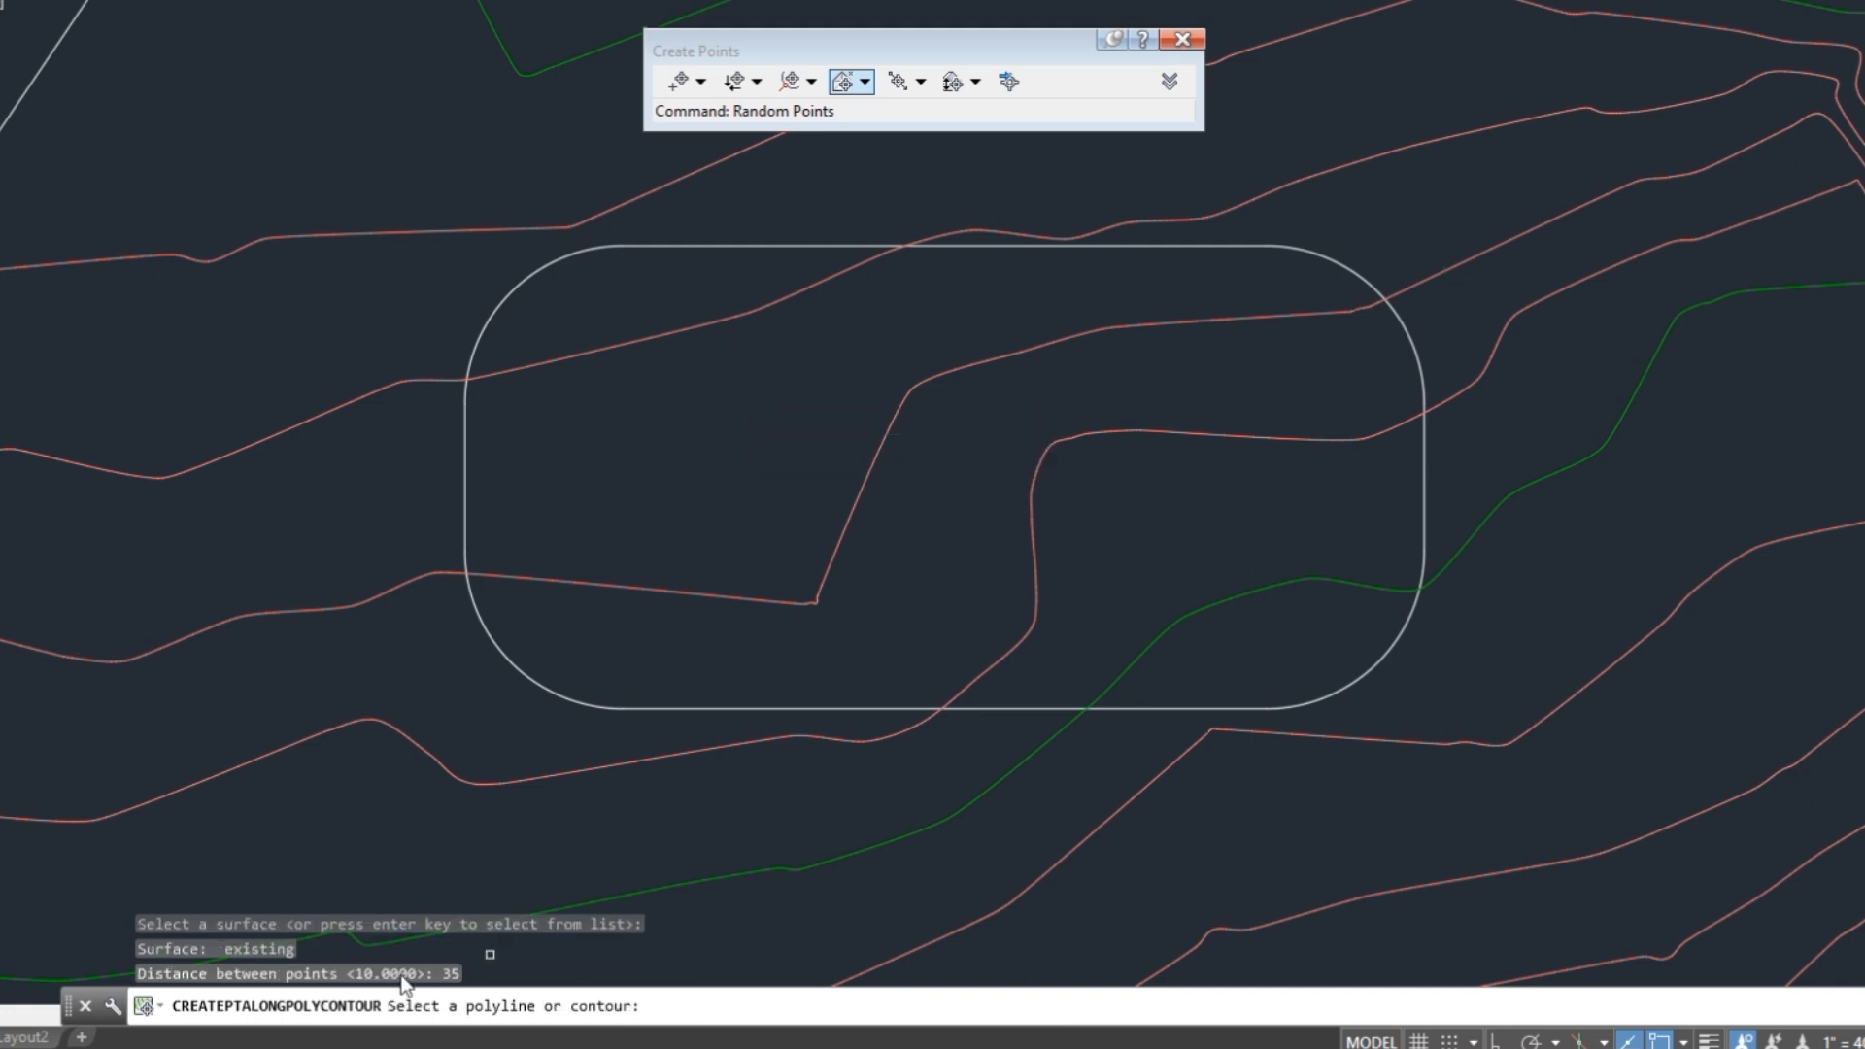
mouse_move(921, 379)
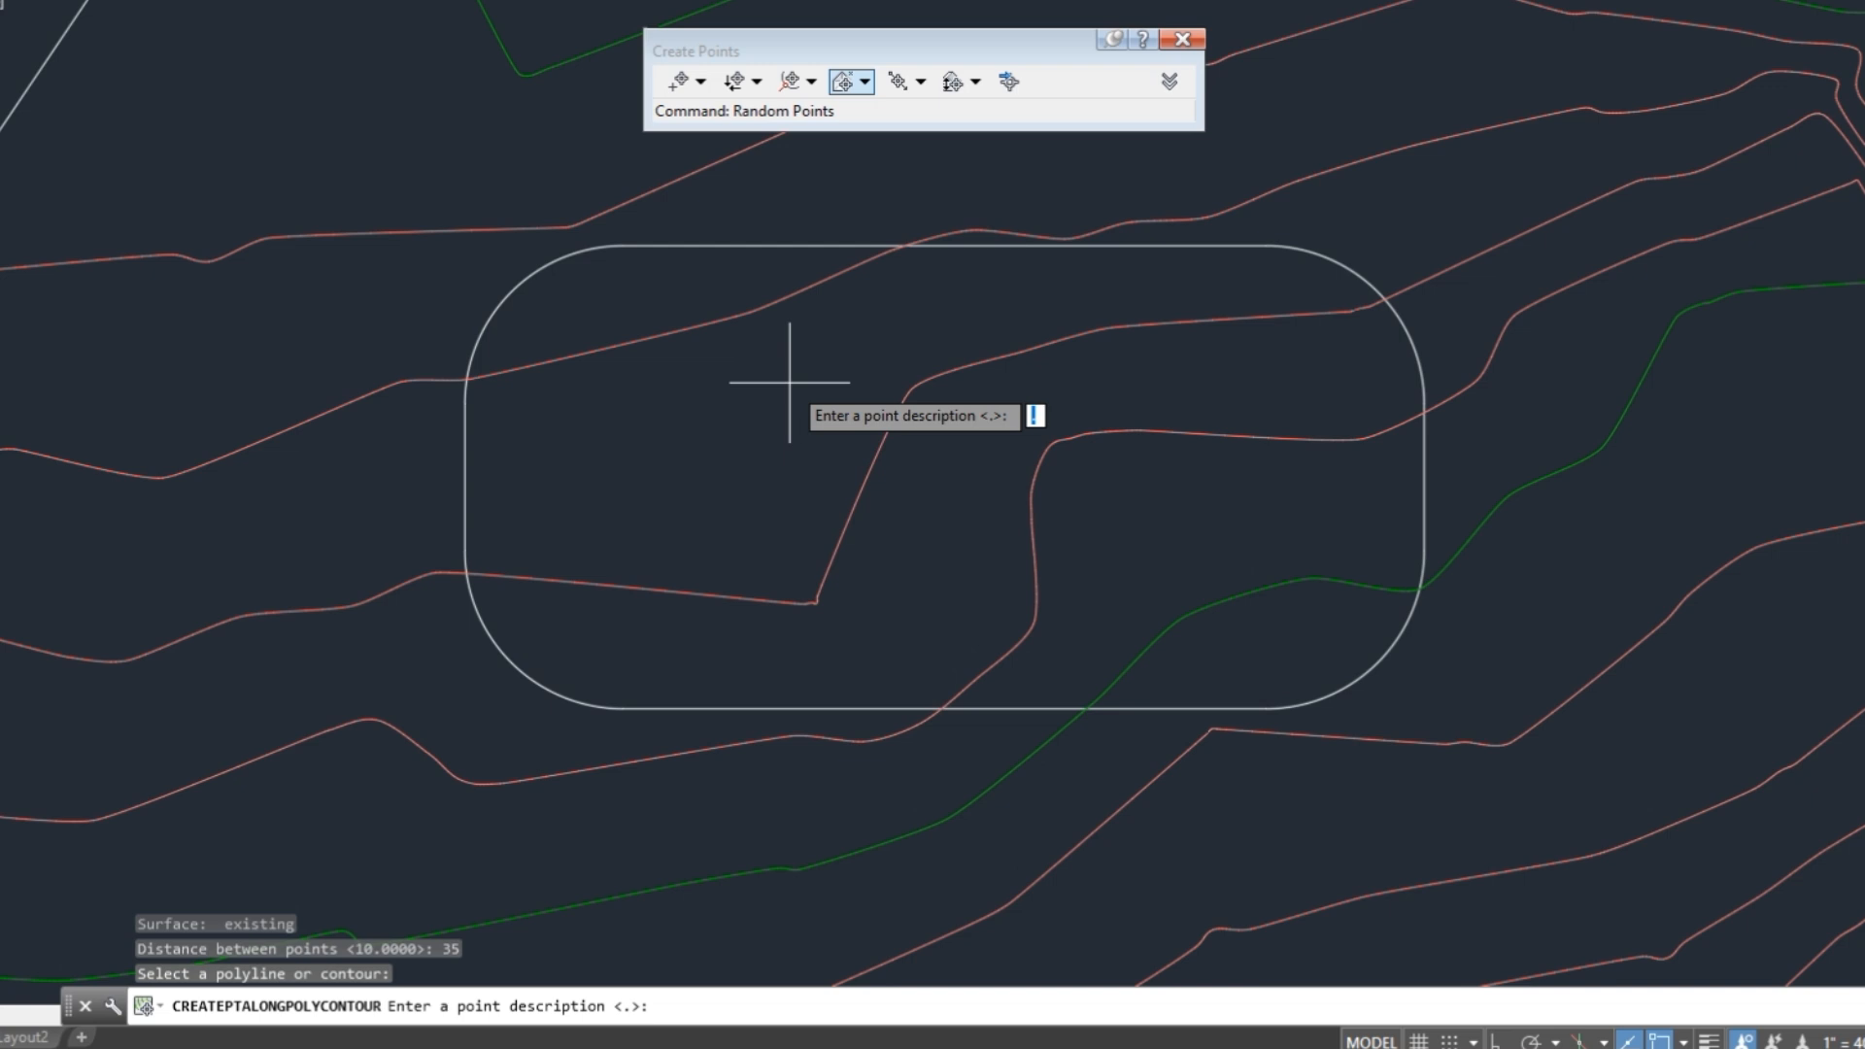
- Describe every created point as CES, accepting it for each point along the rectangle
text(C)
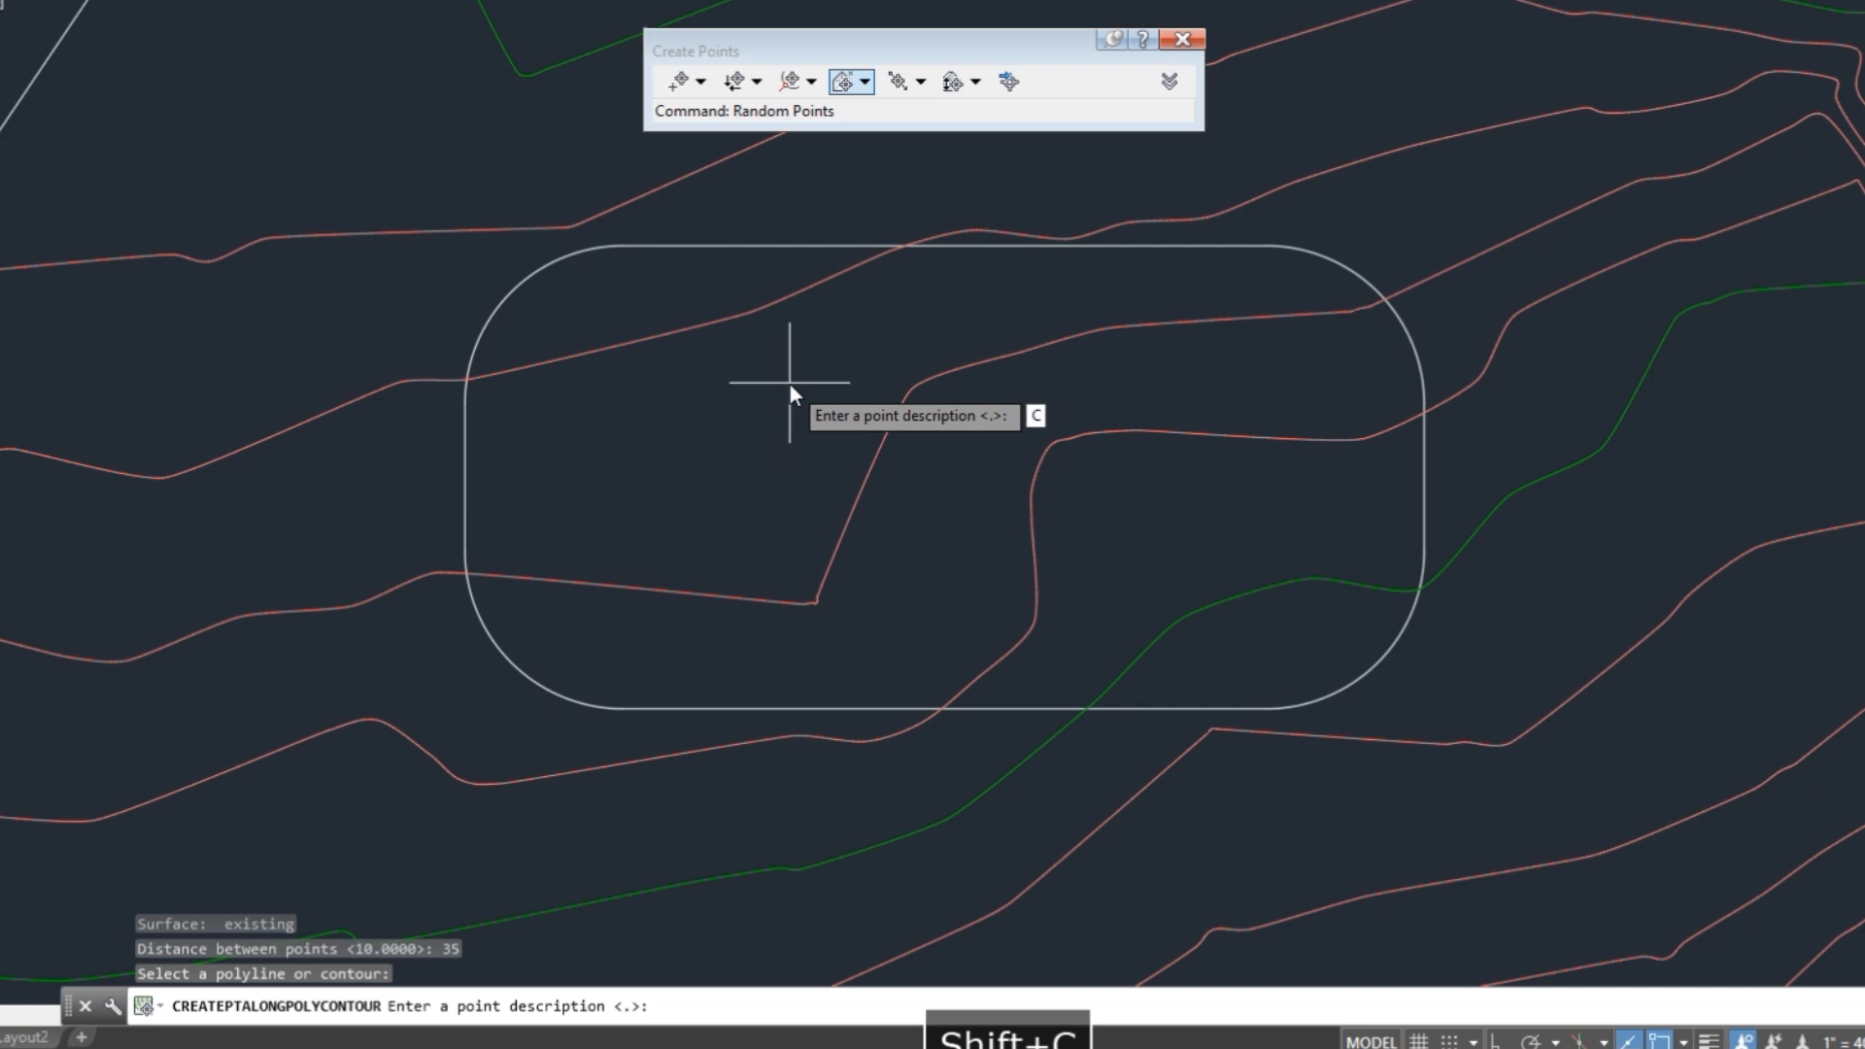
text(ES)
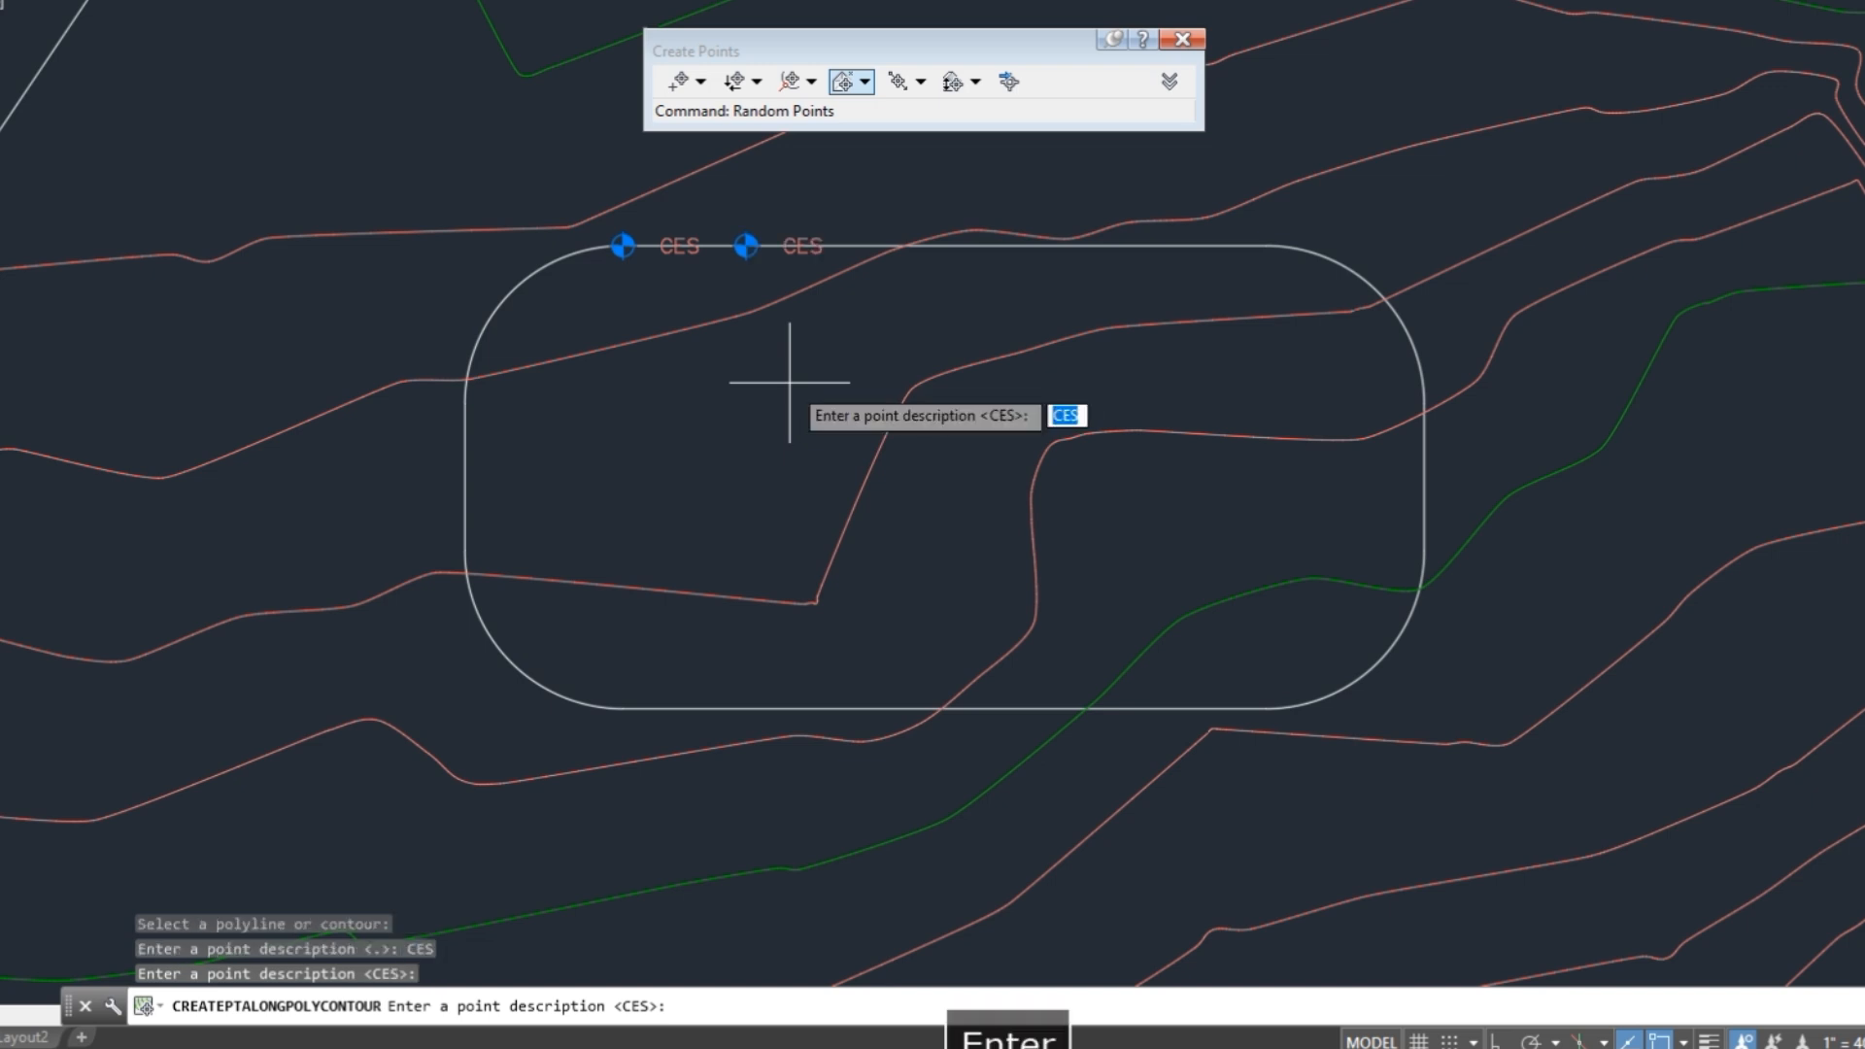
key(Enter)
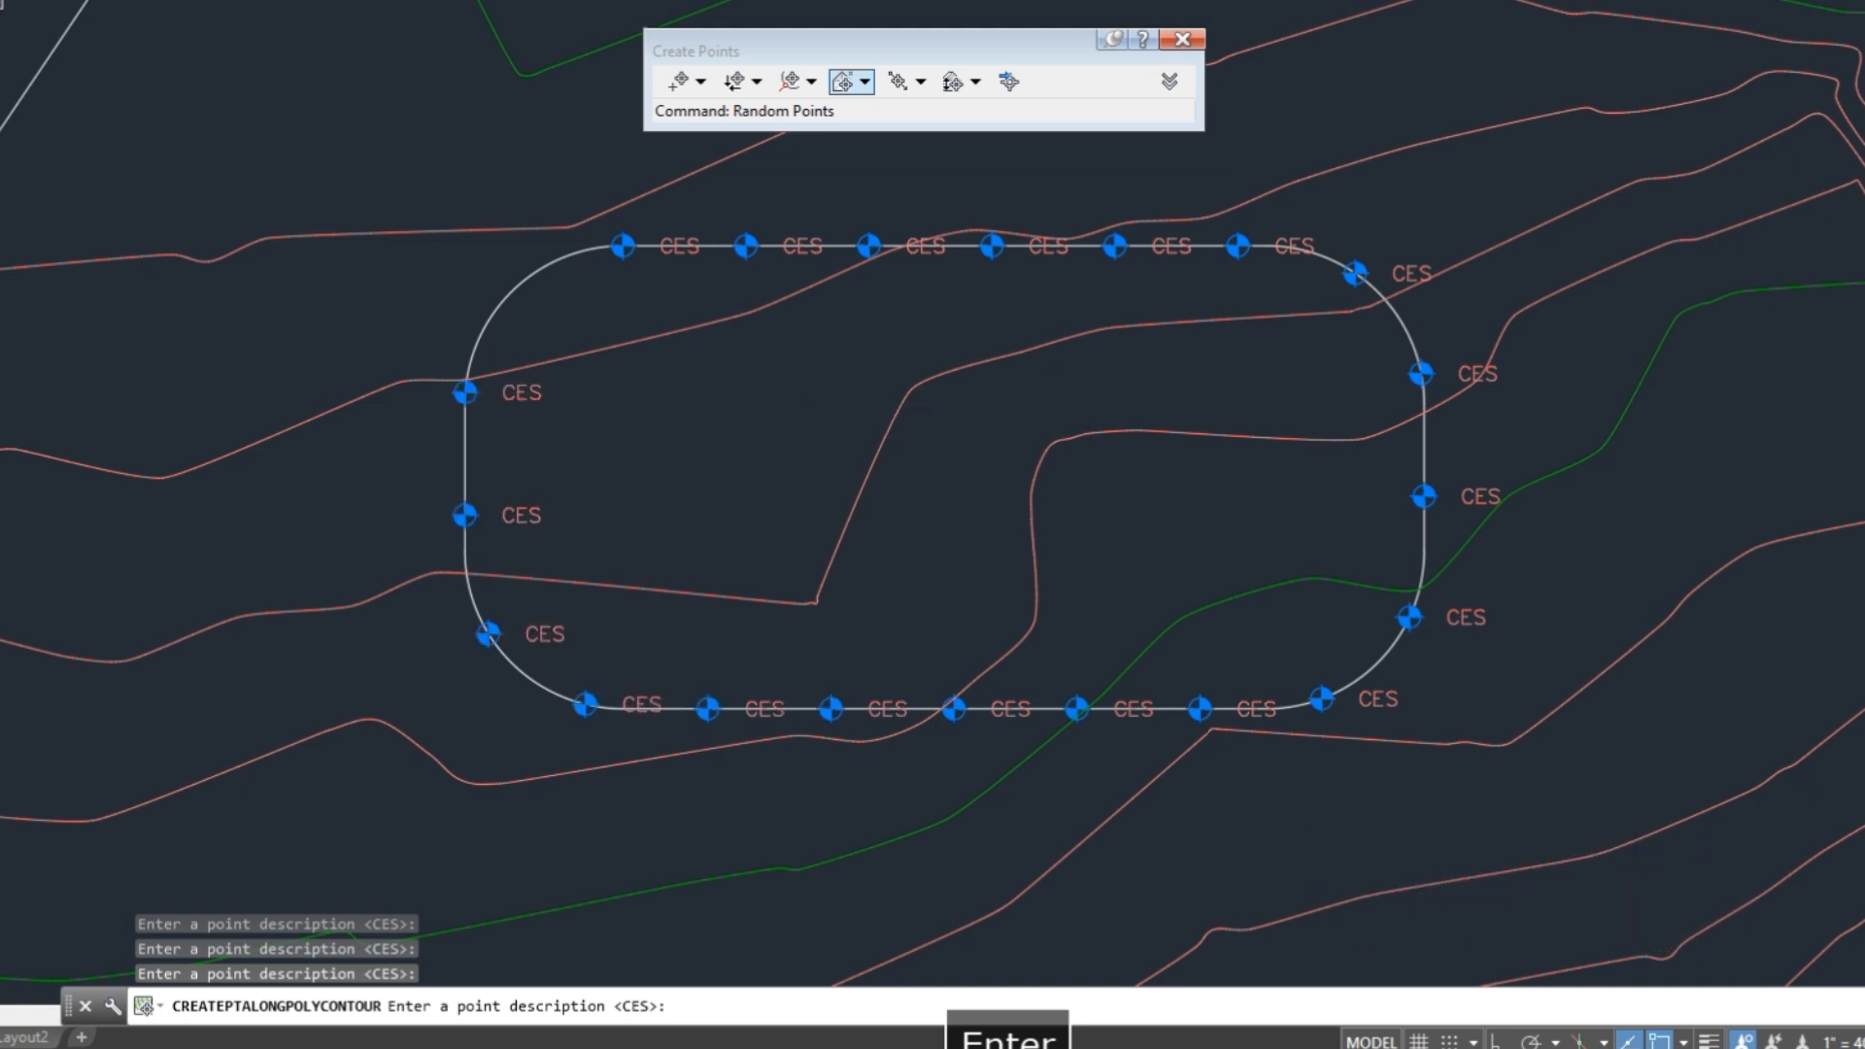
key(Enter)
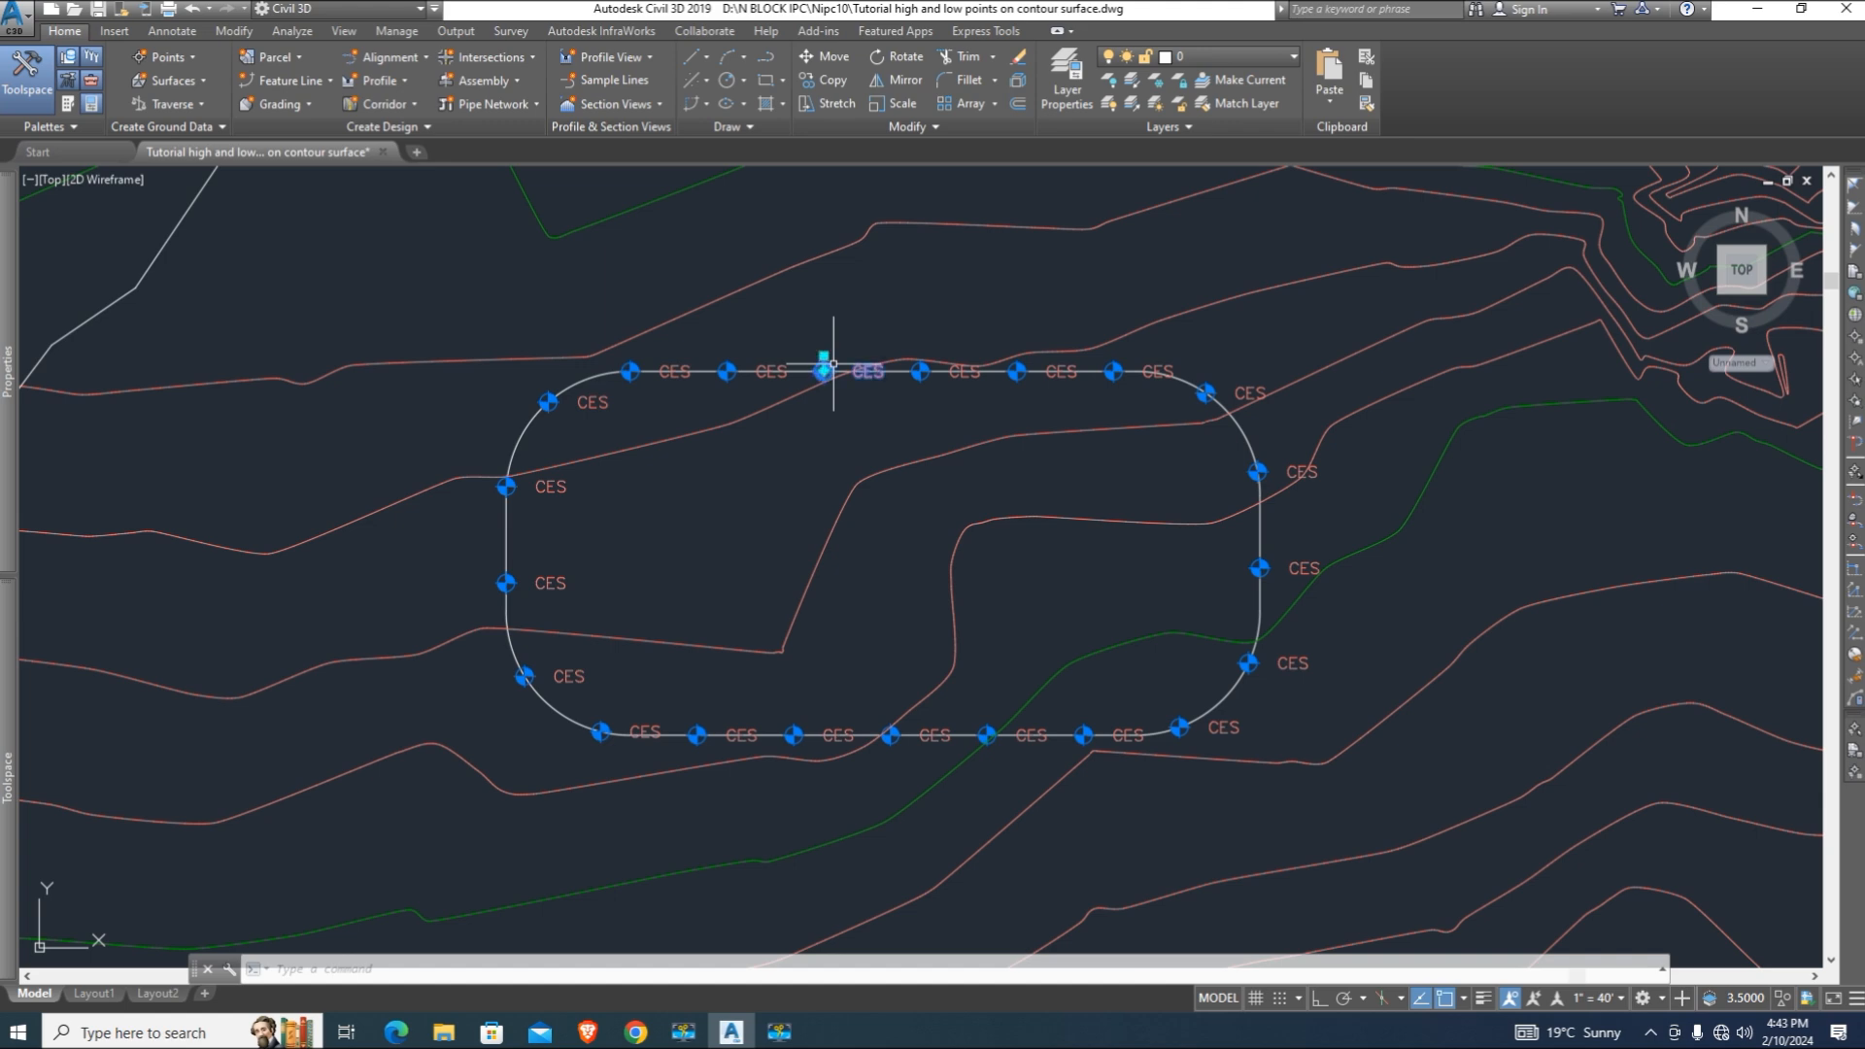
- Select one CES point, Select Similar to grab them all, and open Edit Points
click(824, 365)
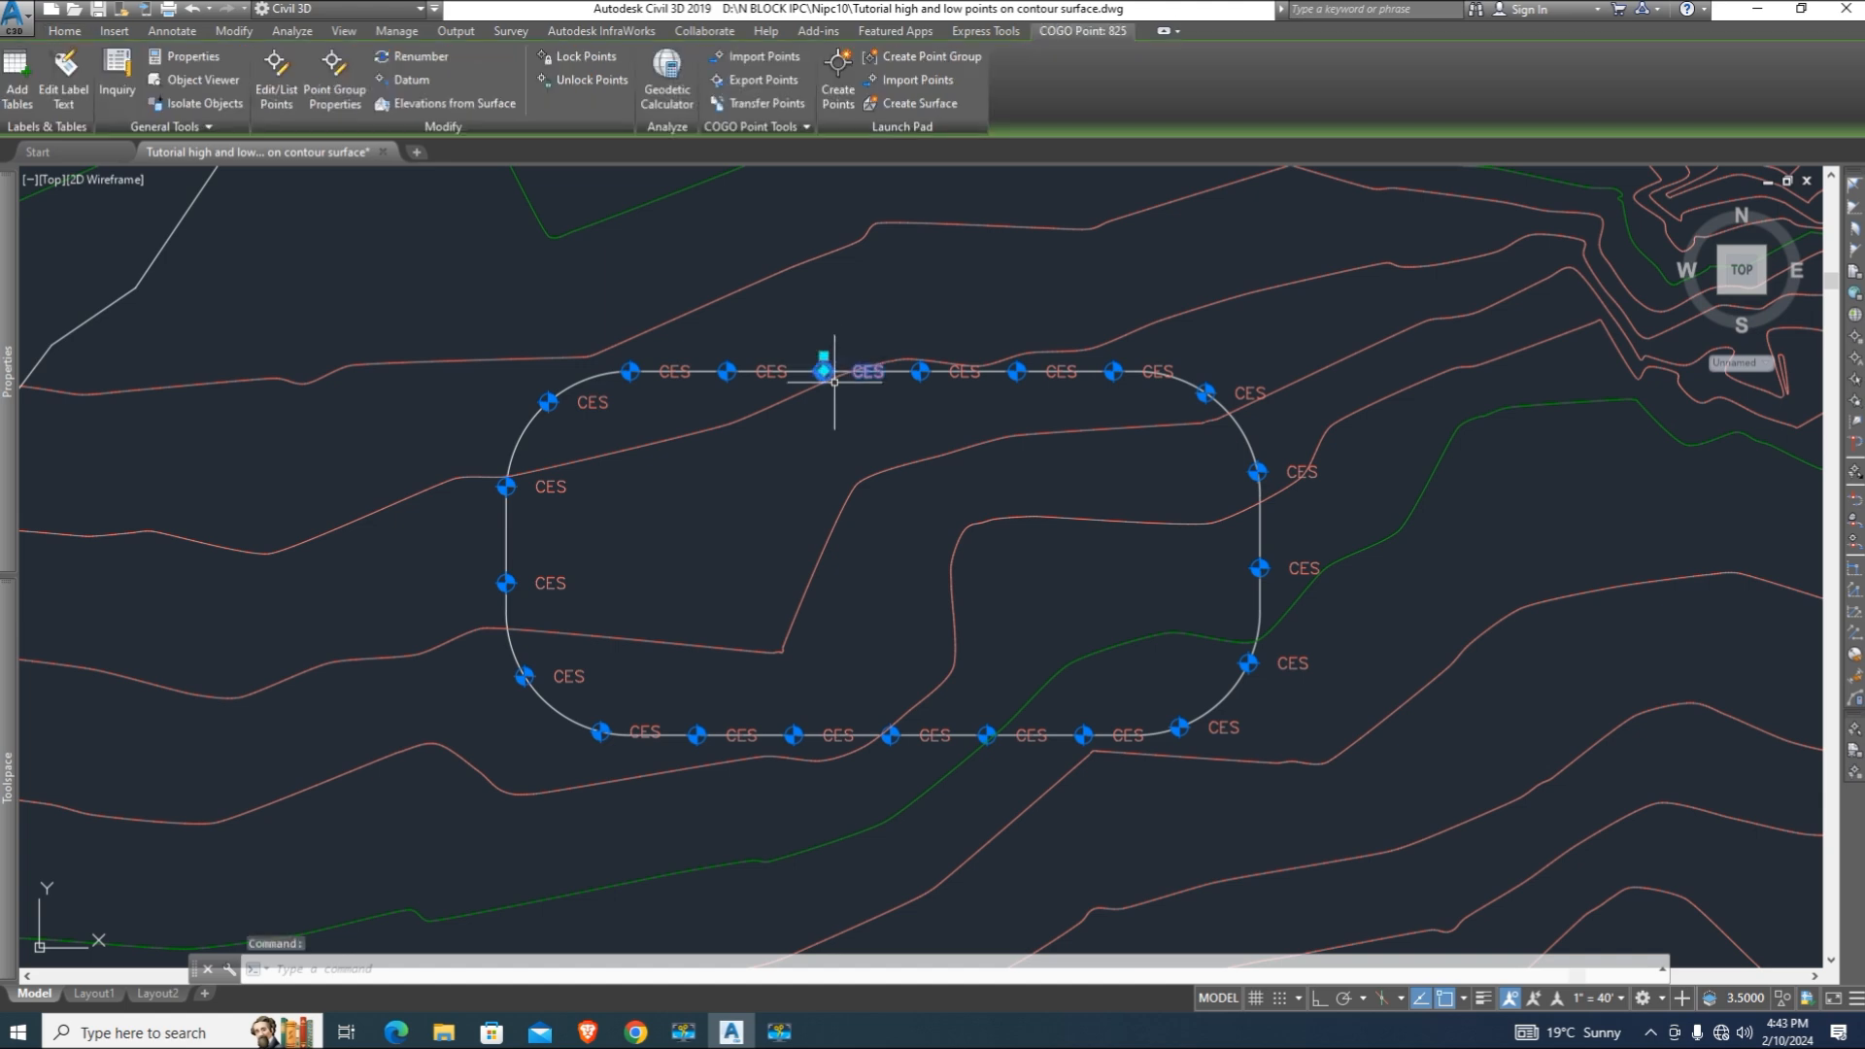
right_click(834, 381)
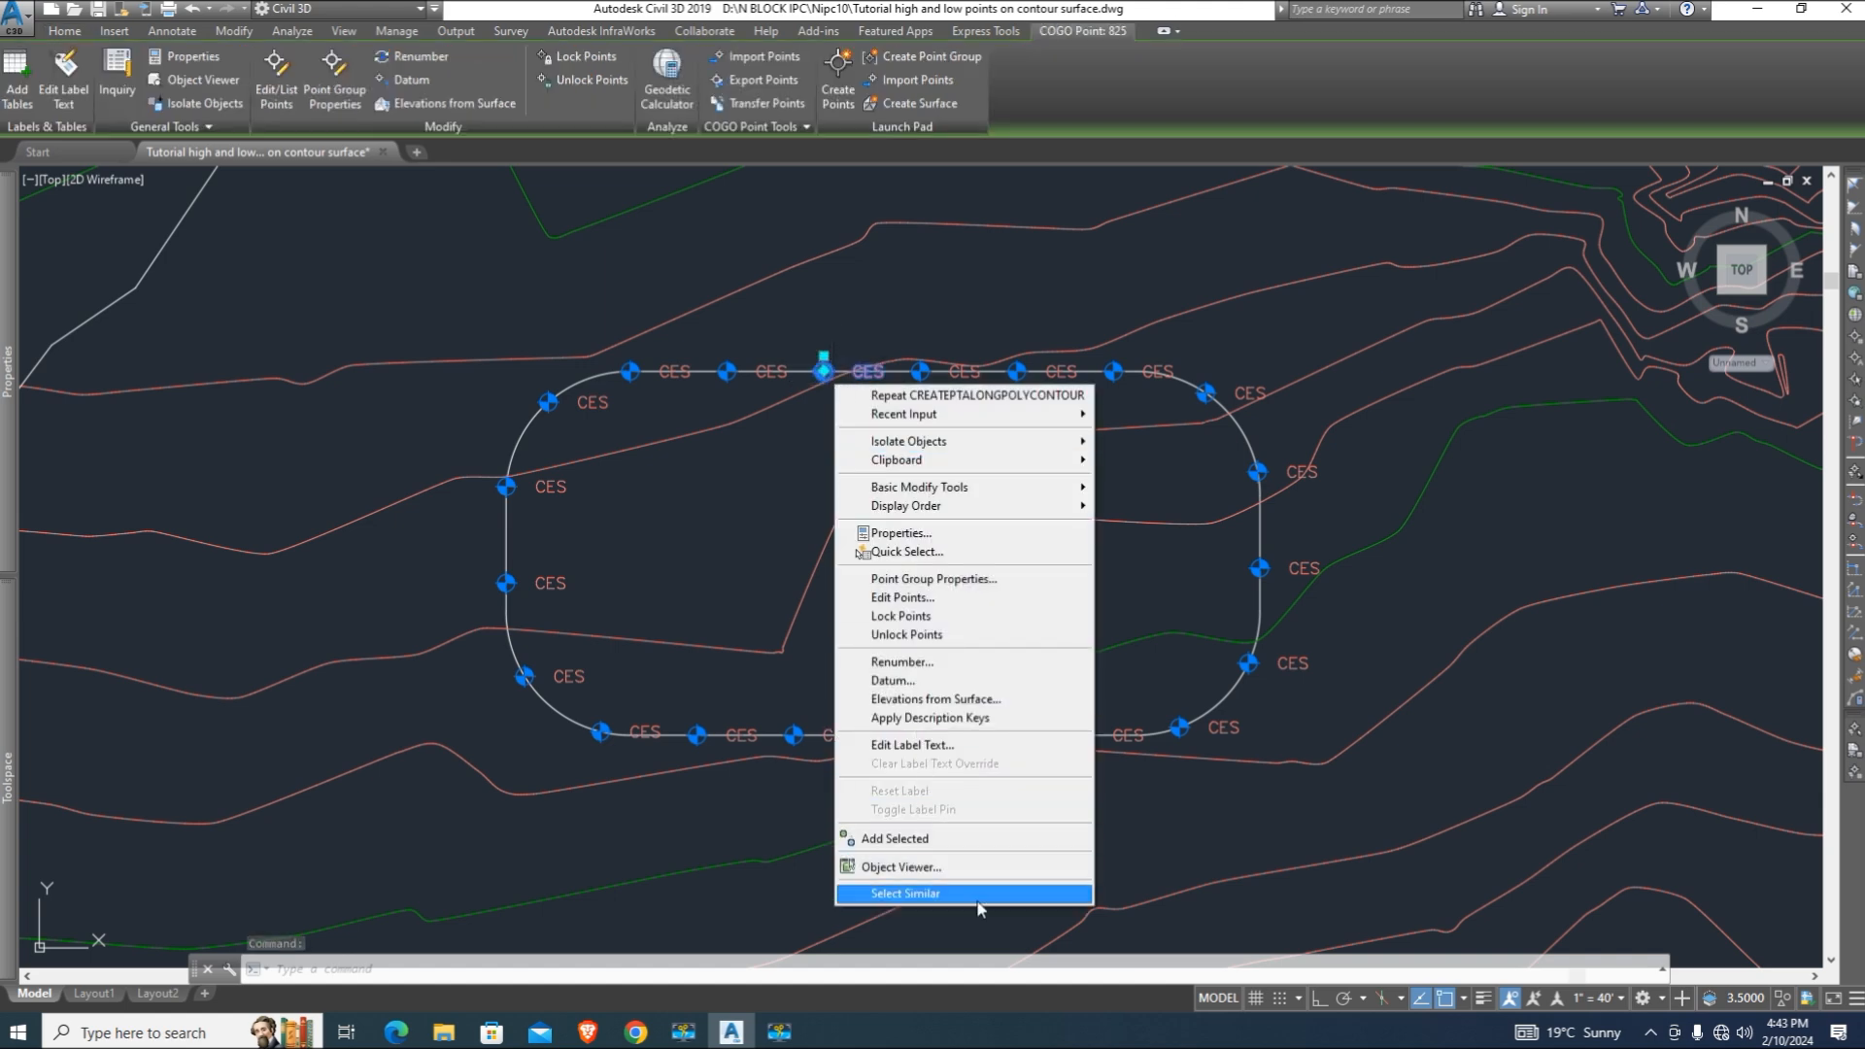
click(905, 894)
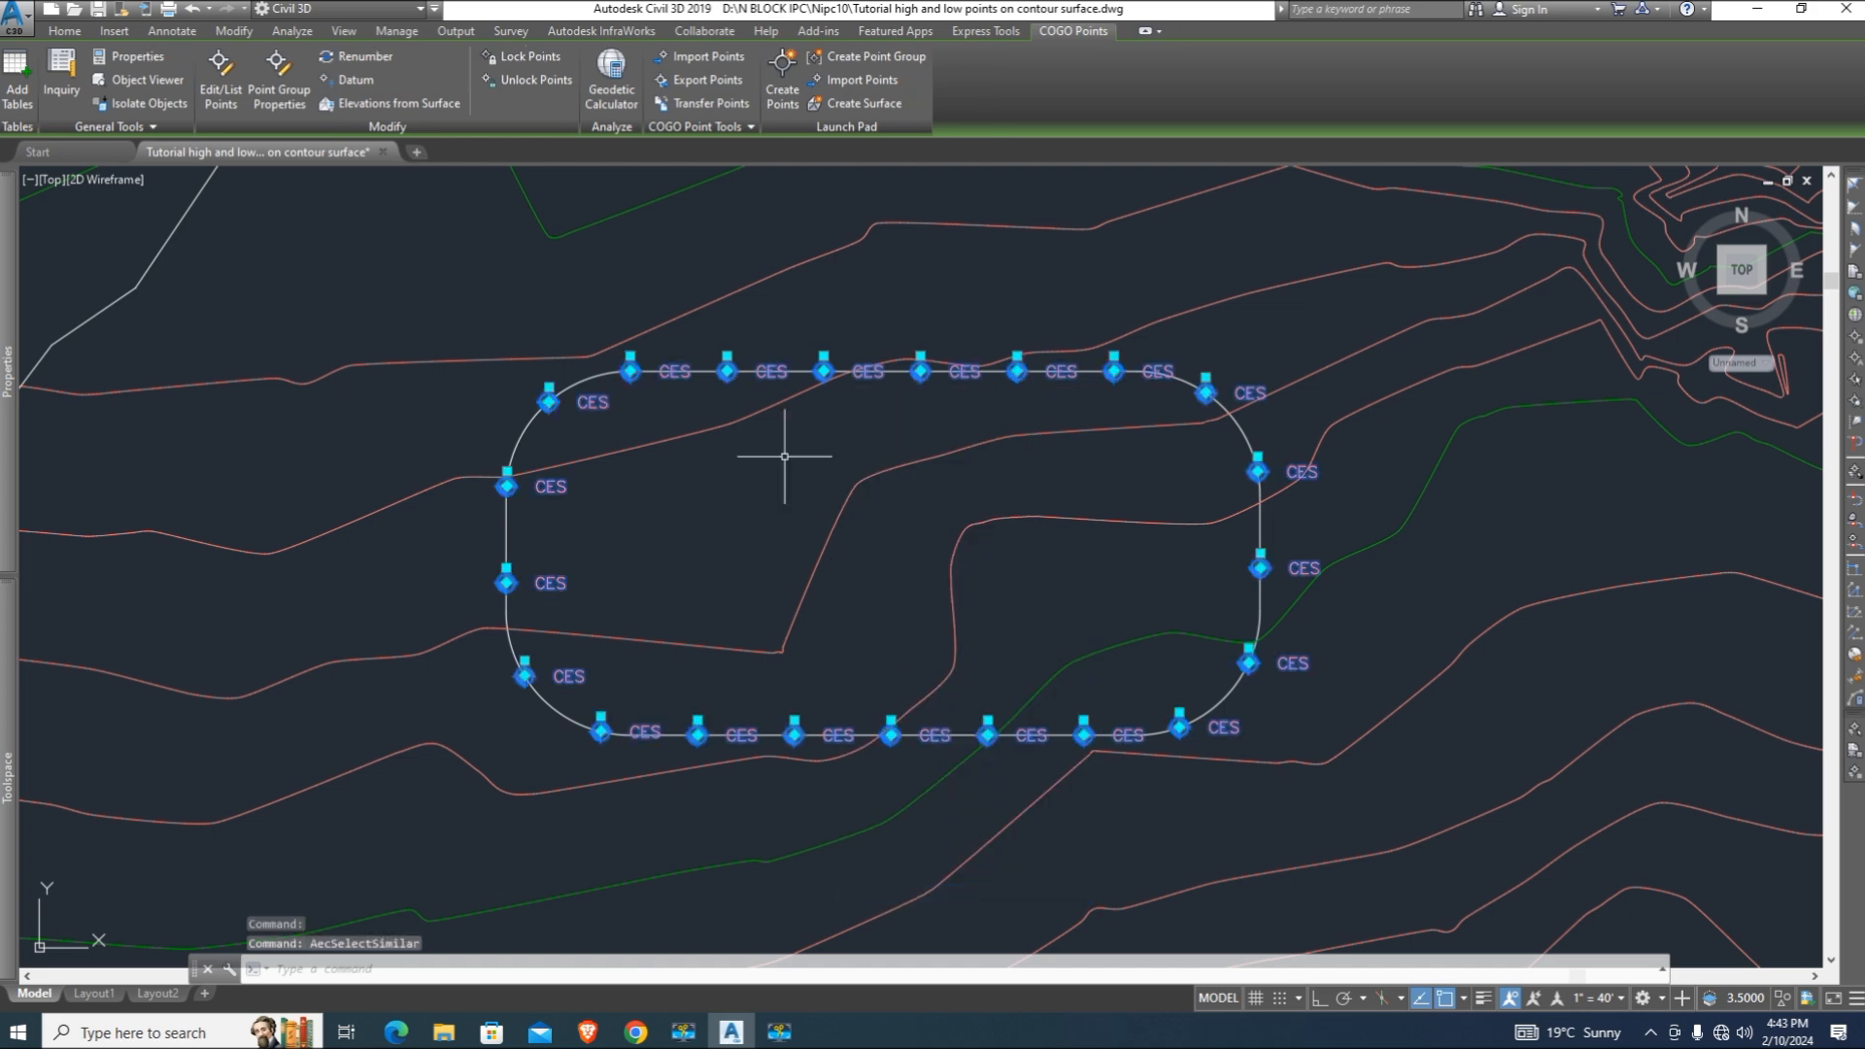
right_click(785, 454)
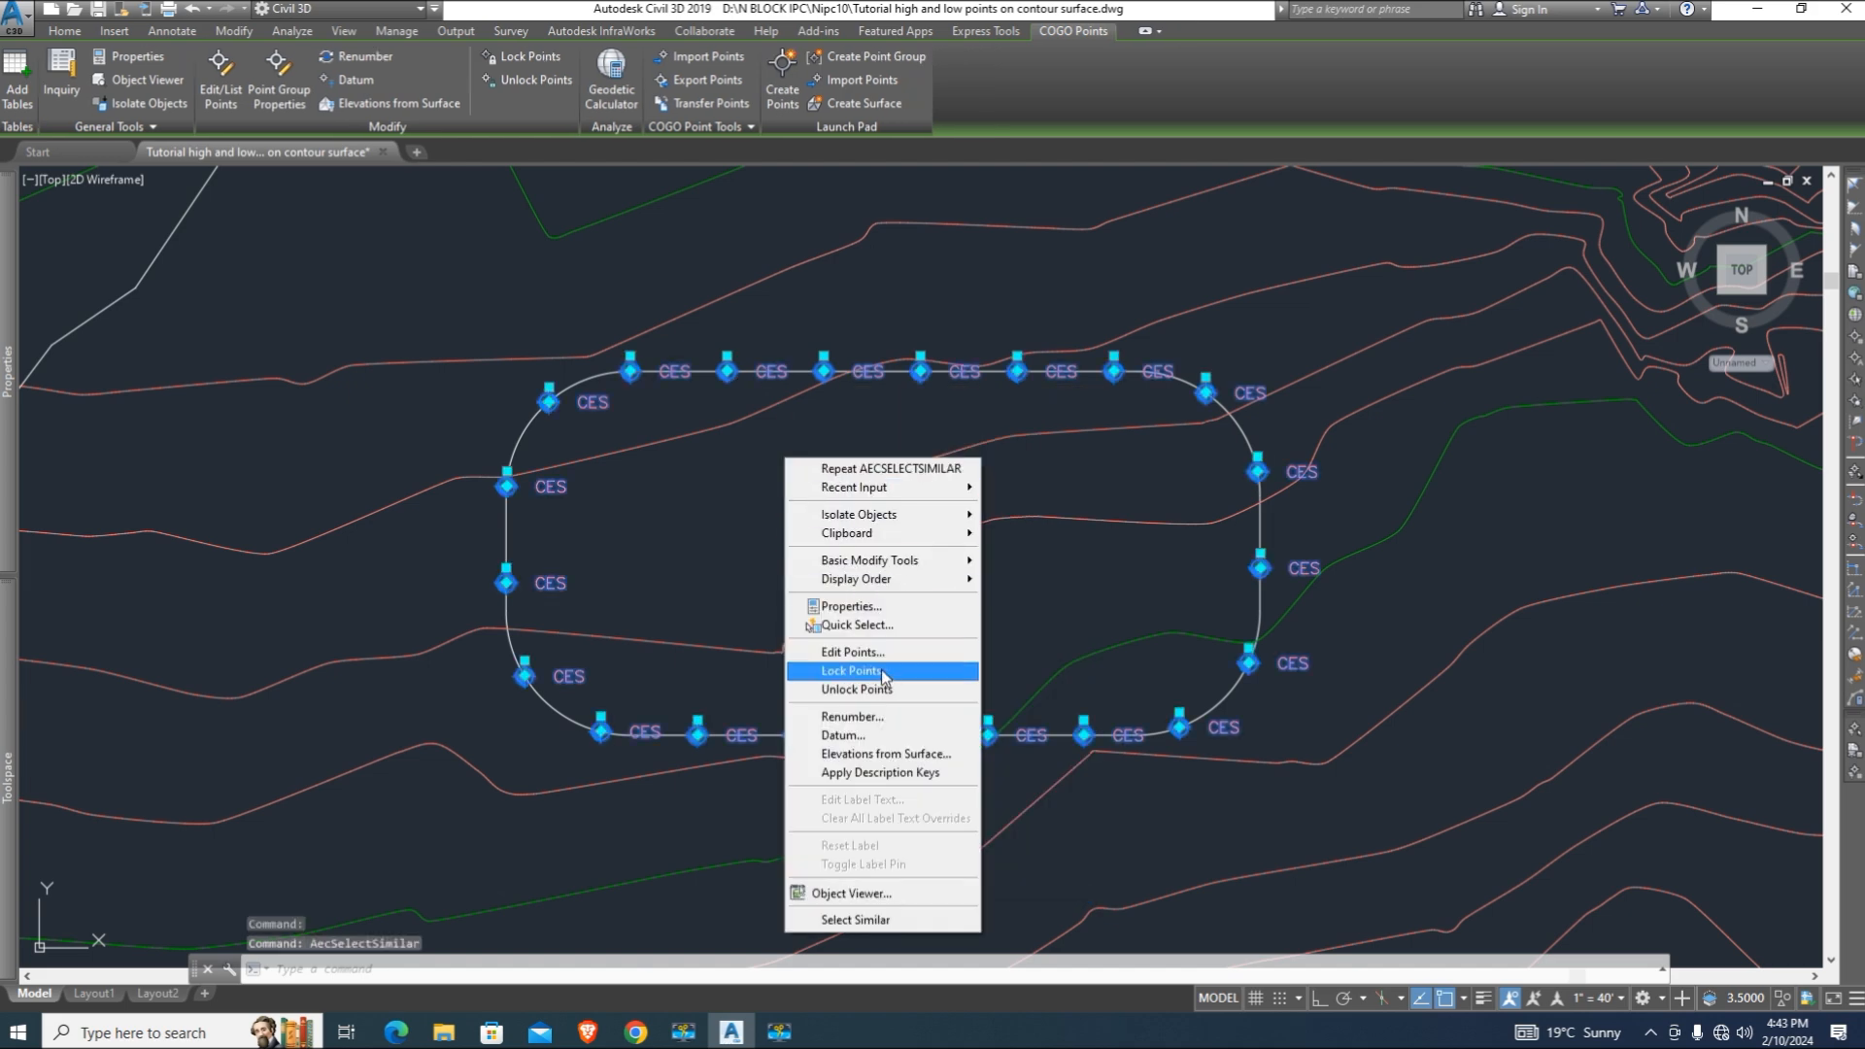
click(851, 653)
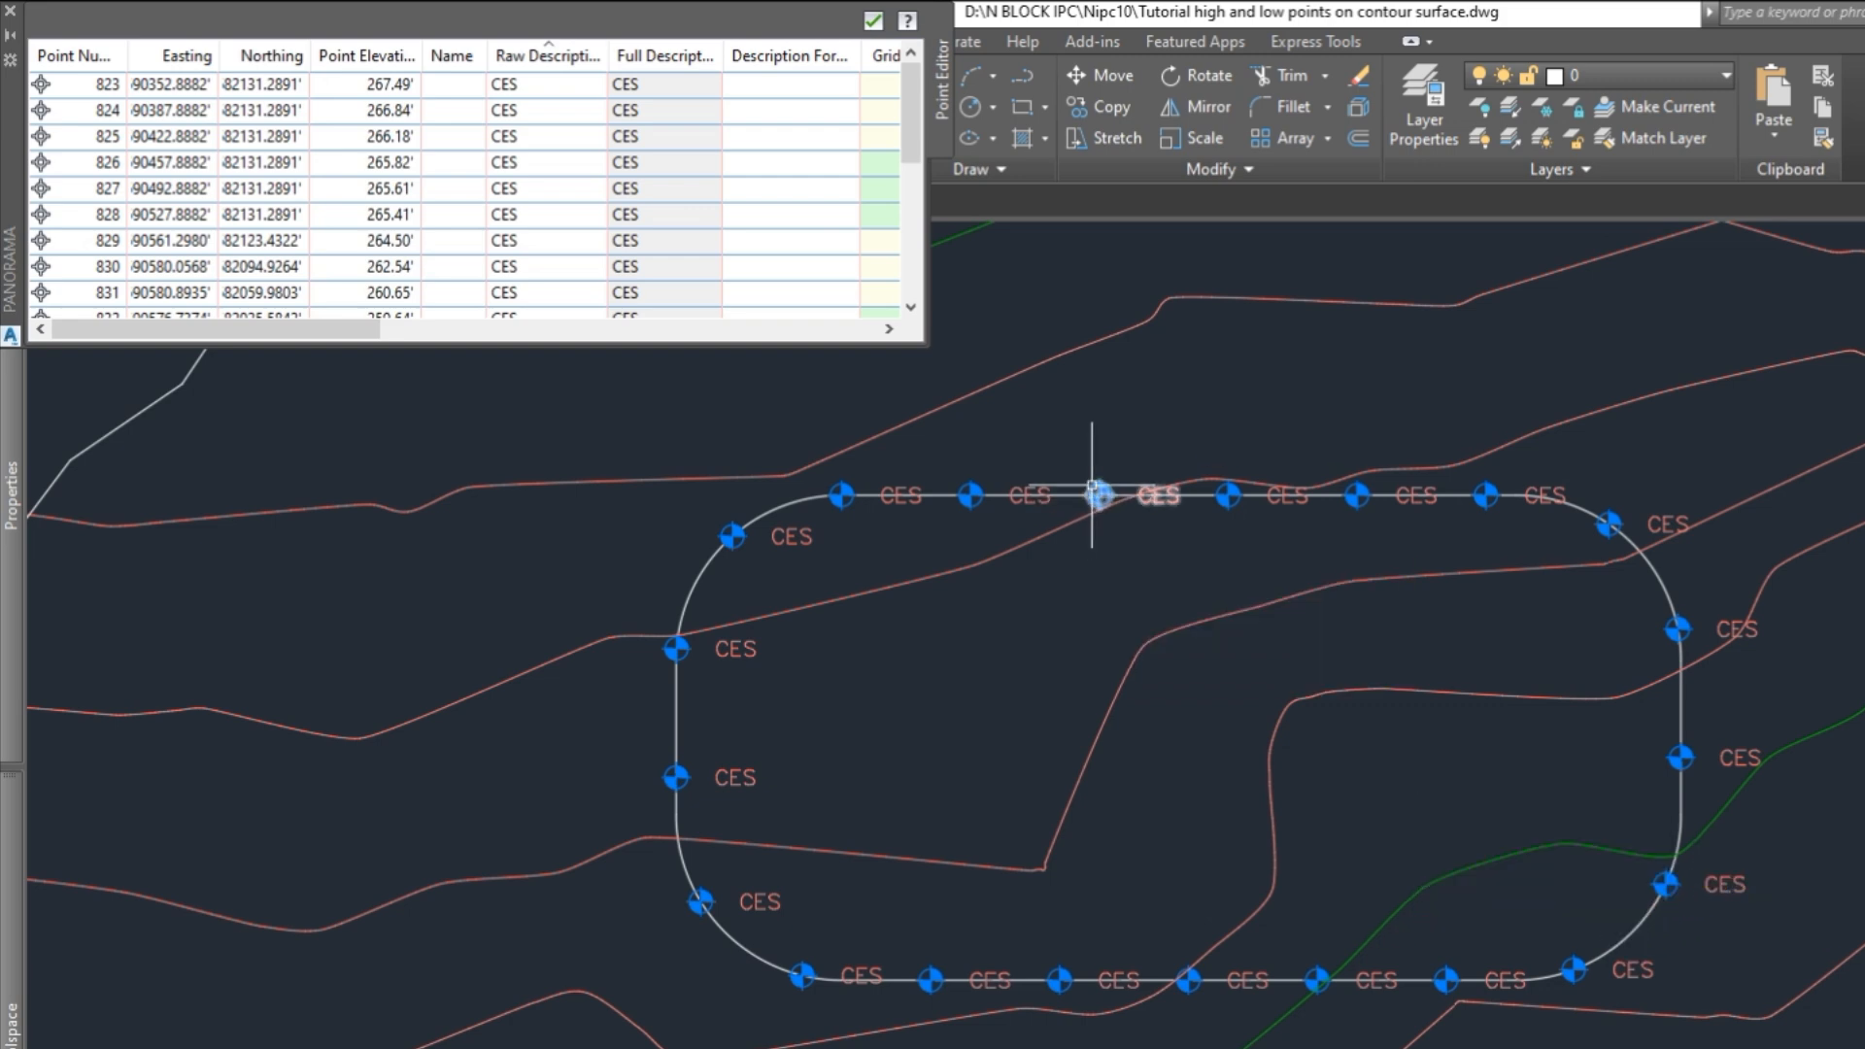
- Review the Point Elevation column in the Point Editor, values around 260–267 ft
click(1098, 495)
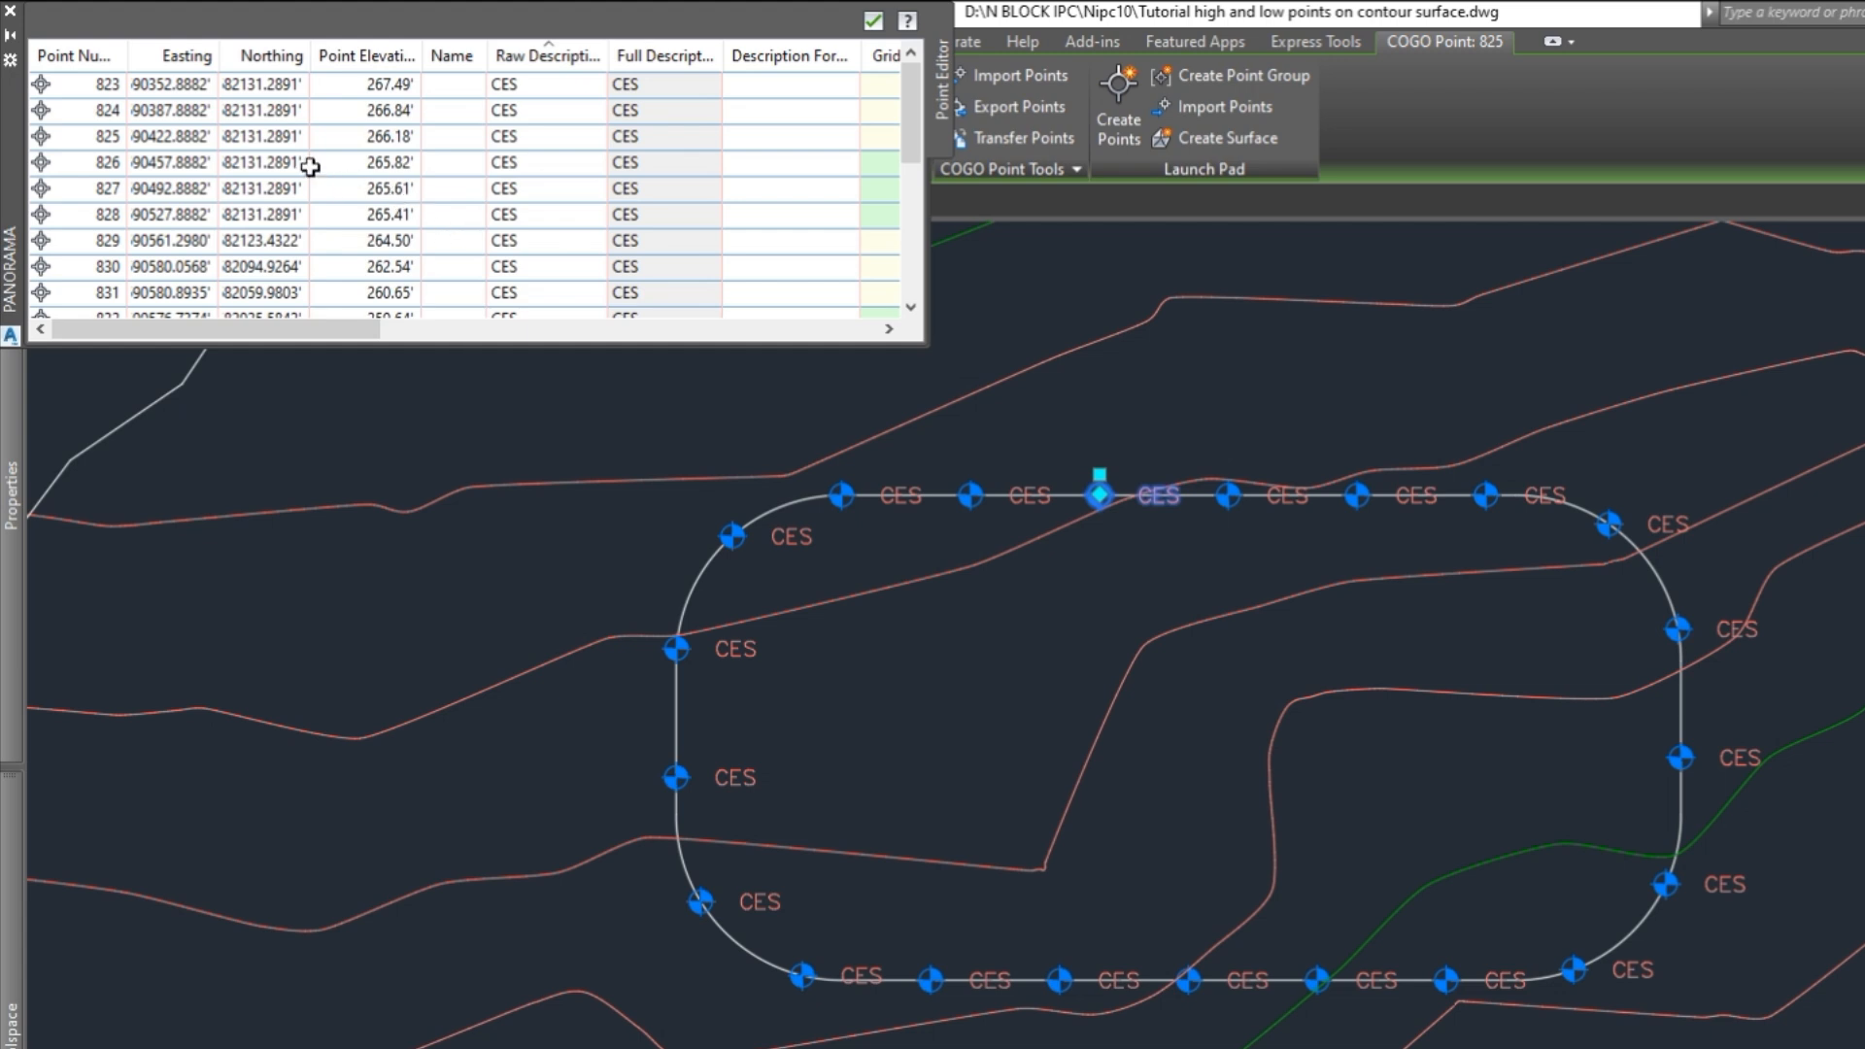
scroll(down, 3)
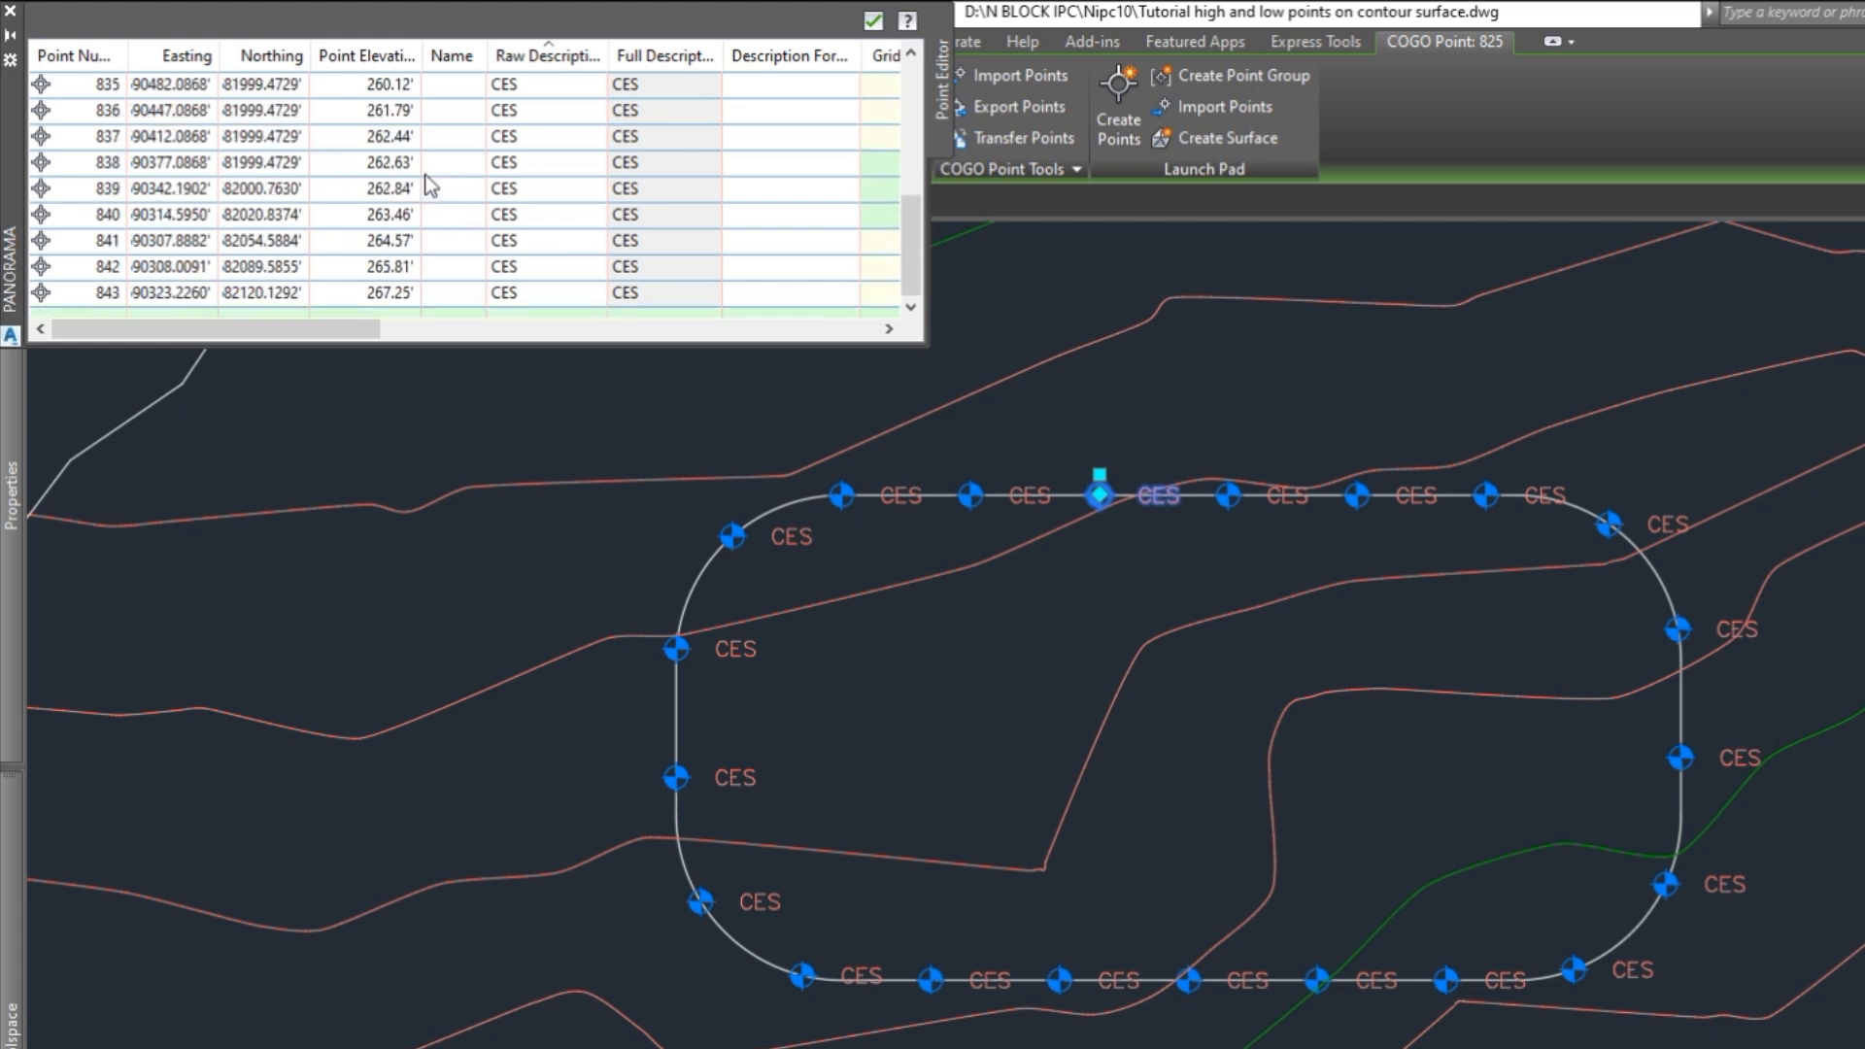
scroll(up, 3)
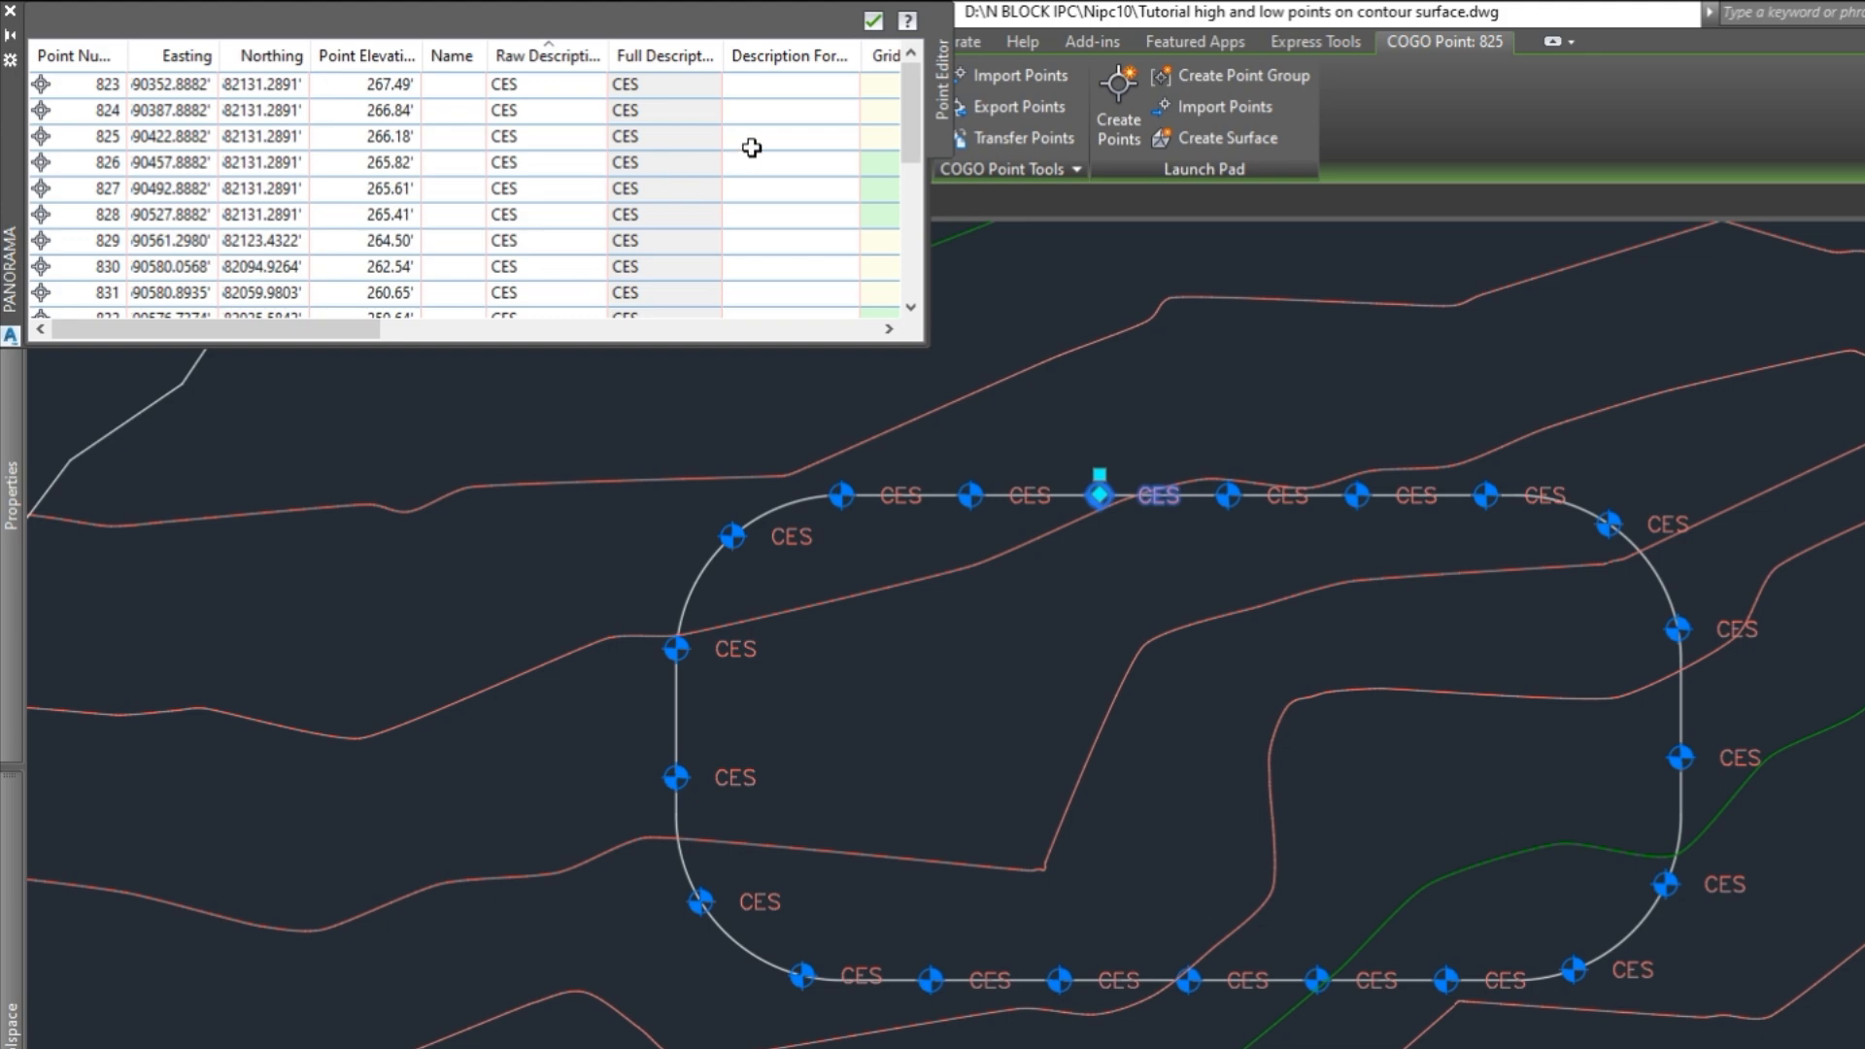
click(873, 22)
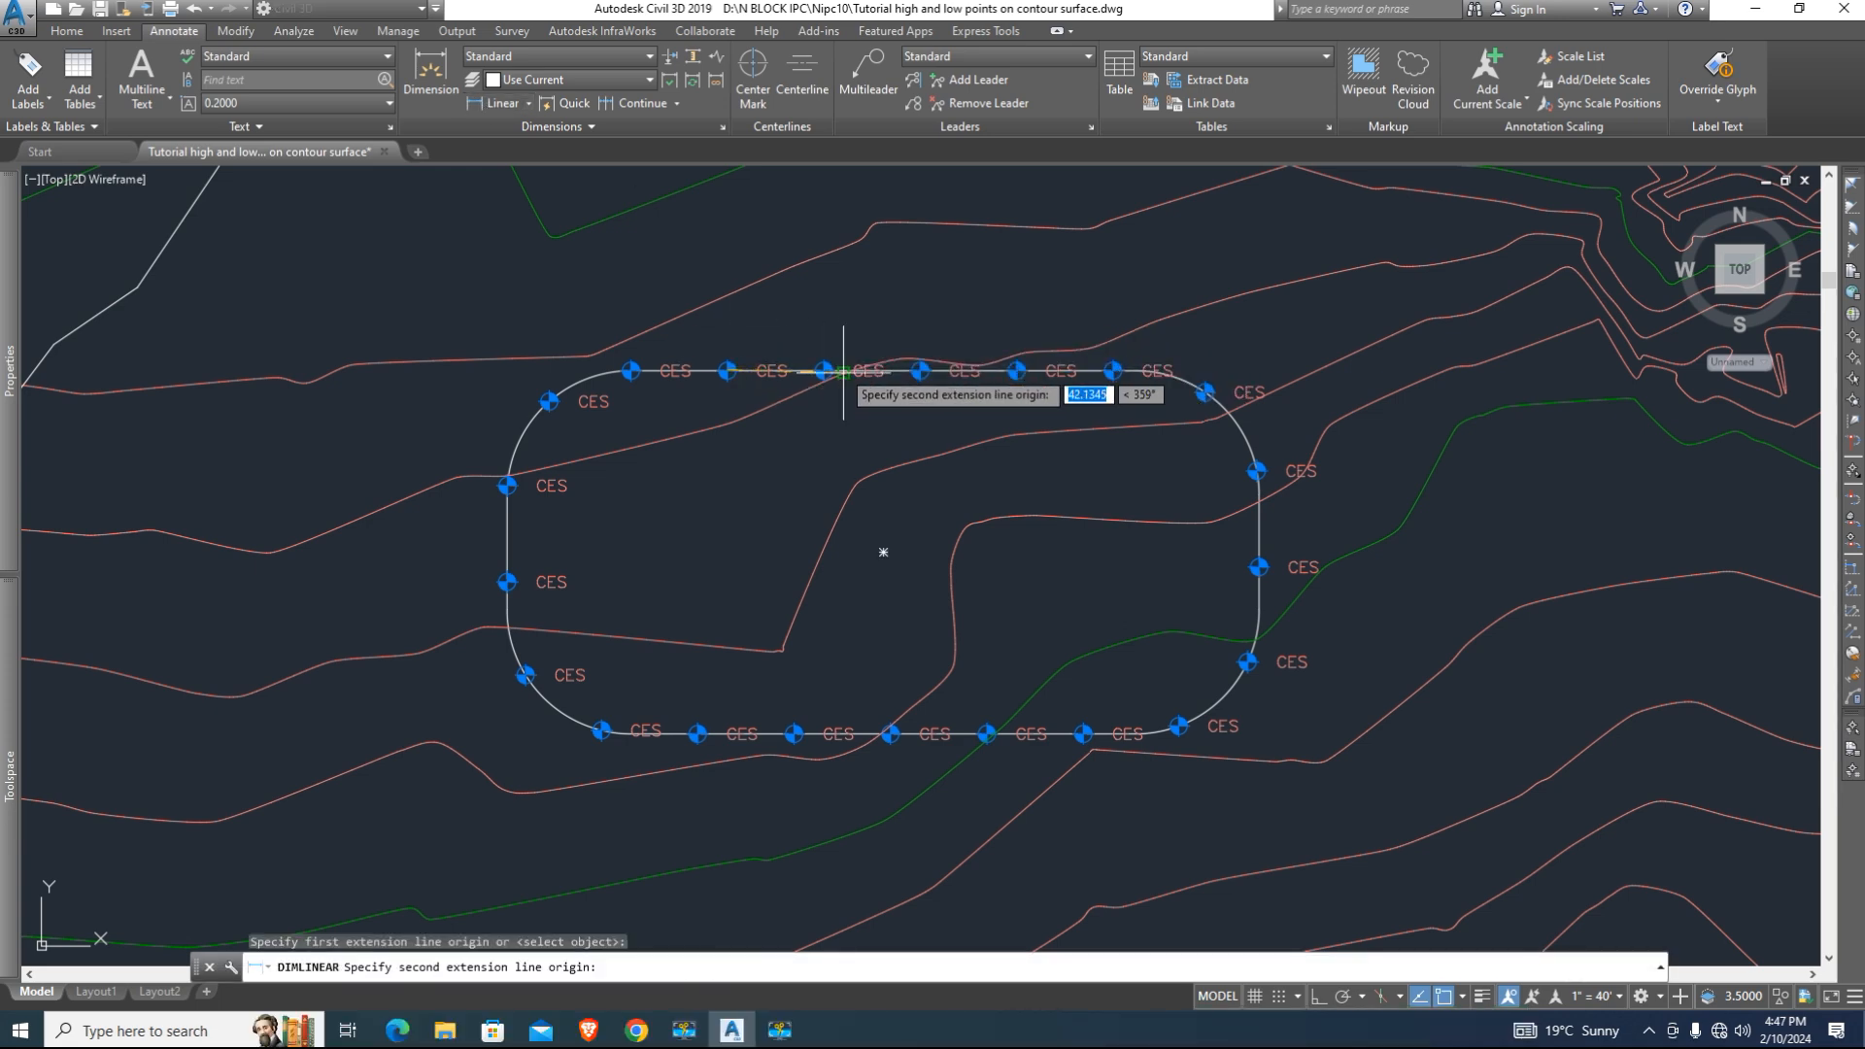
- Pick the second neighbouring CES point so the linear dimension reads 35.0000
click(845, 369)
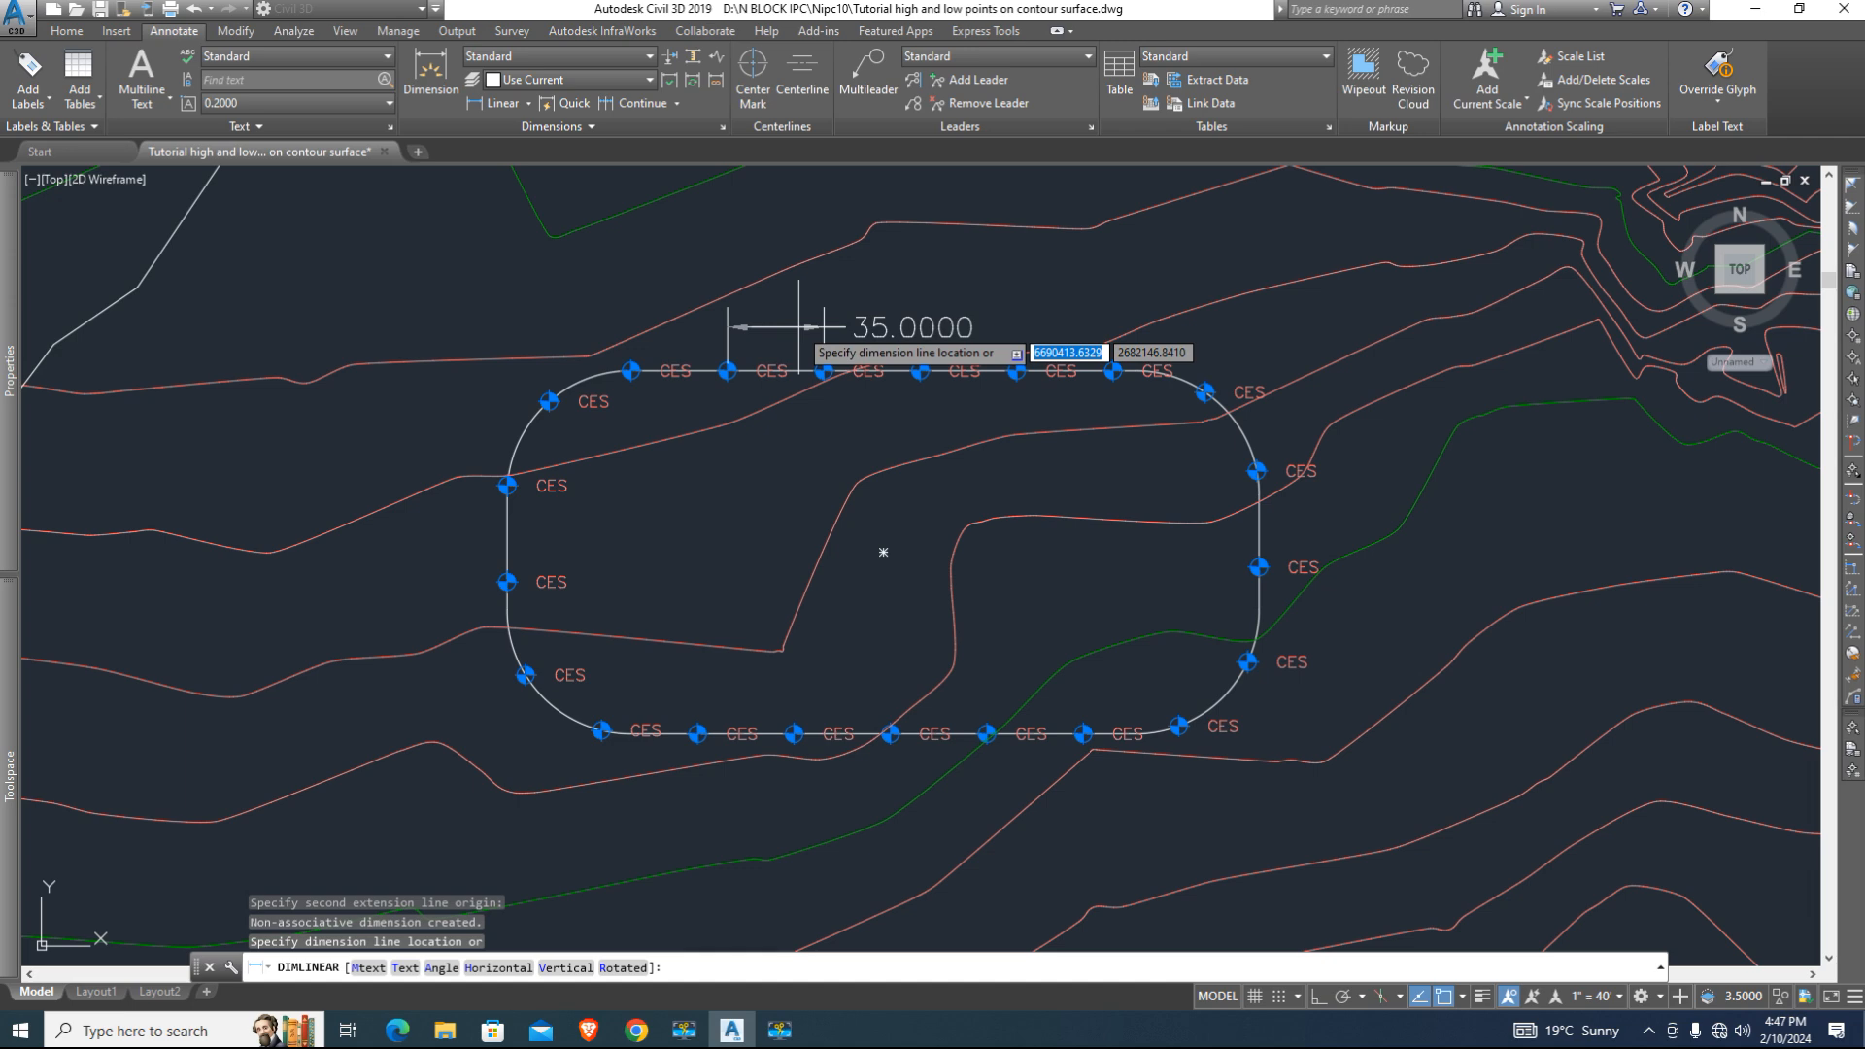